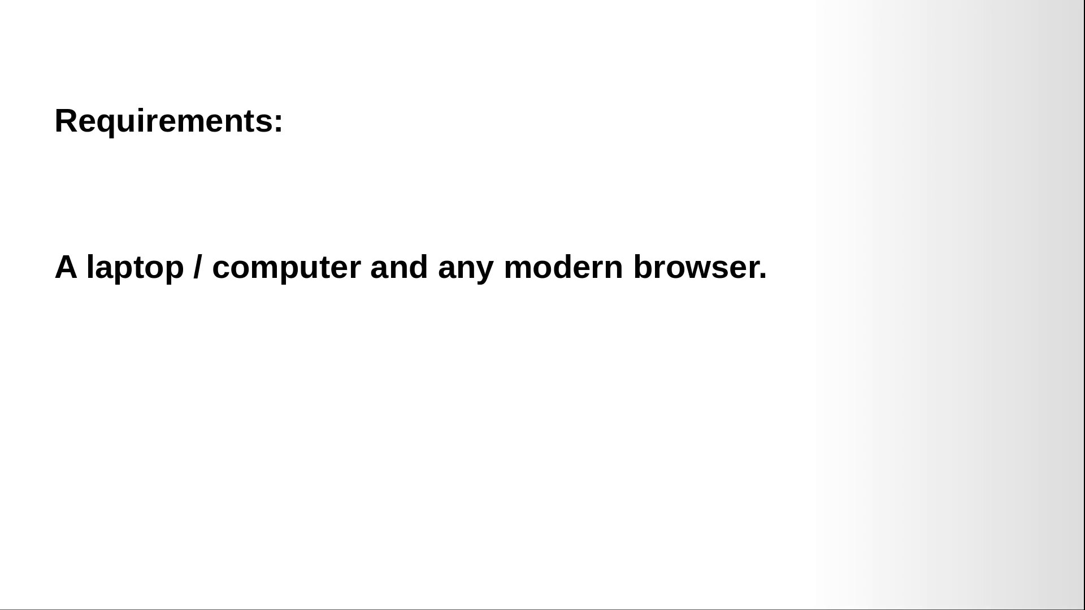
Step: Advance the slideshow to the 'Create a Cookie with JavaScript' slide
key("Right")
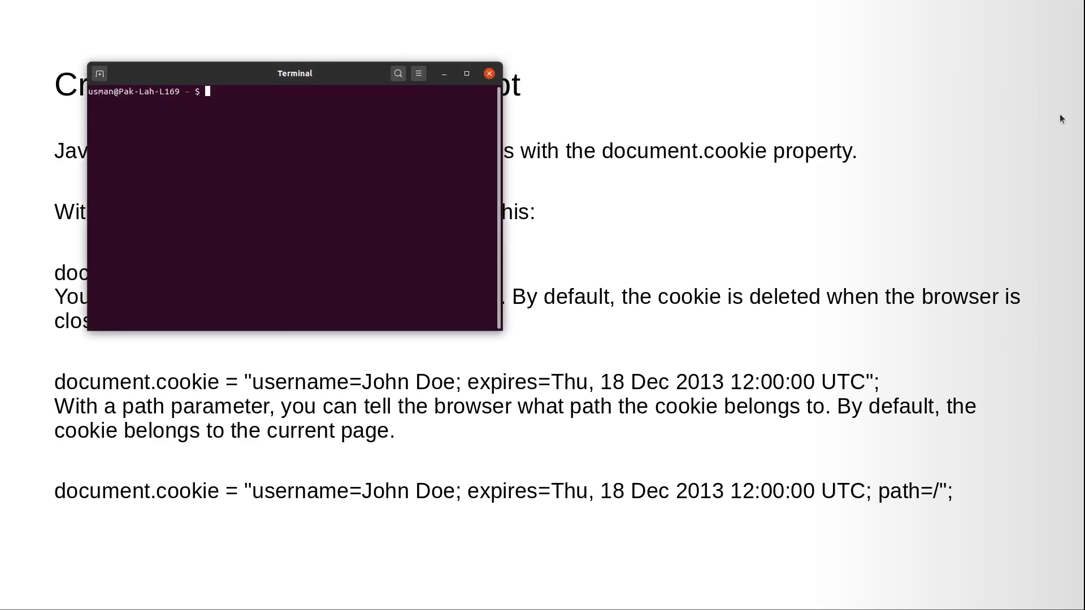
Step: Maximize the terminal and change into the personal_projects/javascript folder
left_click(467, 73)
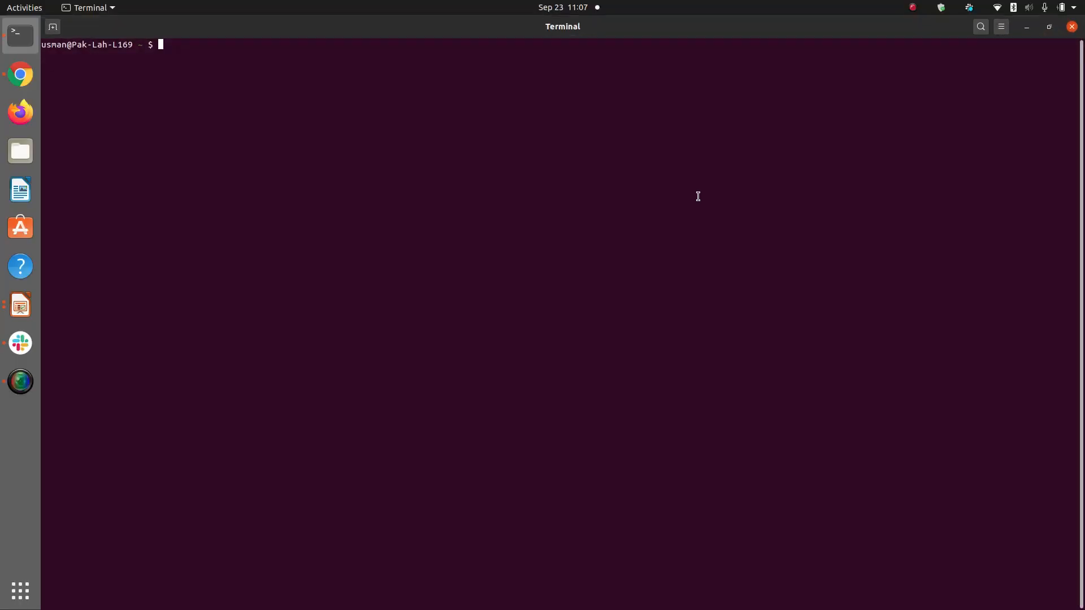
type("cd ?")
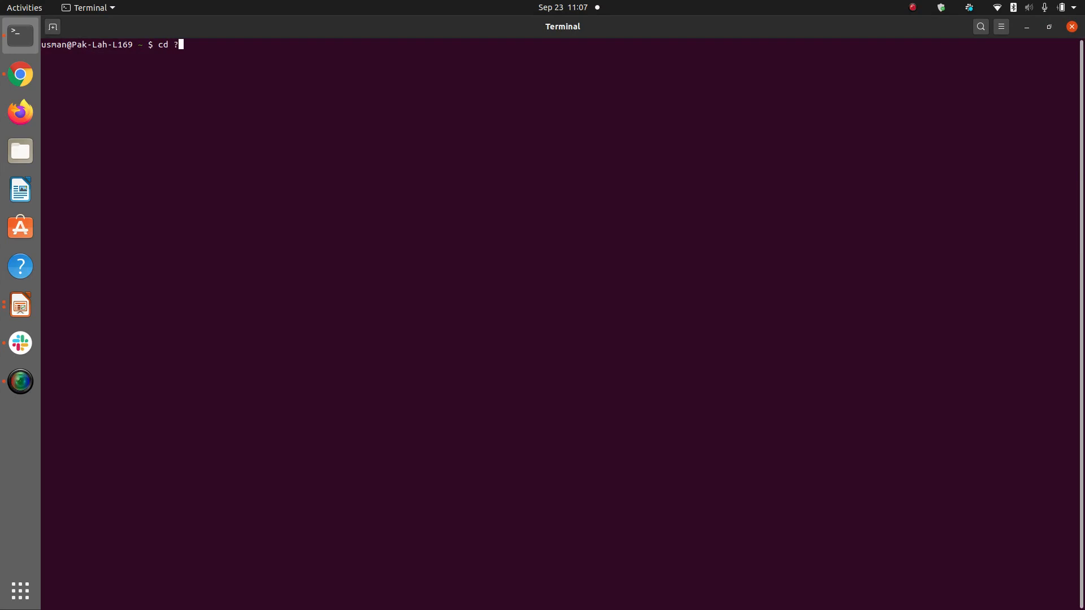
type("pro")
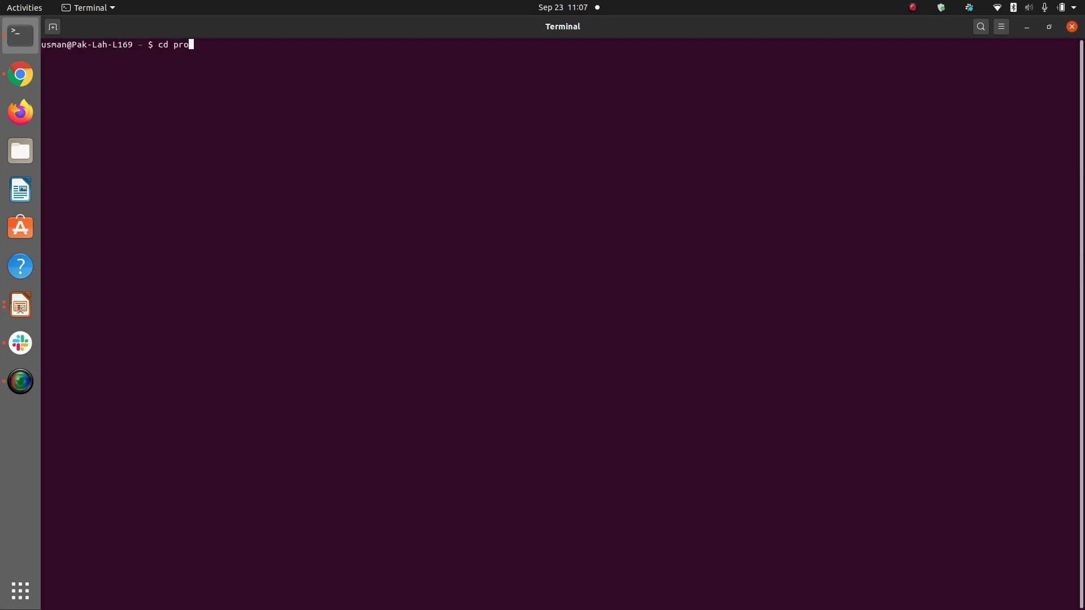
key("BackSpace")
type("ersonal_projects/")
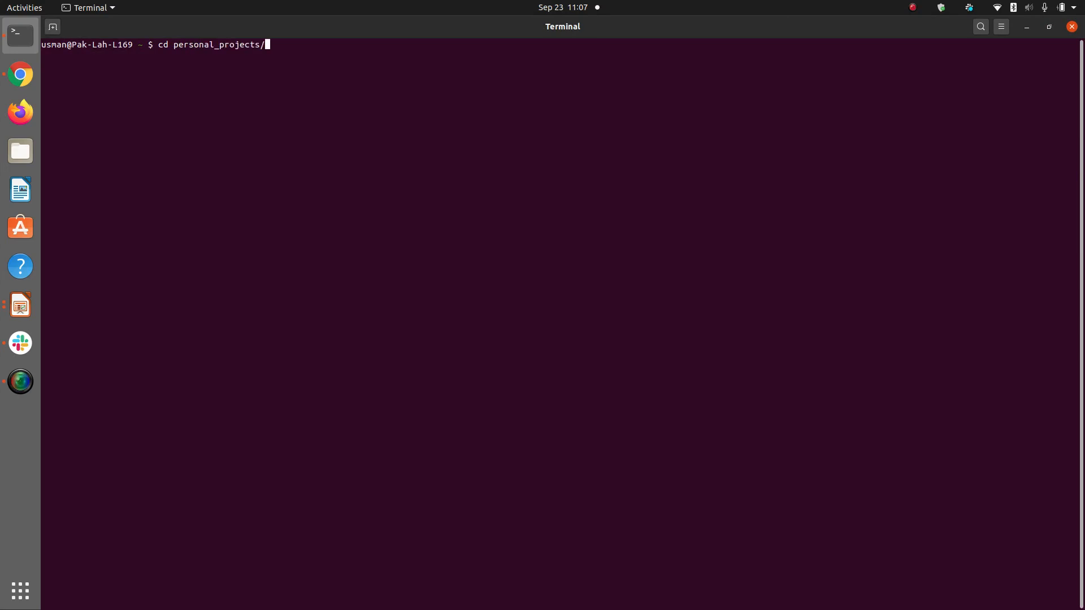
key("Return")
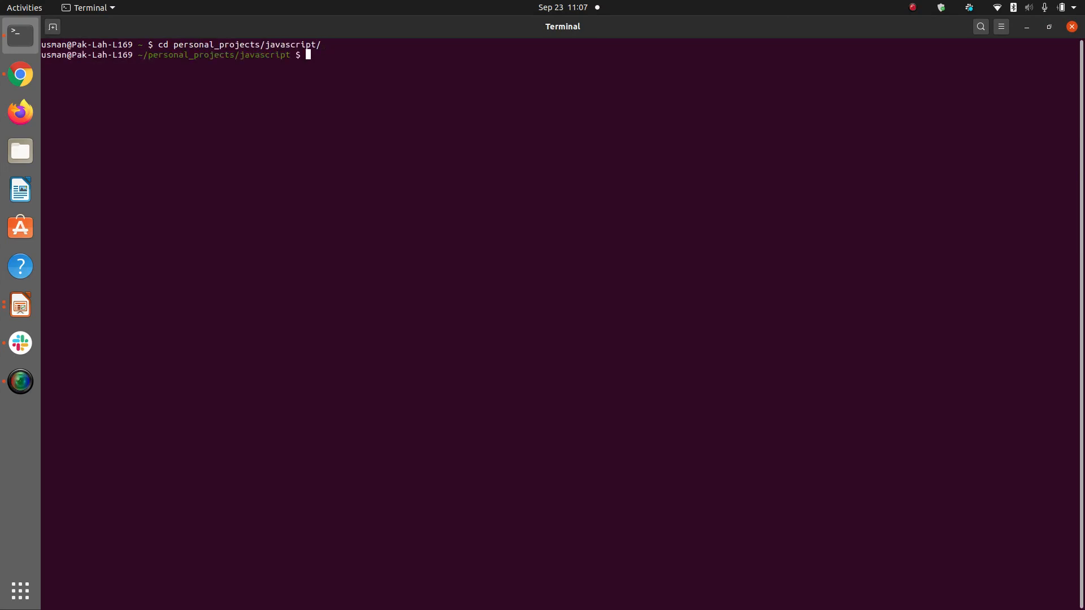
Step: Create a cookies folder with sudo mkdir, entering the administrator password
type("sudo")
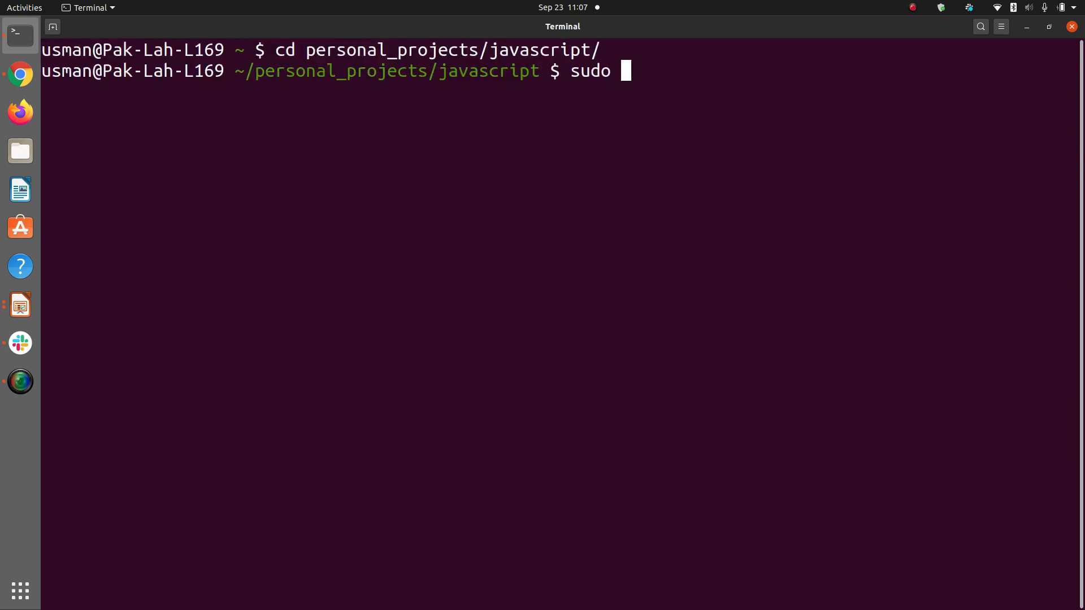
type("mkdir")
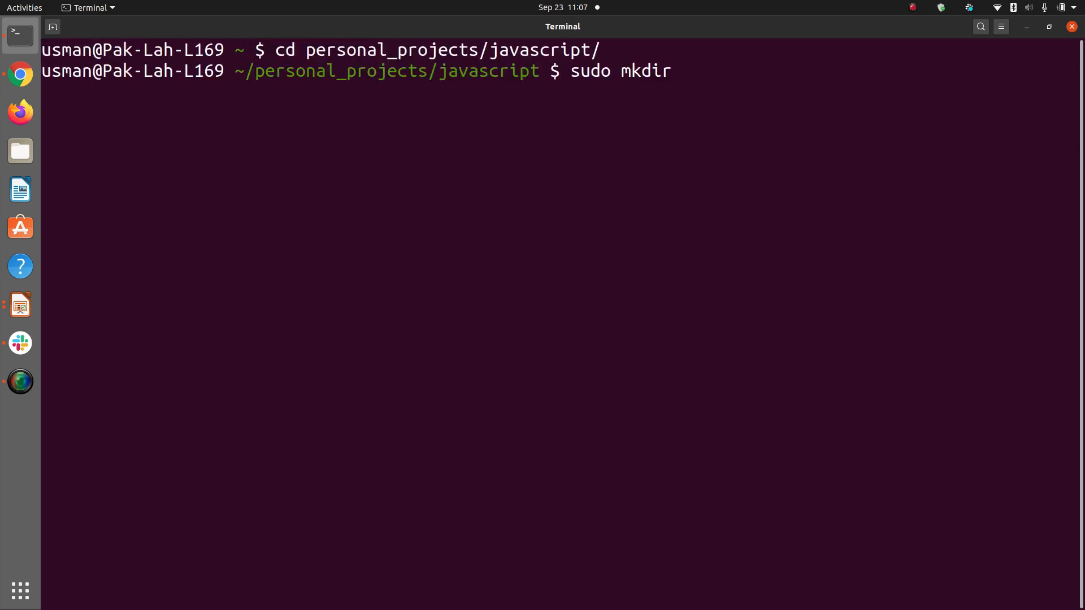
type("javascript")
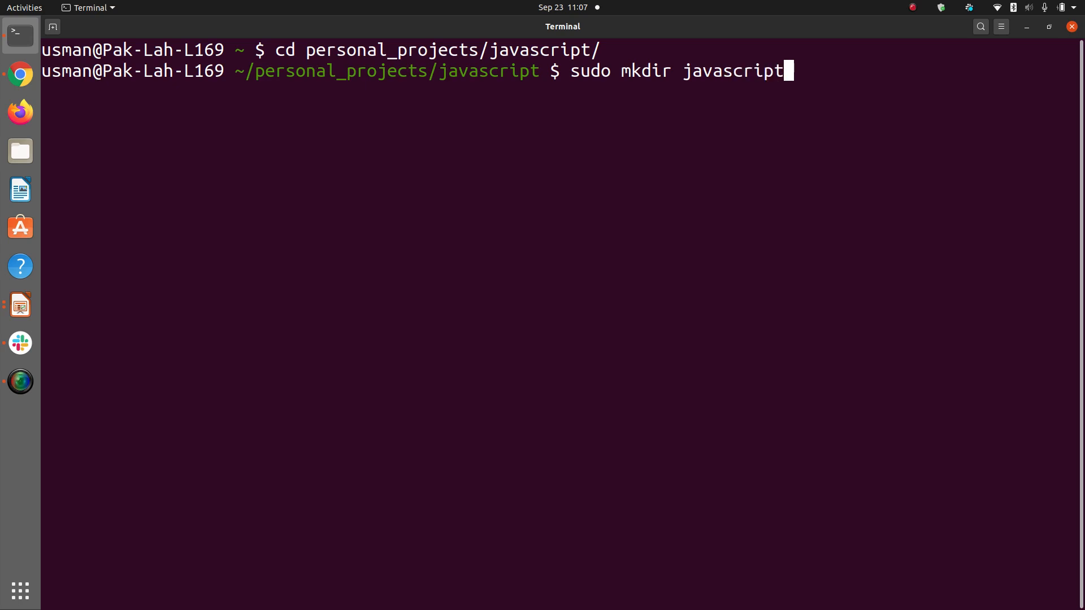
type("cook")
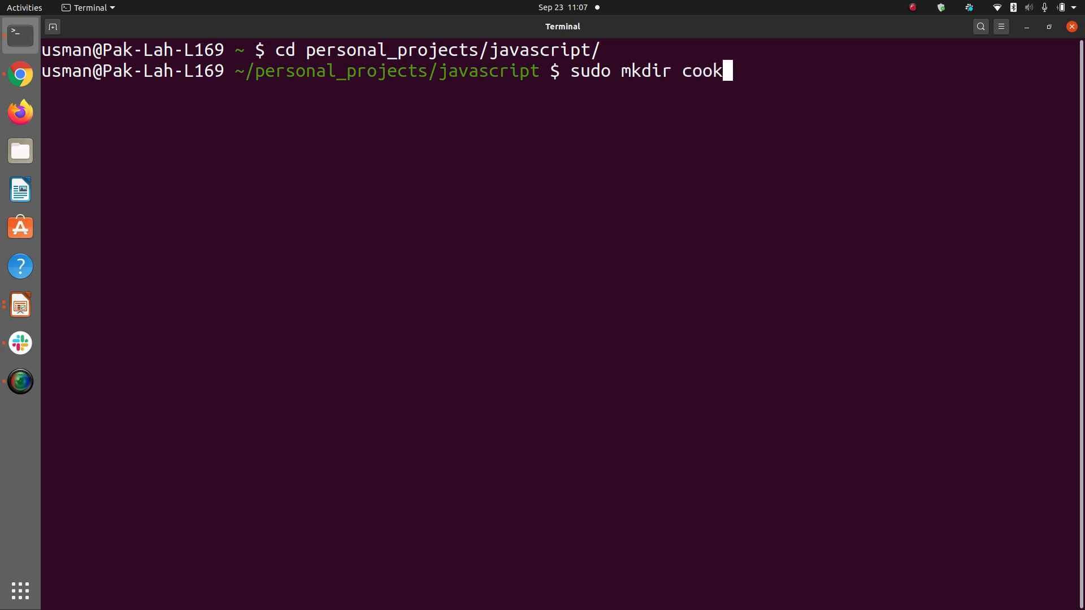
key("Return")
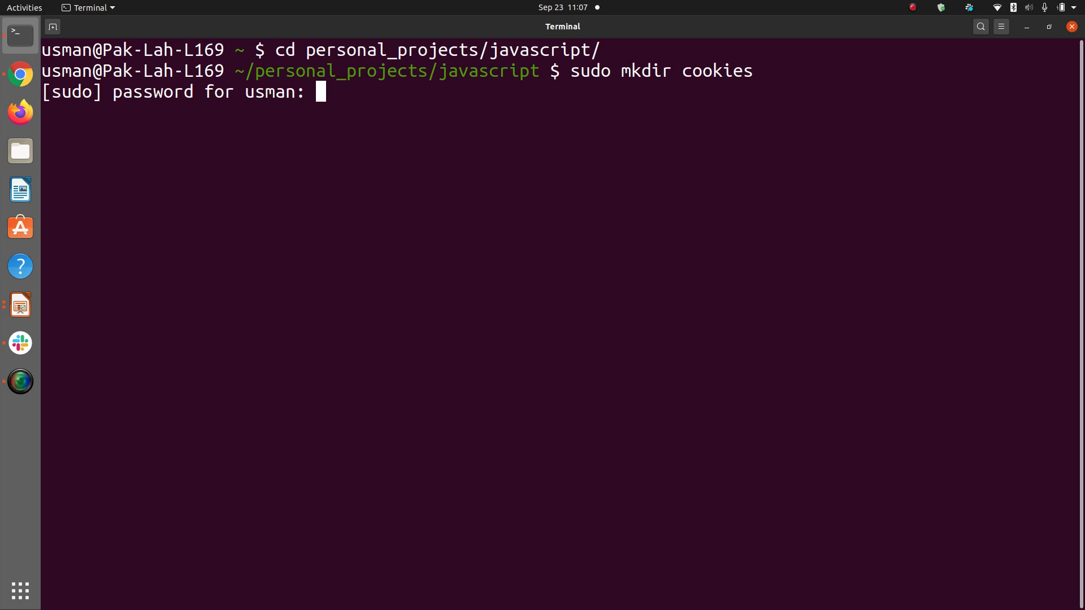
key("Return")
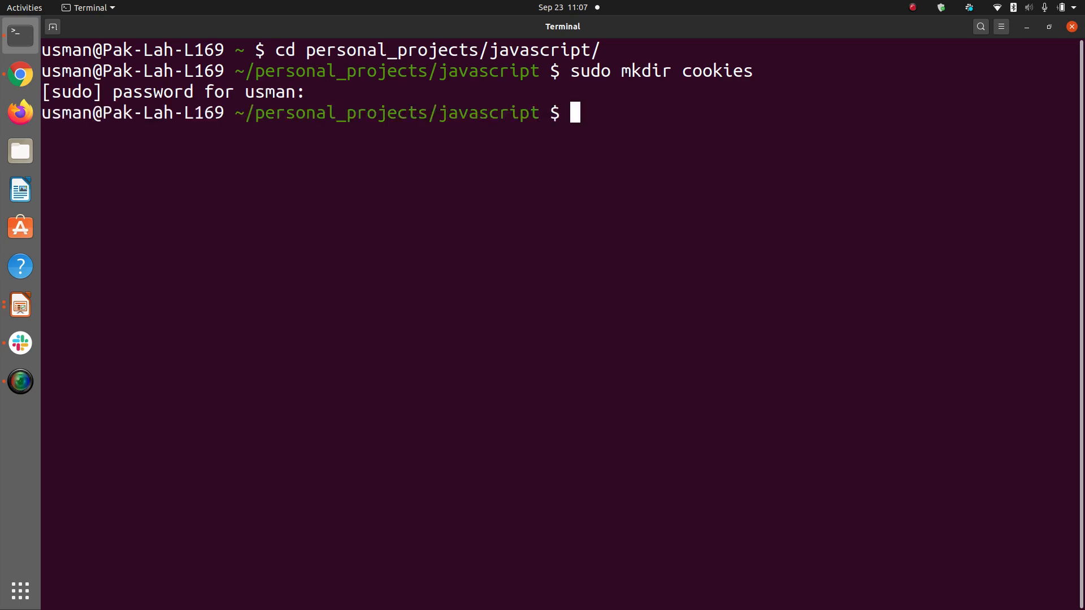
Step: Give cookies/ full 777 permissions recursively and start opening index.html in Sublime
type("sudo chmnm")
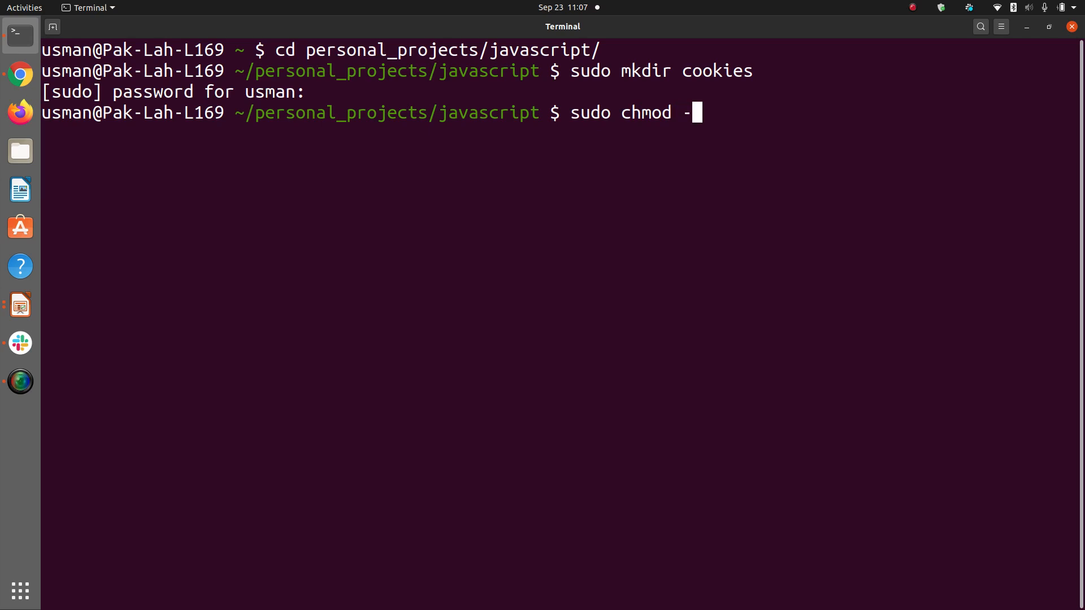
type("R 777")
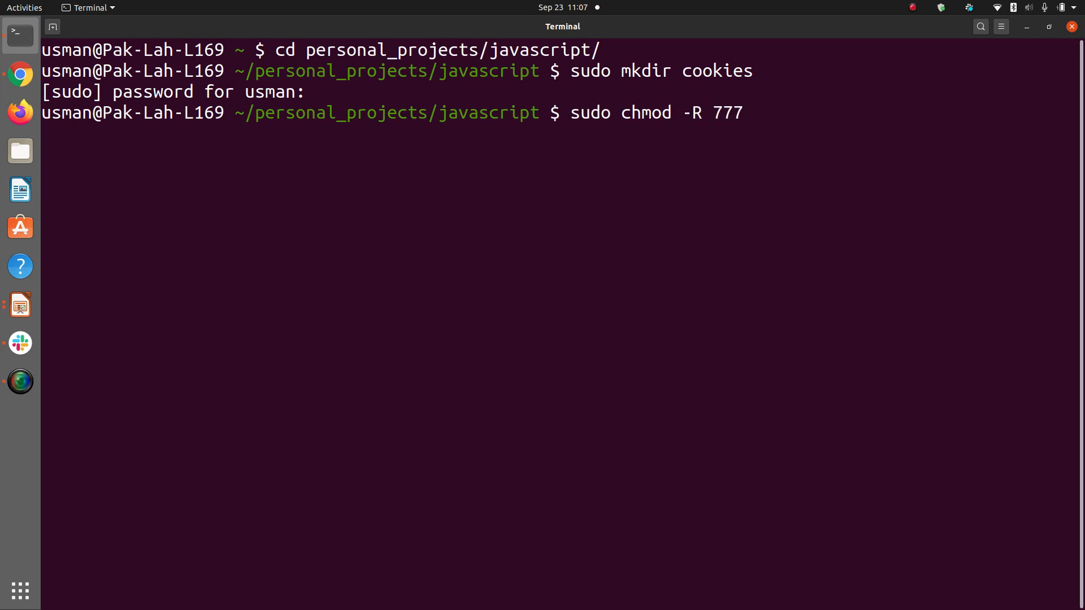
type("cookies/")
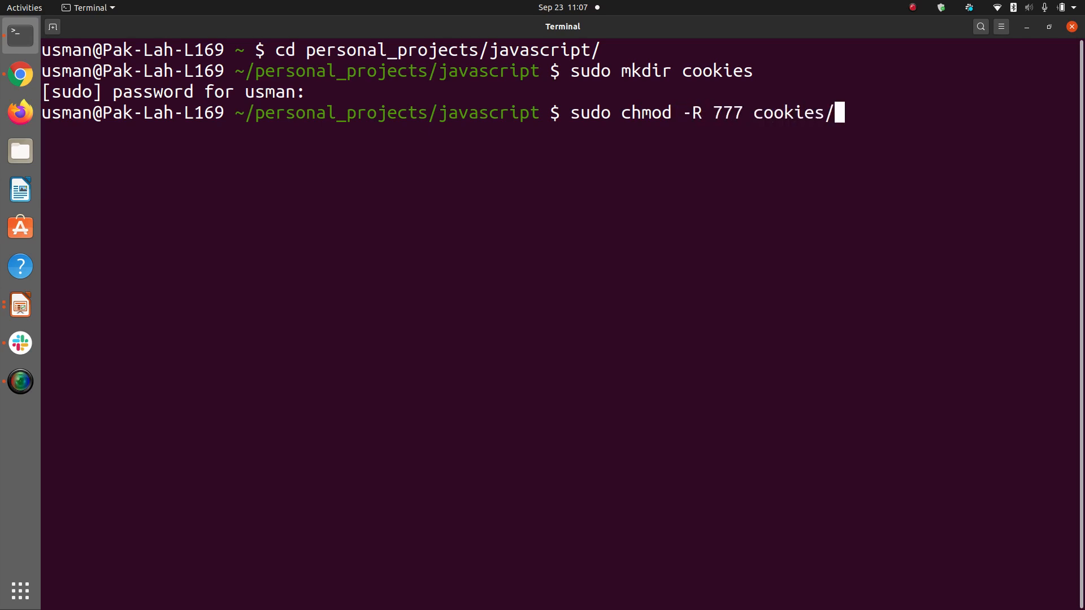
key("Return")
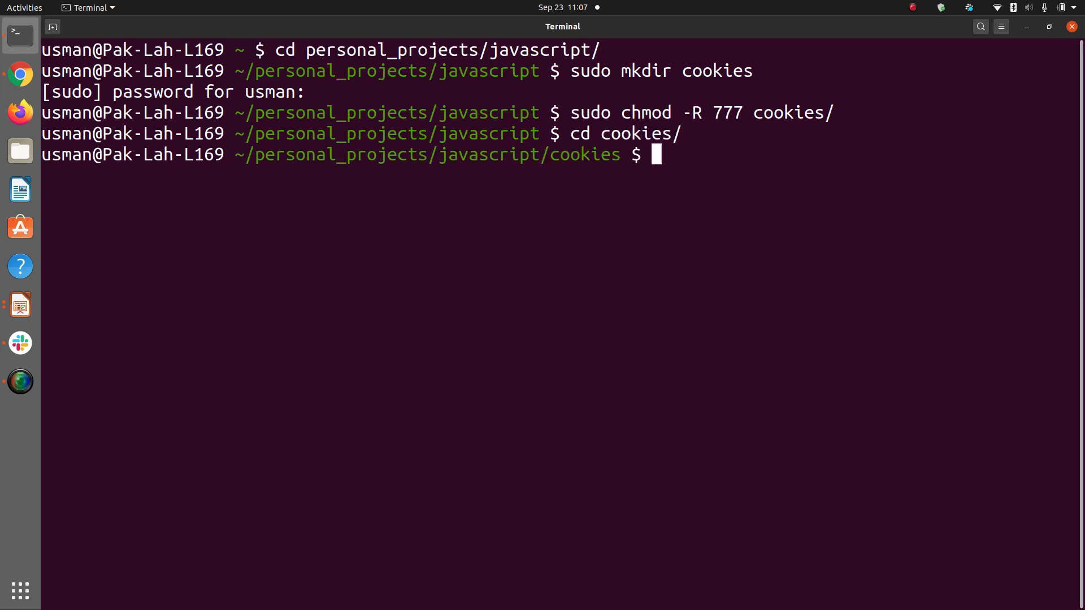
type("subl index.ht")
type("<")
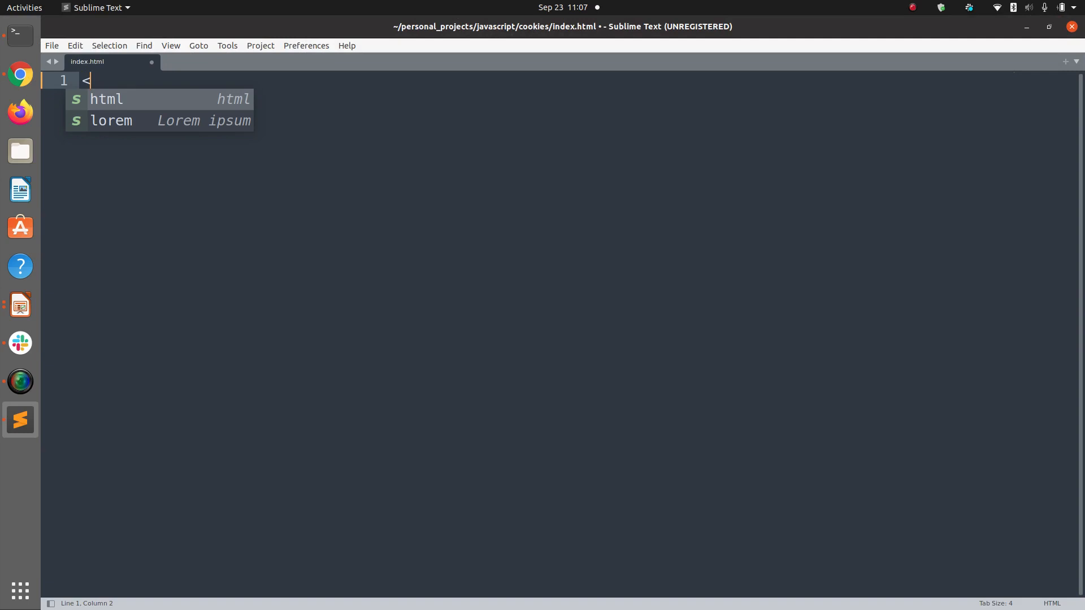
Step: Write a script block assigning document.cookie with username=Usman Mahmood
type("script>")
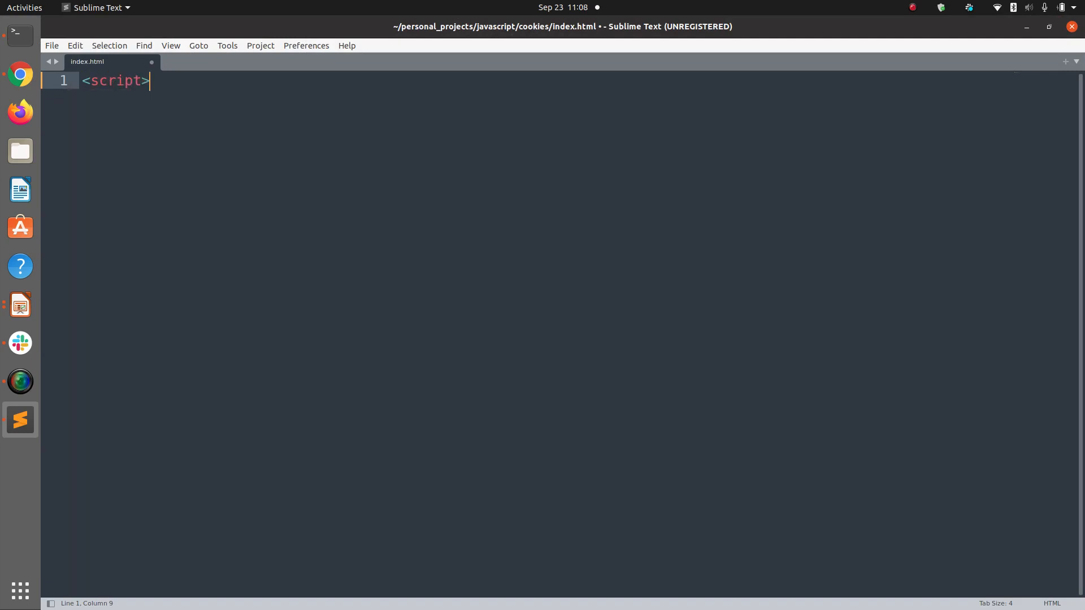
type("</script>")
type("docum")
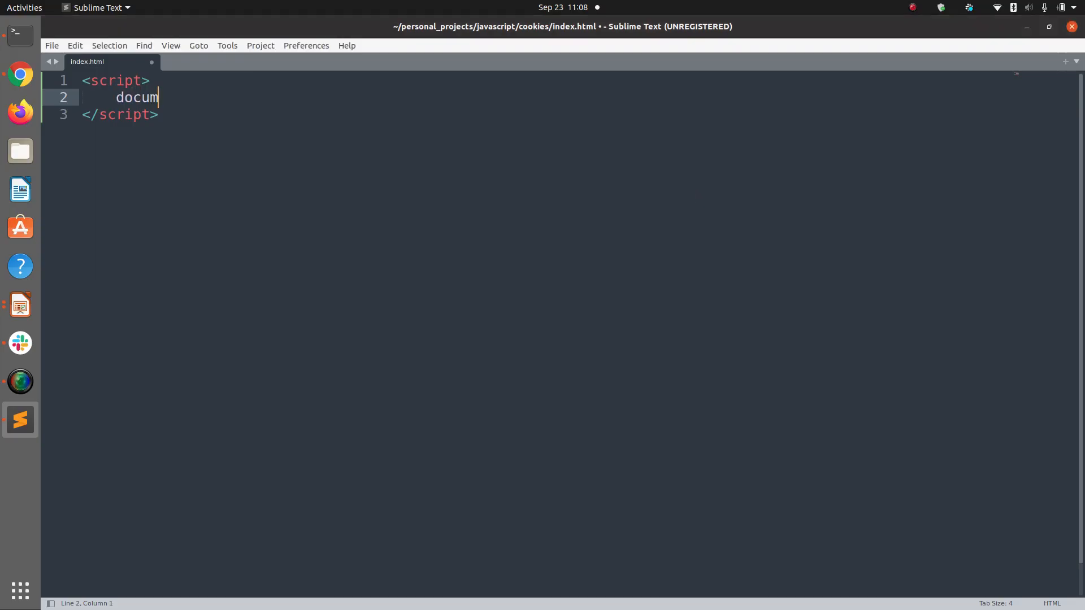
type("ent.cookie = \"username=")
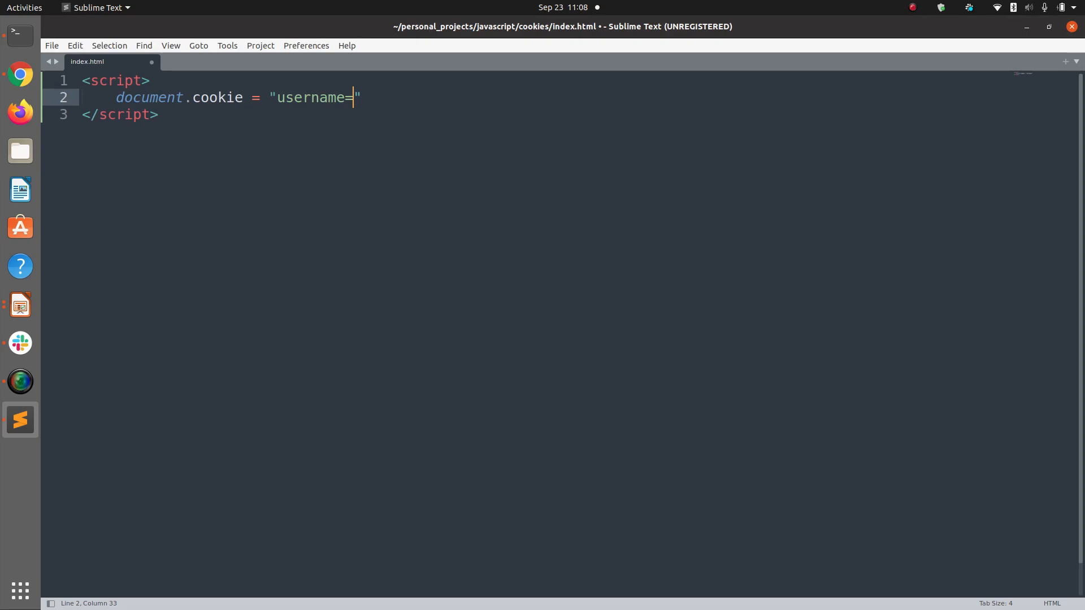
type("Usman")
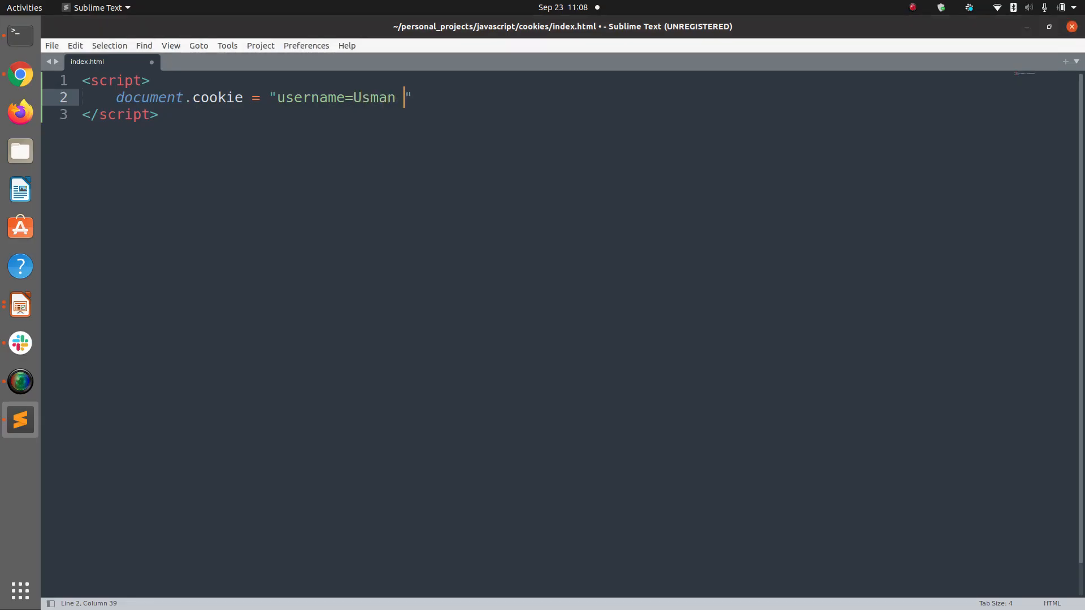
type("Mahmood")
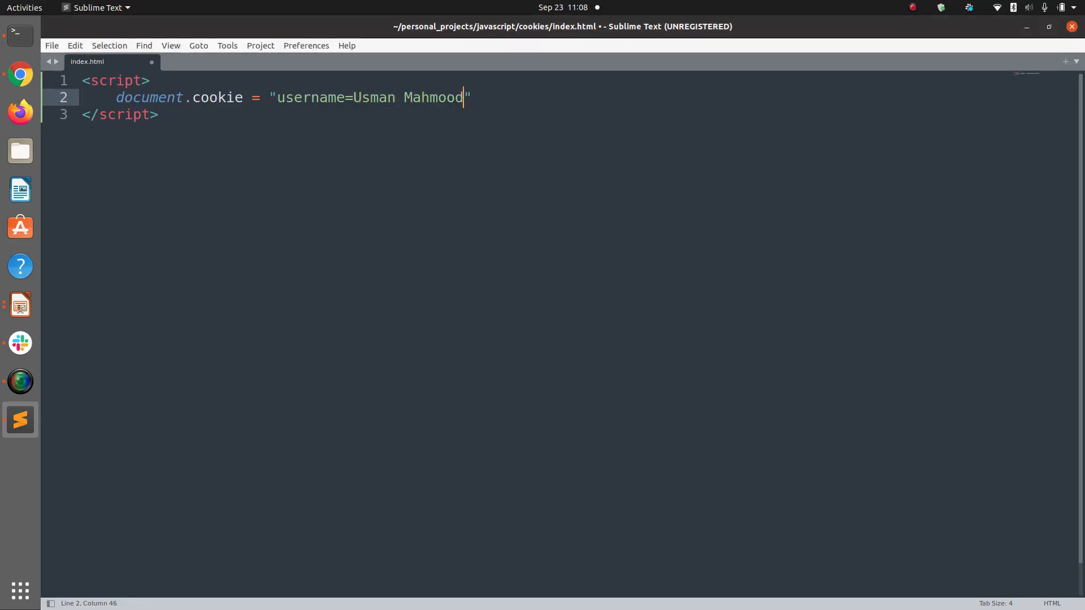
Step: Add expires 20 Jan 2022 12:00:00 UTC and path=/ to the cookie, then save index.html
type(";ex")
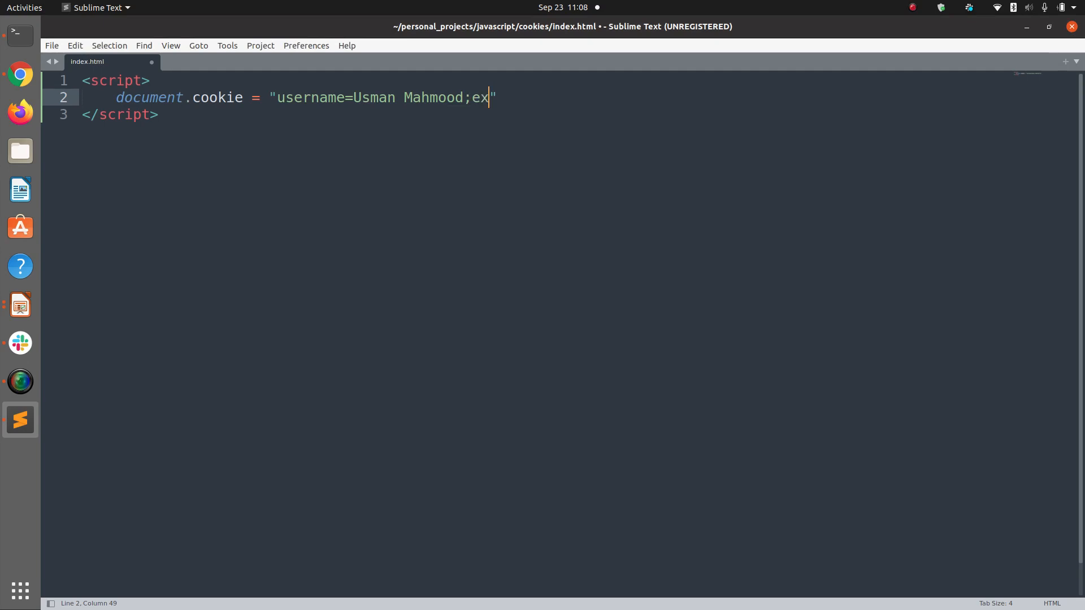
type("pires")
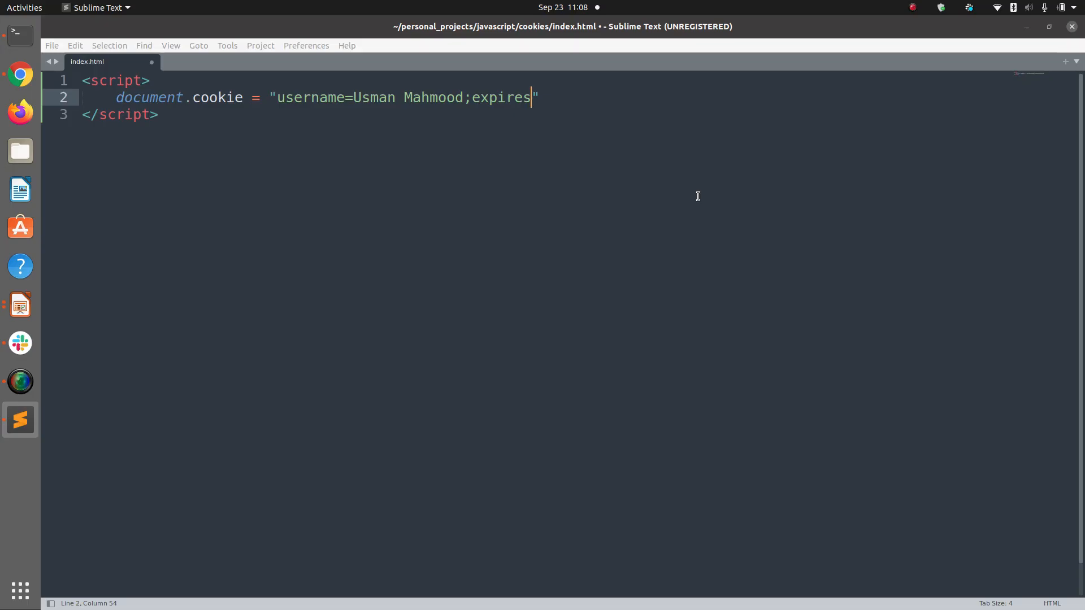
type("=Mon, 20")
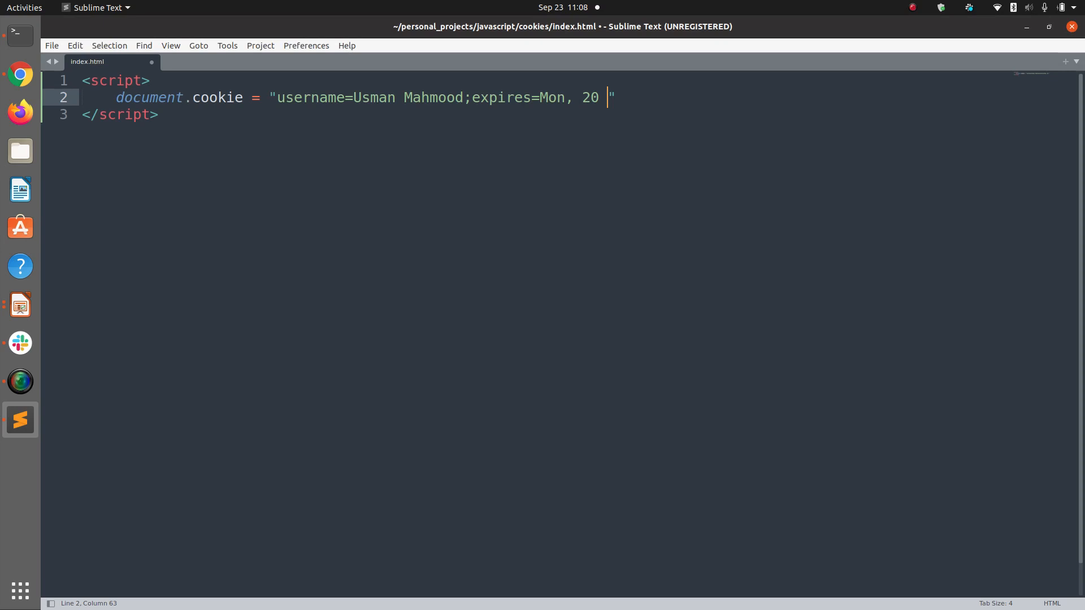
type("Jan")
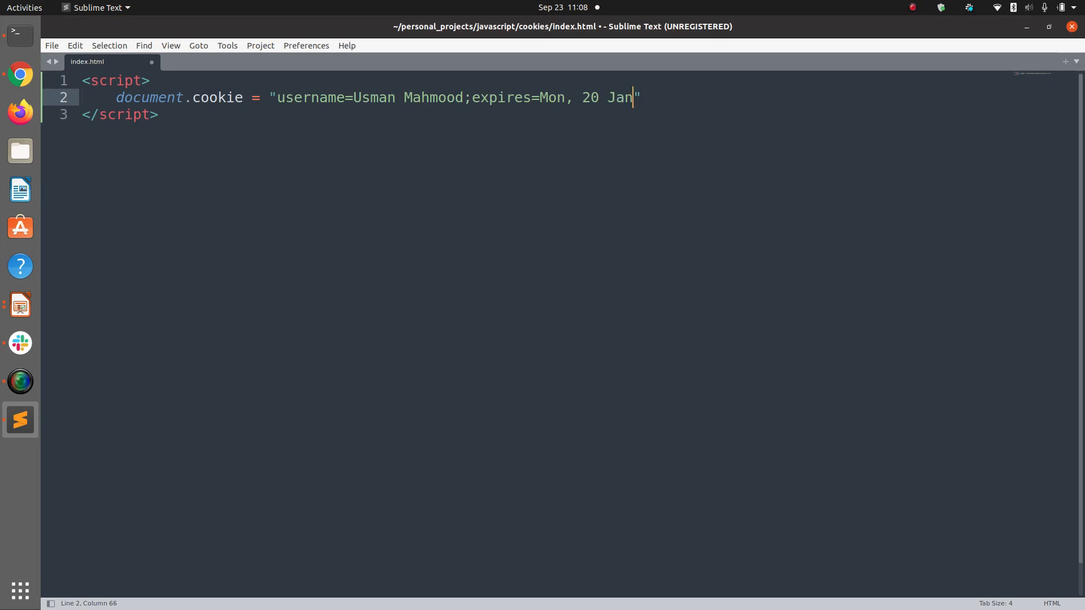
type("202")
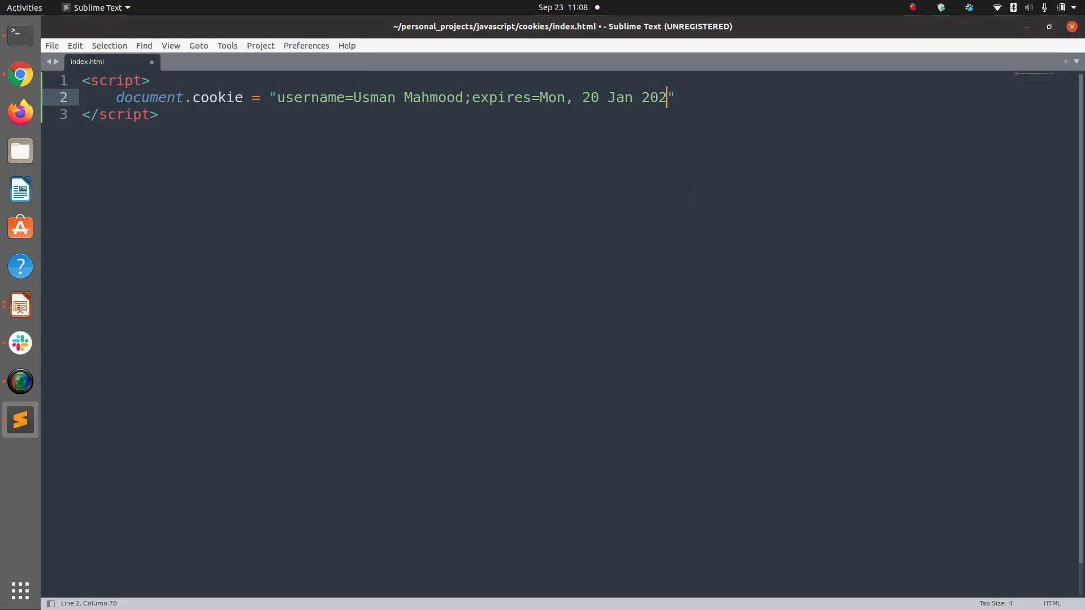
type("2")
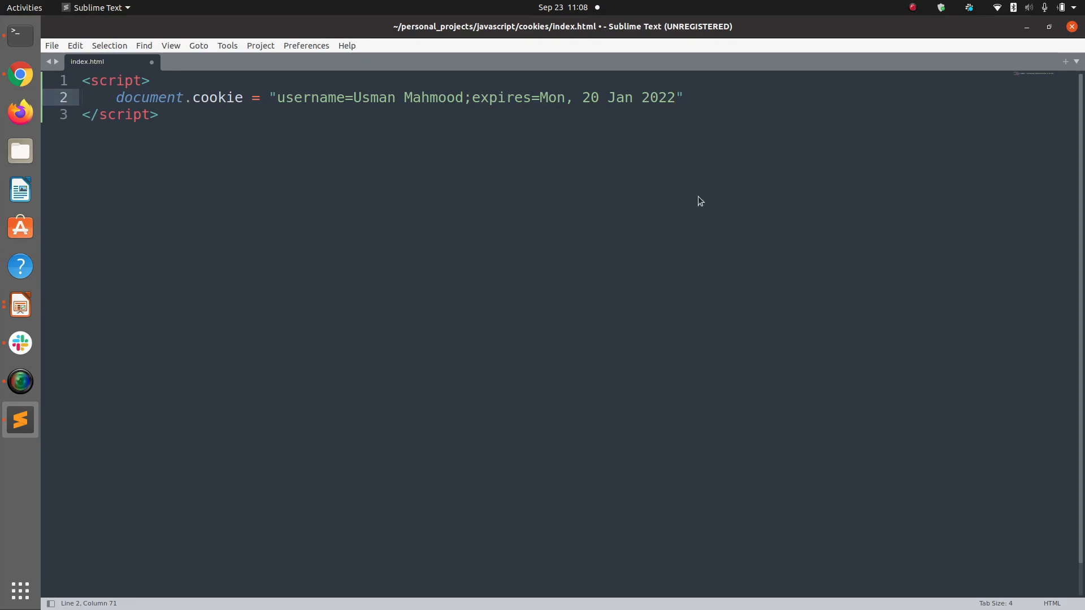
type("12:00:00 UTC;")
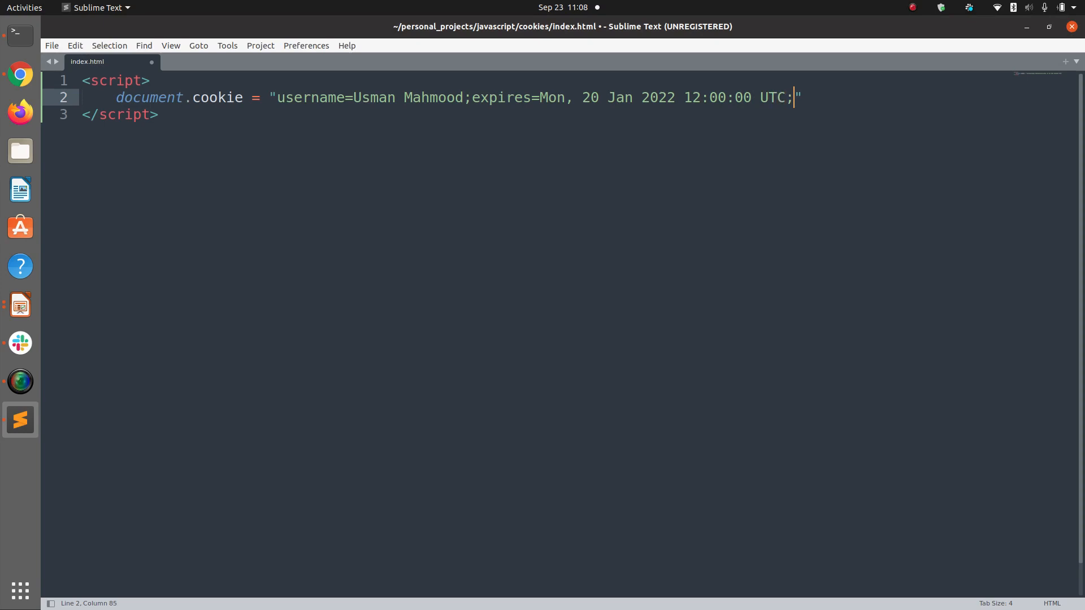
type("path=/")
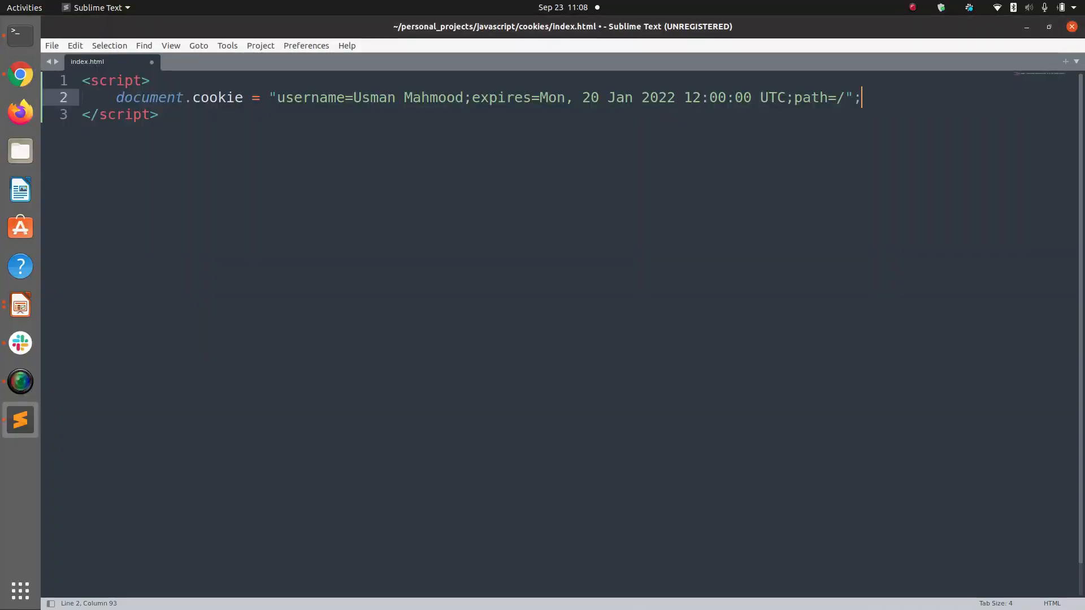
key("ctrl+s")
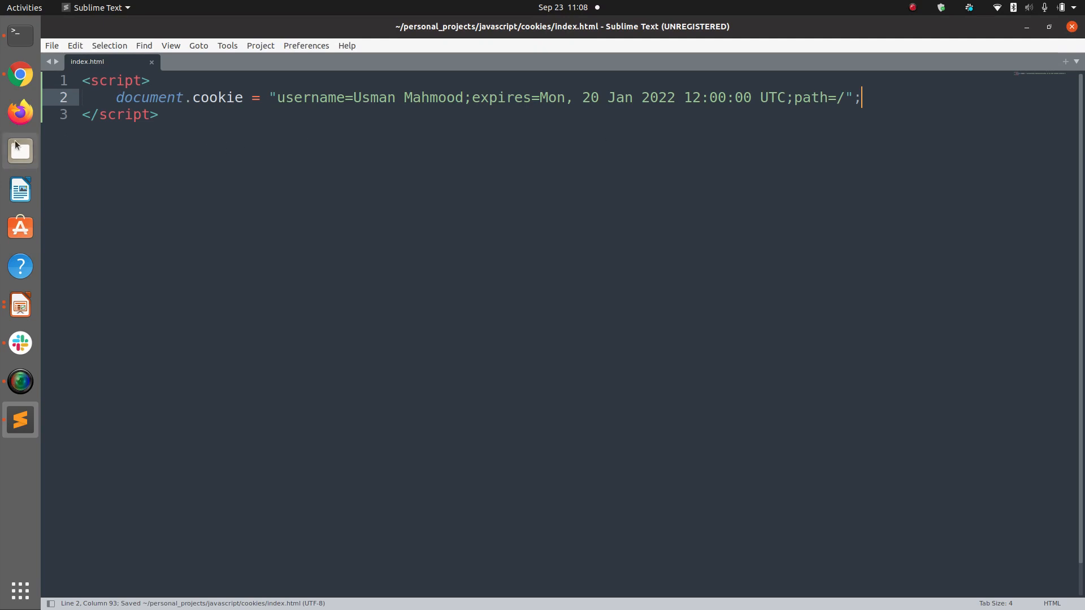
Step: Open the cookies folder's index.html in Opera and bring up the developer tools console
left_click(19, 150)
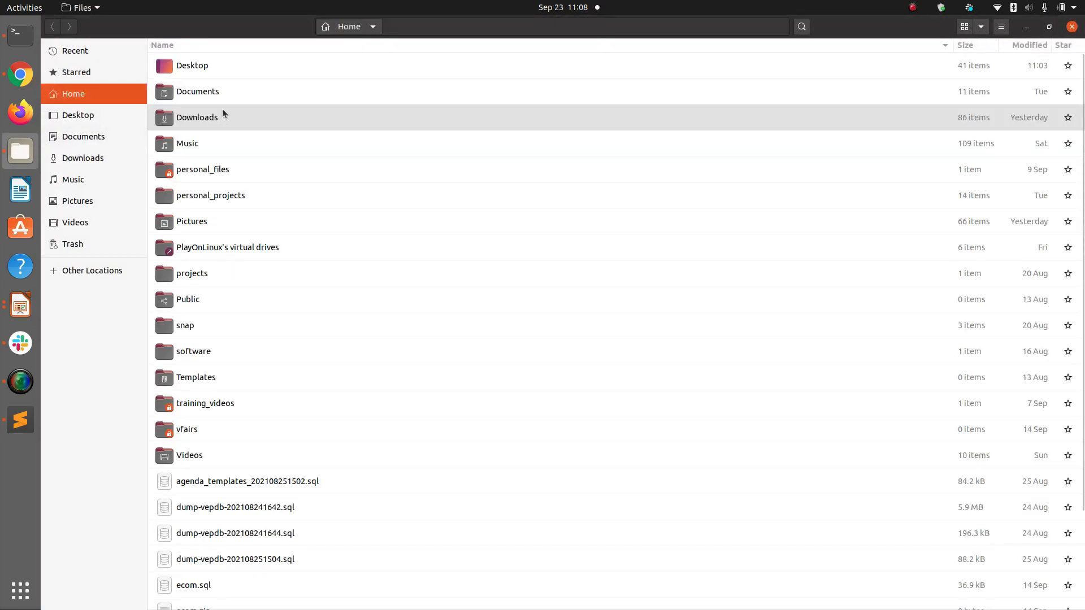
double_click(211, 195)
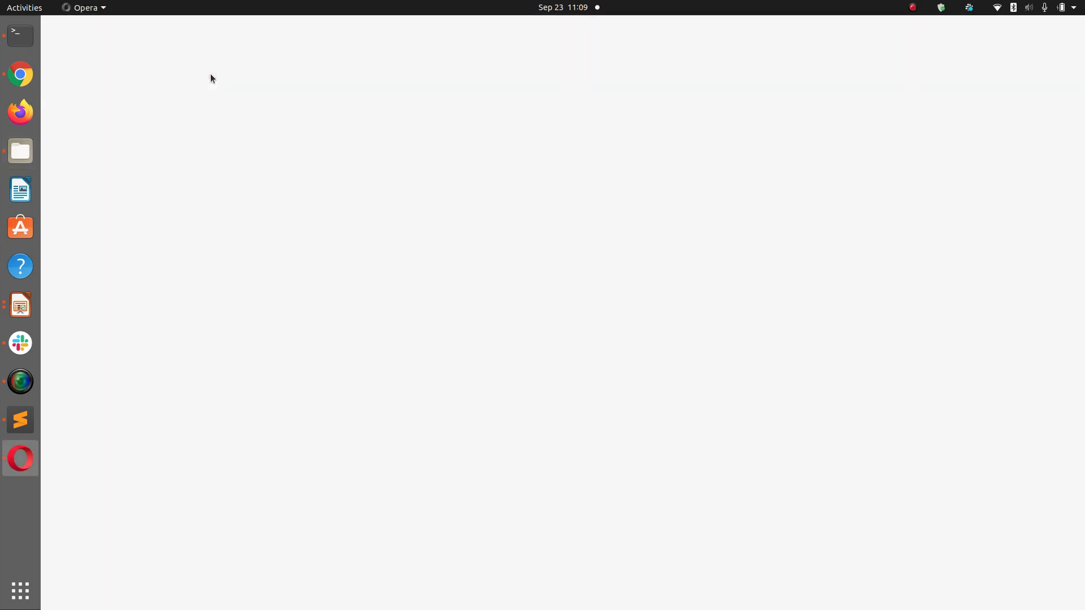
left_click(21, 459)
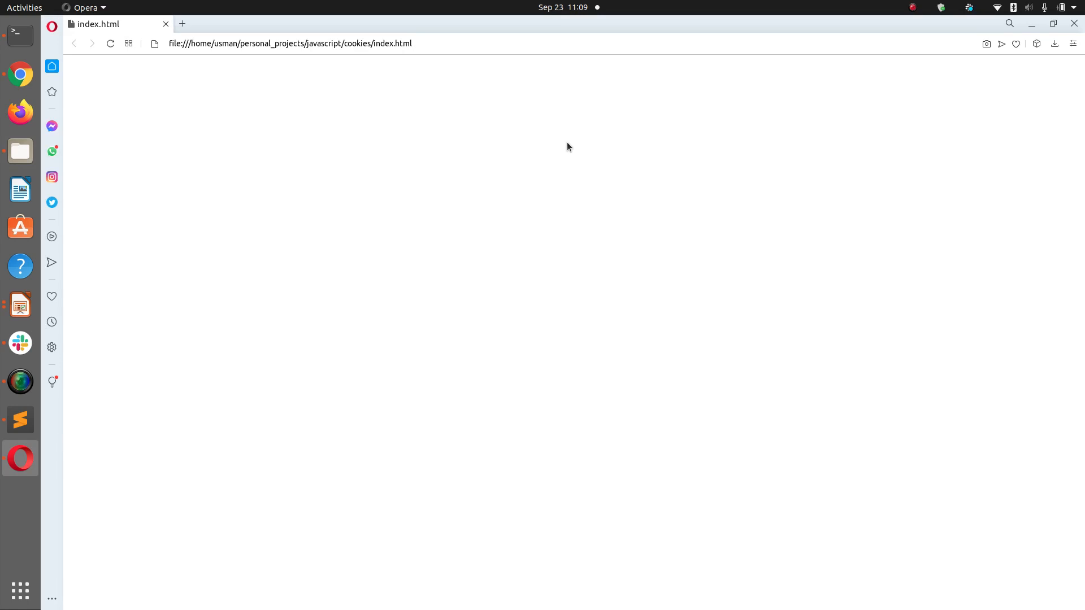
key("F12")
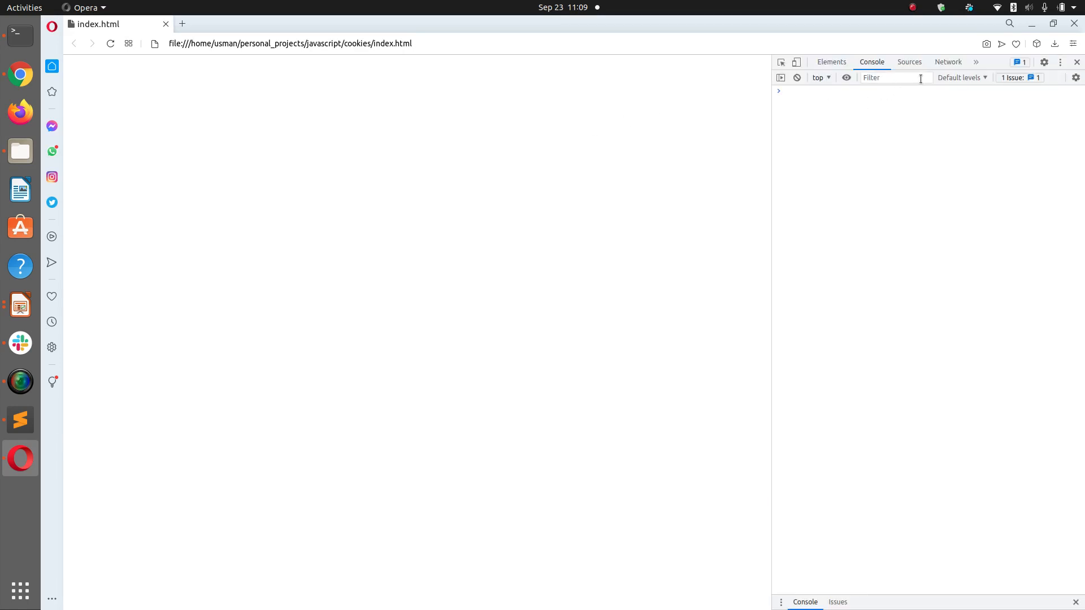
Step: Browse the Application panel's storage sections and select the Cookies entry for file://, which is empty
left_click(975, 61)
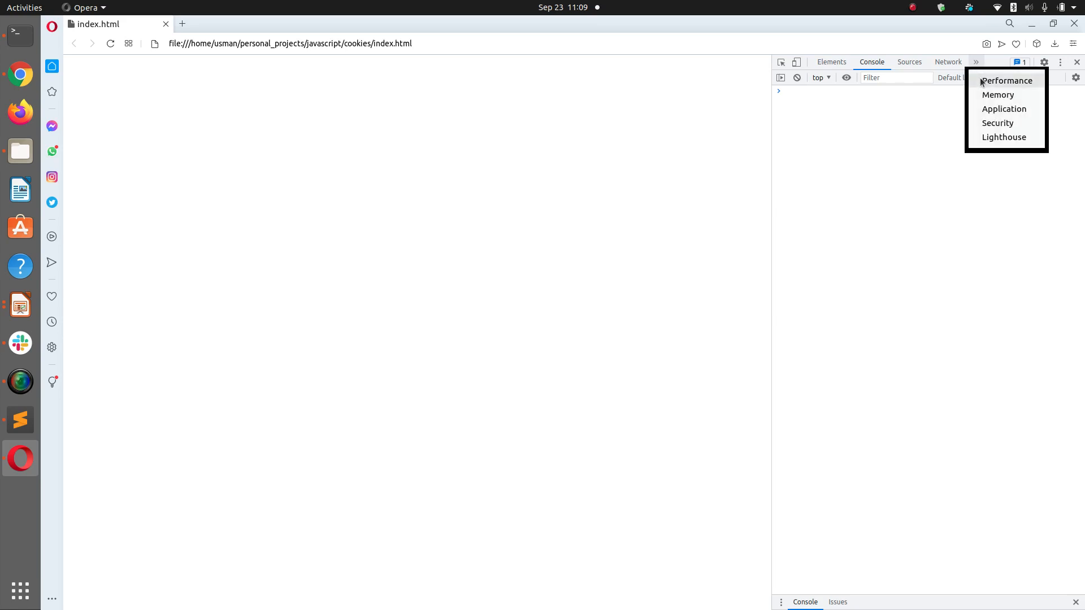
left_click(1004, 108)
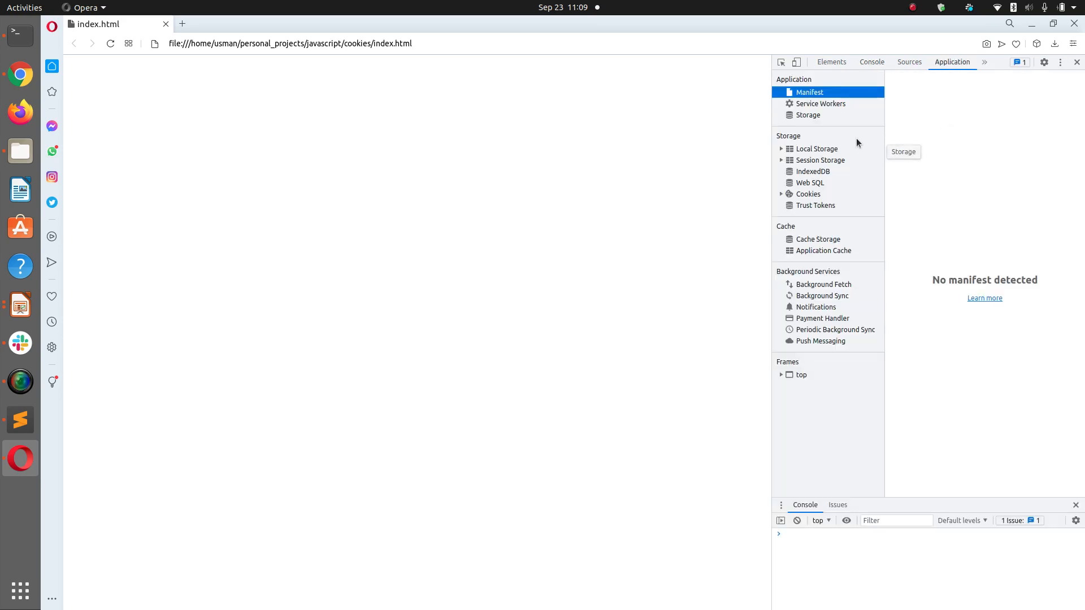
mouse_move(807, 193)
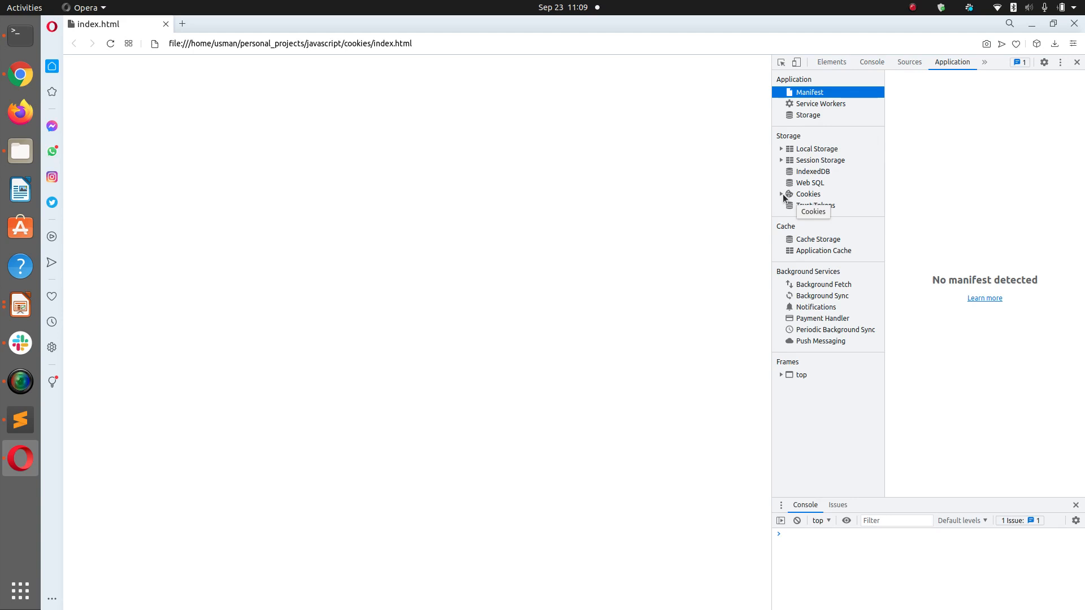
left_click(807, 193)
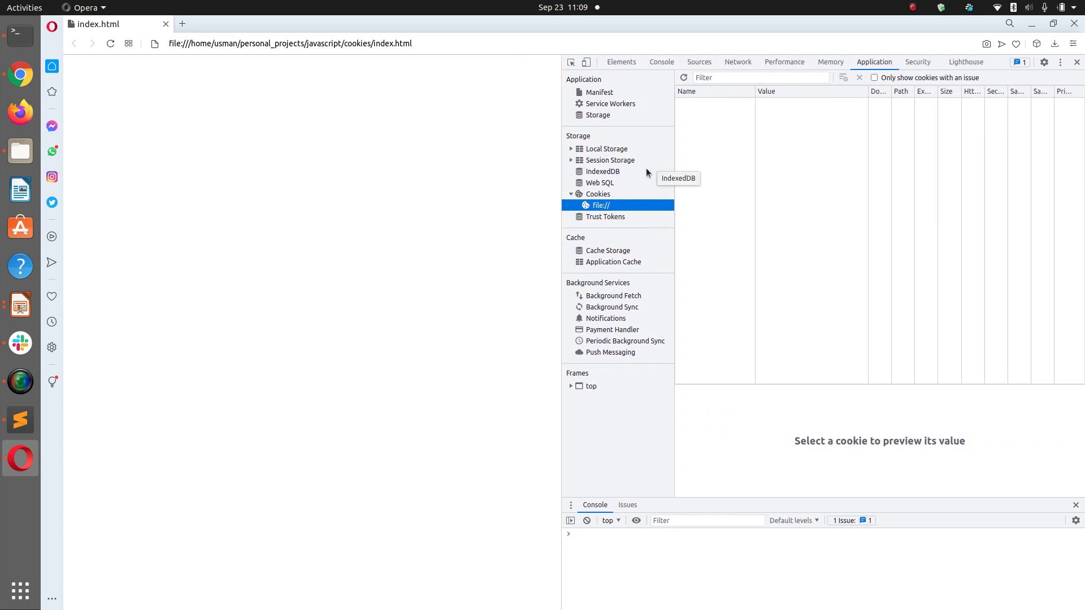
left_click(600, 183)
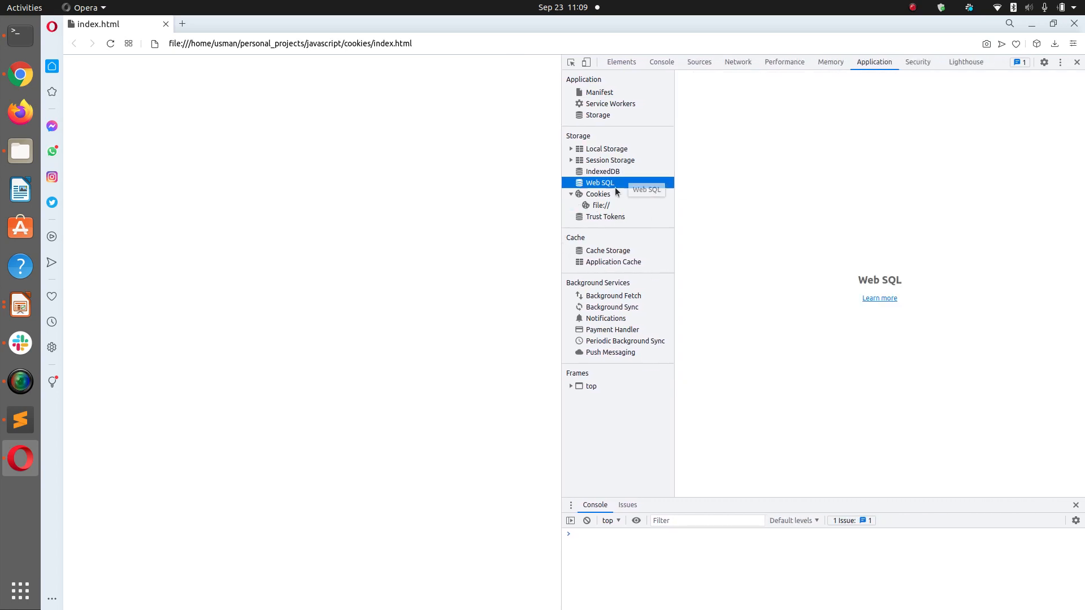
left_click(604, 217)
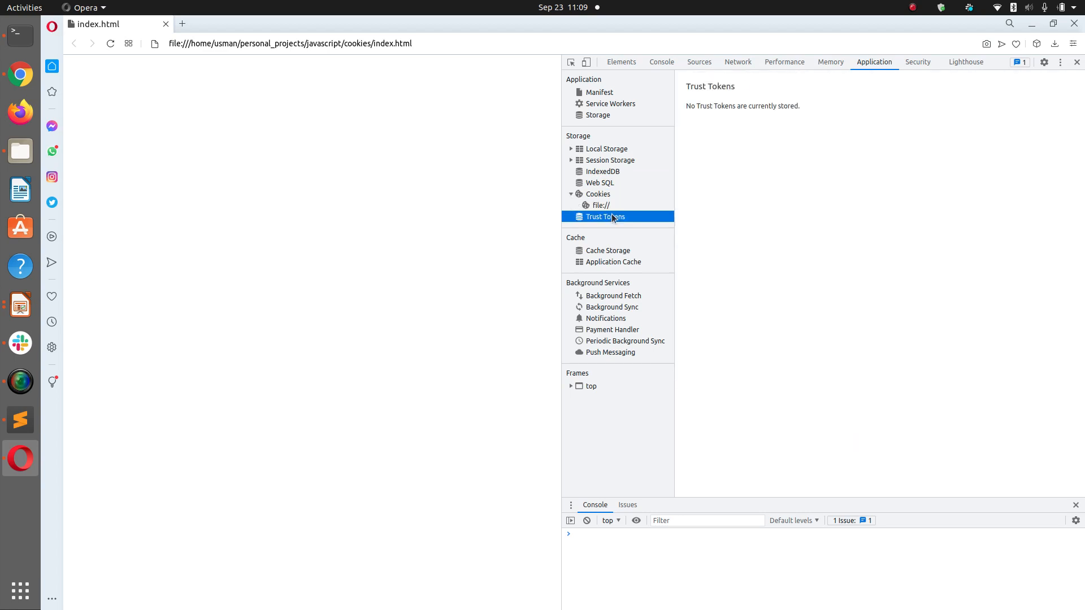
left_click(599, 183)
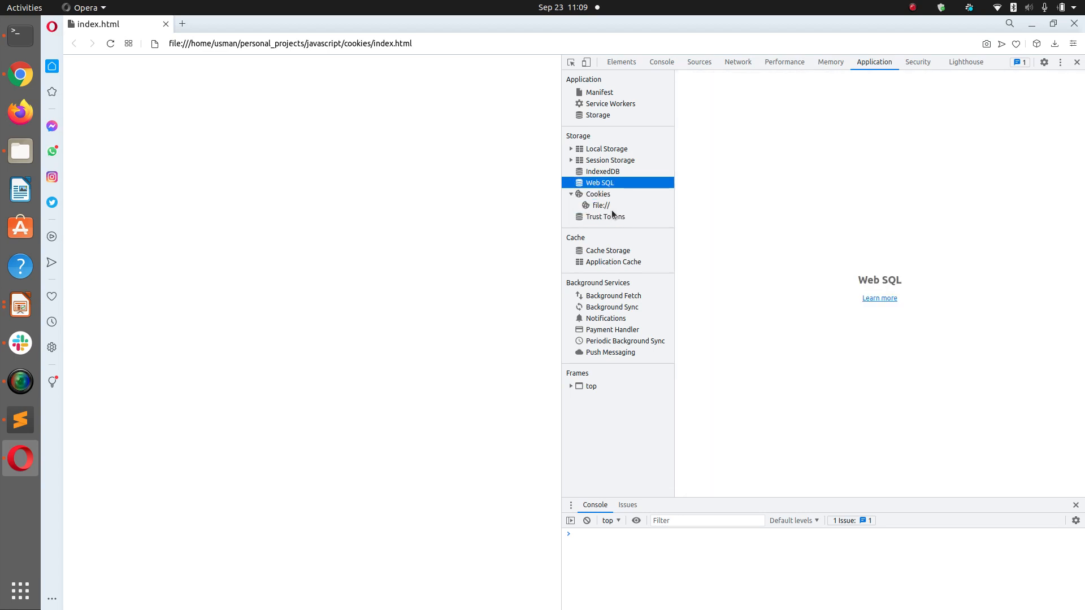
left_click(598, 170)
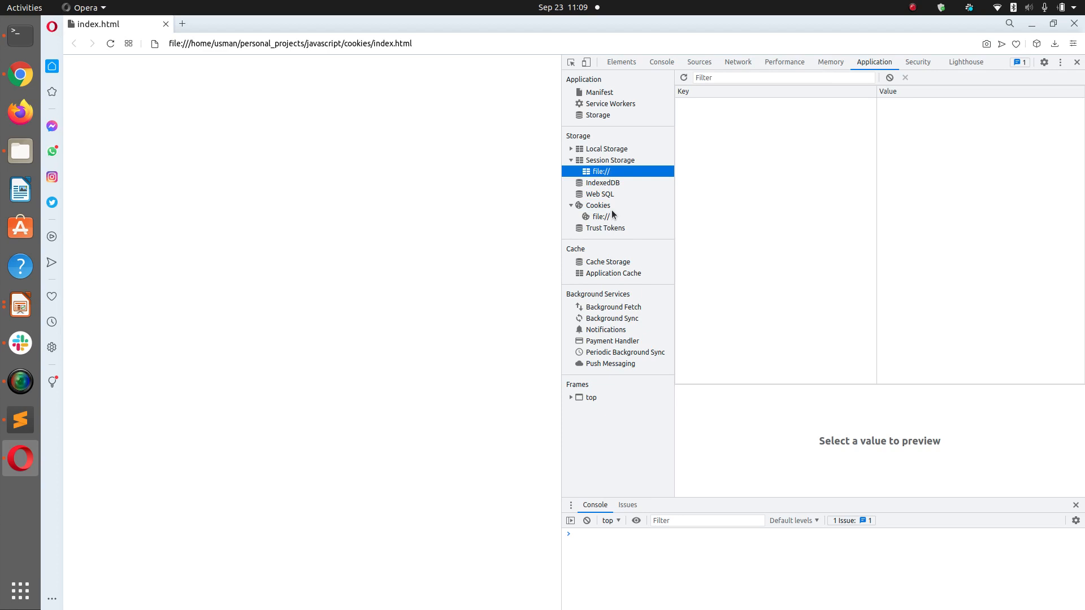
left_click(610, 103)
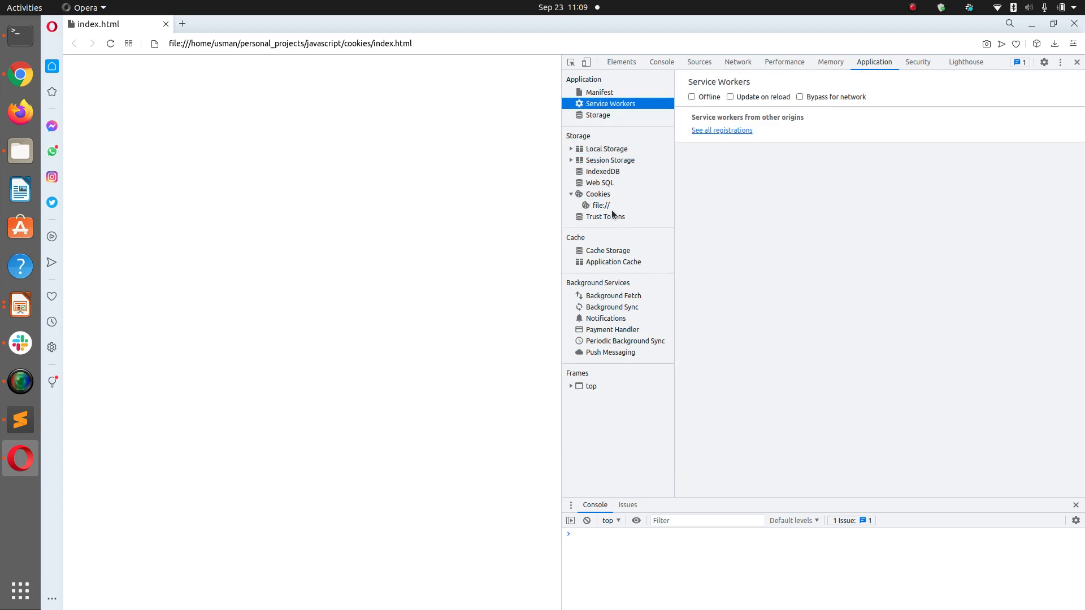
left_click(598, 193)
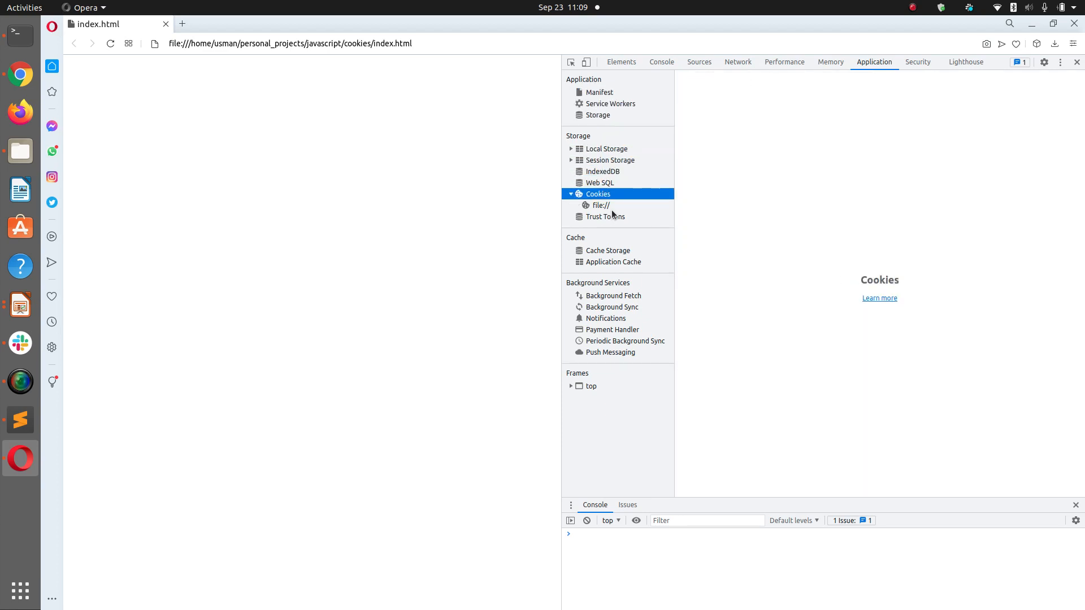
left_click(601, 182)
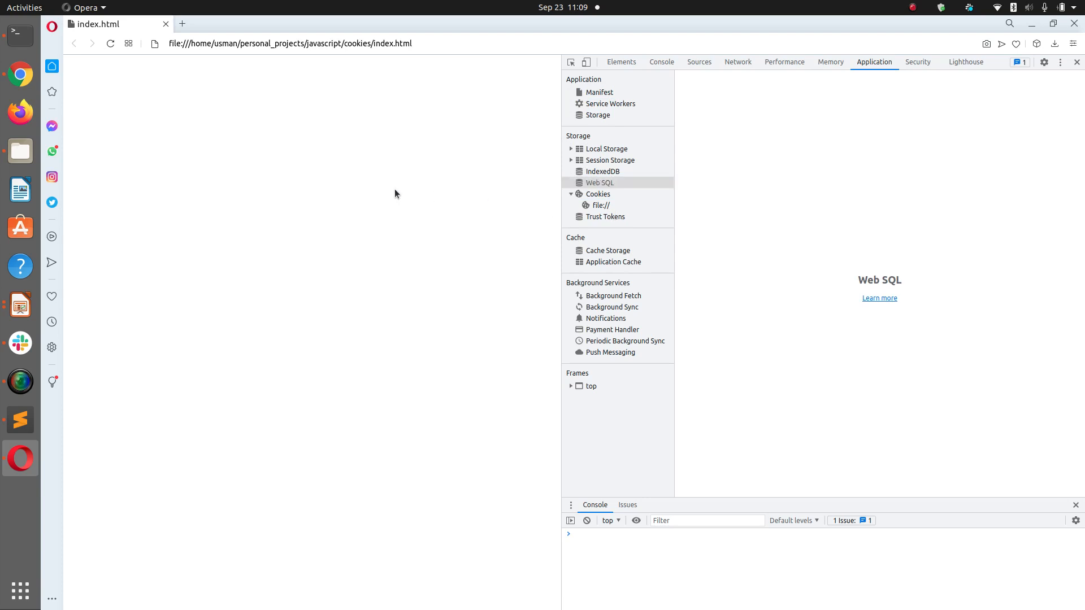
mouse_move(519, 203)
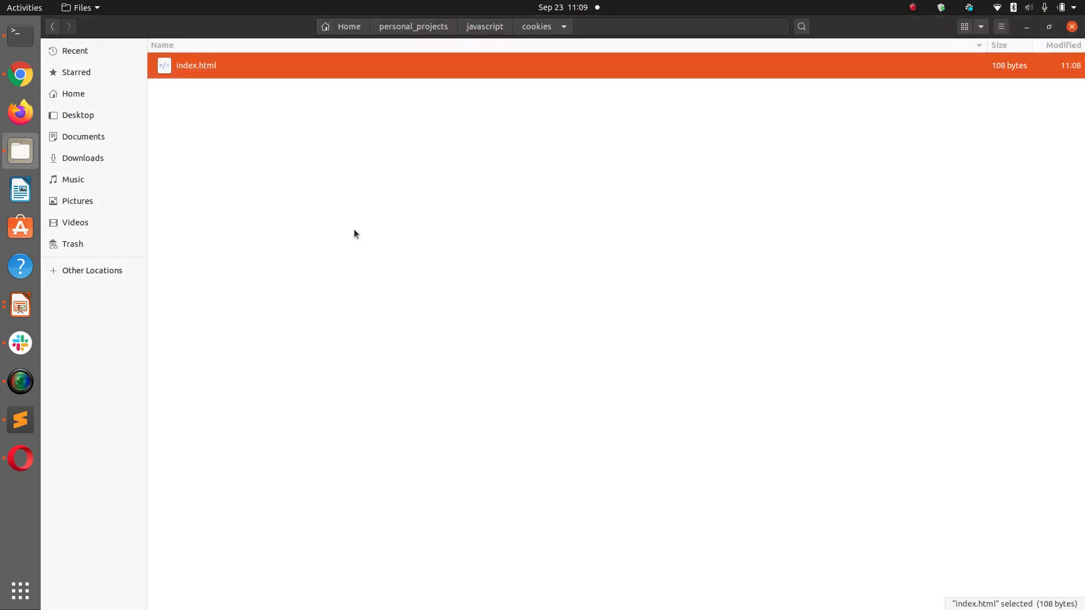
Step: Reopen index.html, remove the expires and path part from the cookie script, and return to the browser
double_click(197, 66)
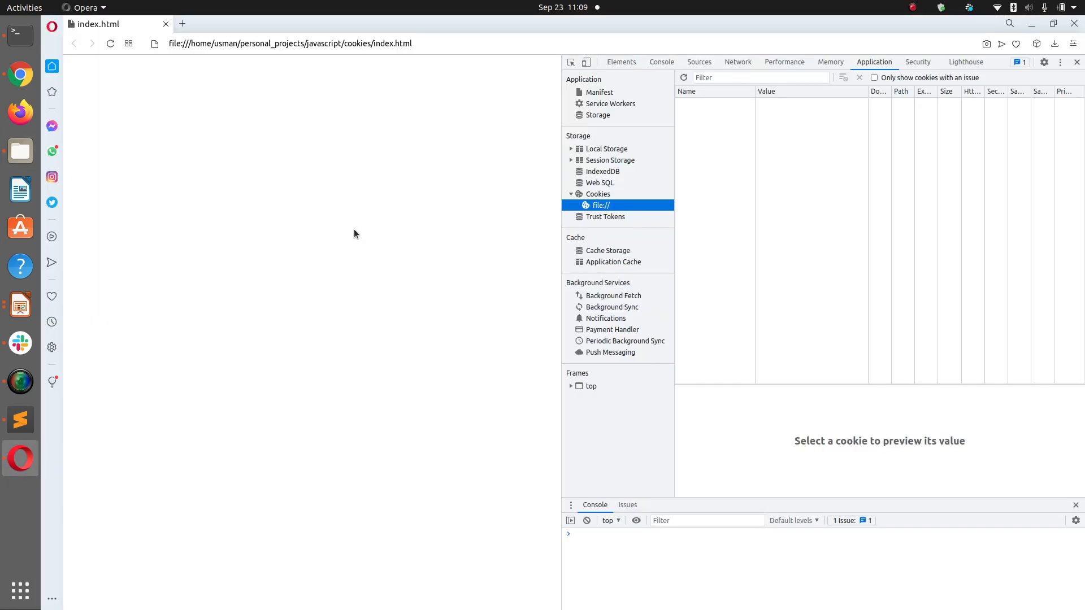
mouse_move(597, 206)
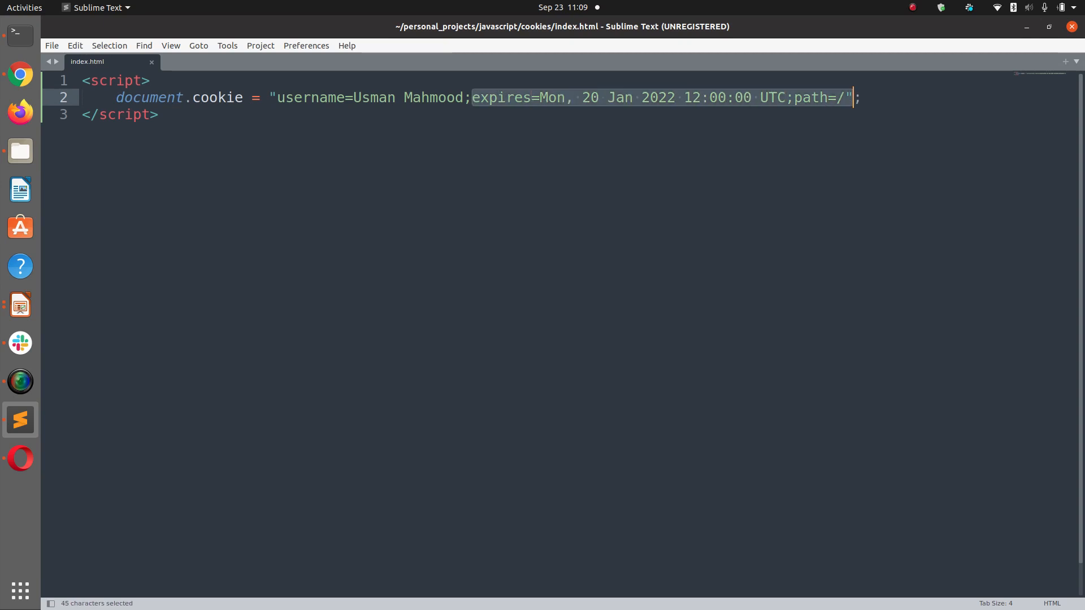
key("Delete")
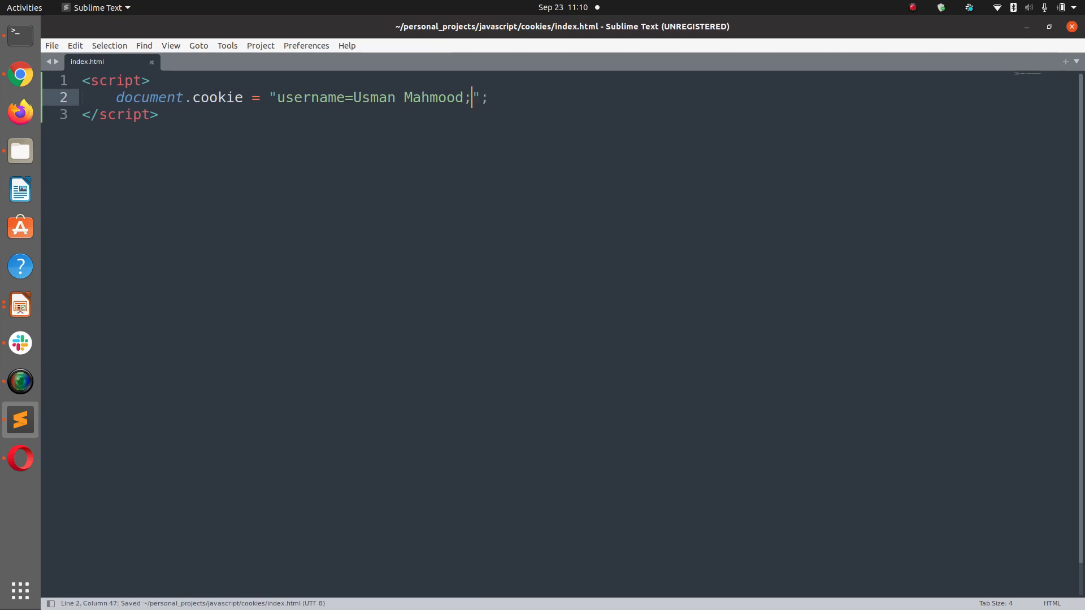
left_click(20, 458)
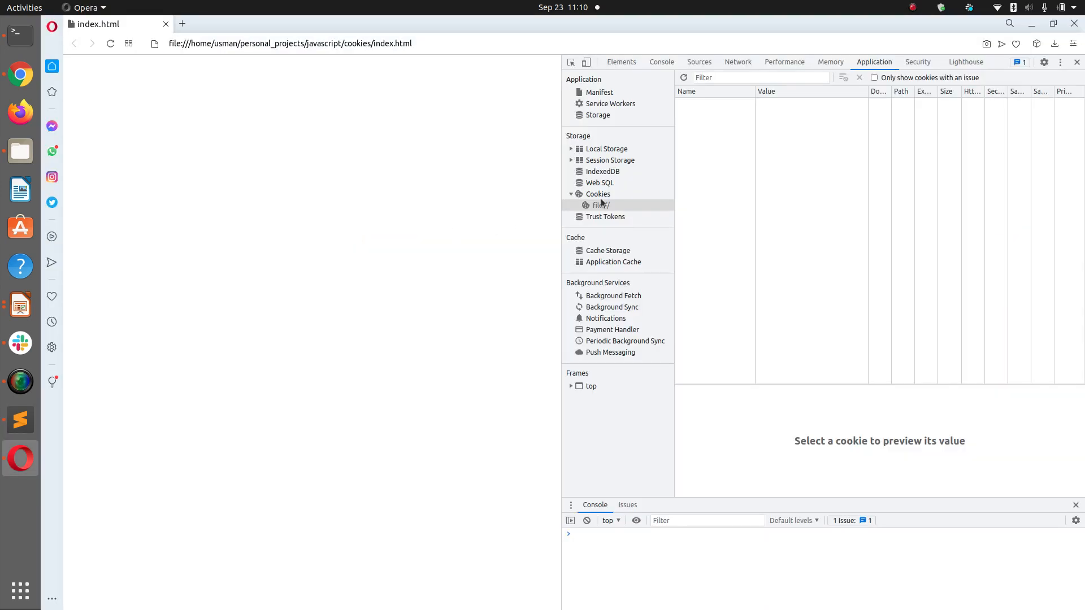
Step: Check the file:// cookies again, toggle 'Only show cookies with an issue', and switch to Sublime Text
left_click(597, 206)
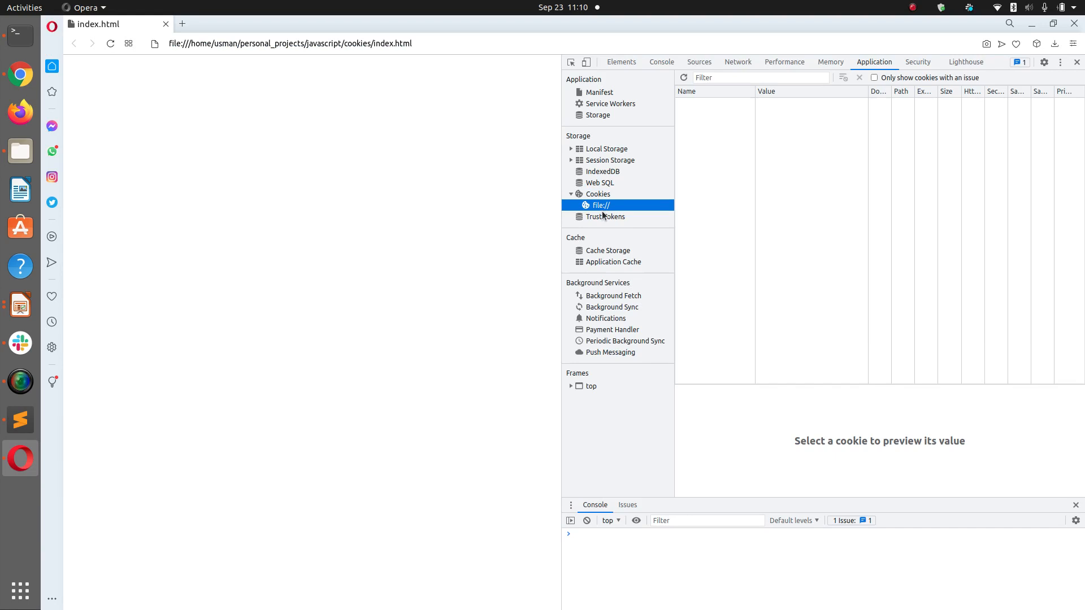
left_click(606, 217)
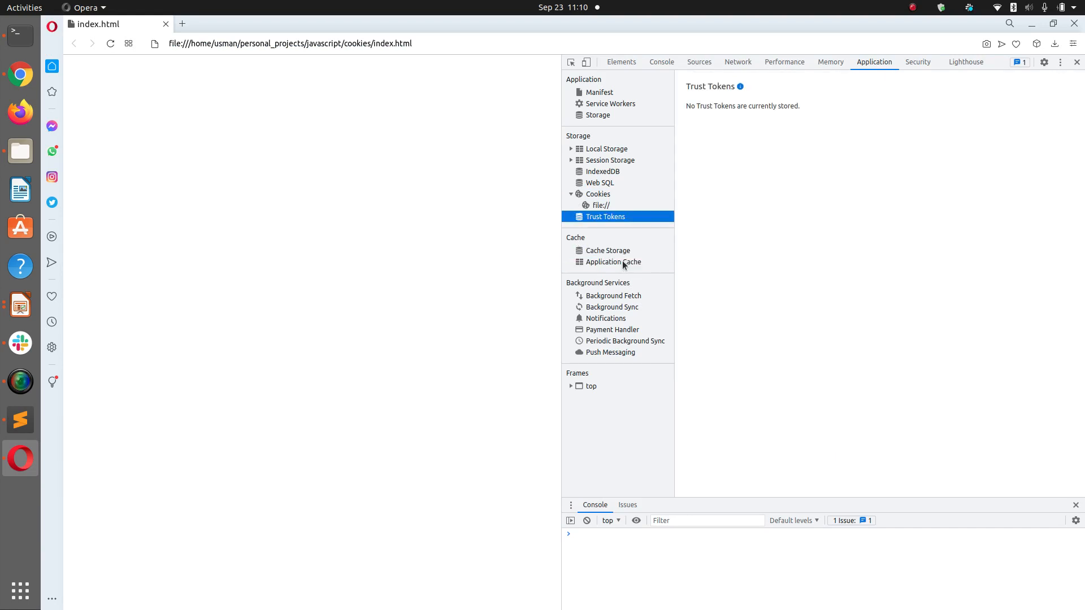
left_click(599, 205)
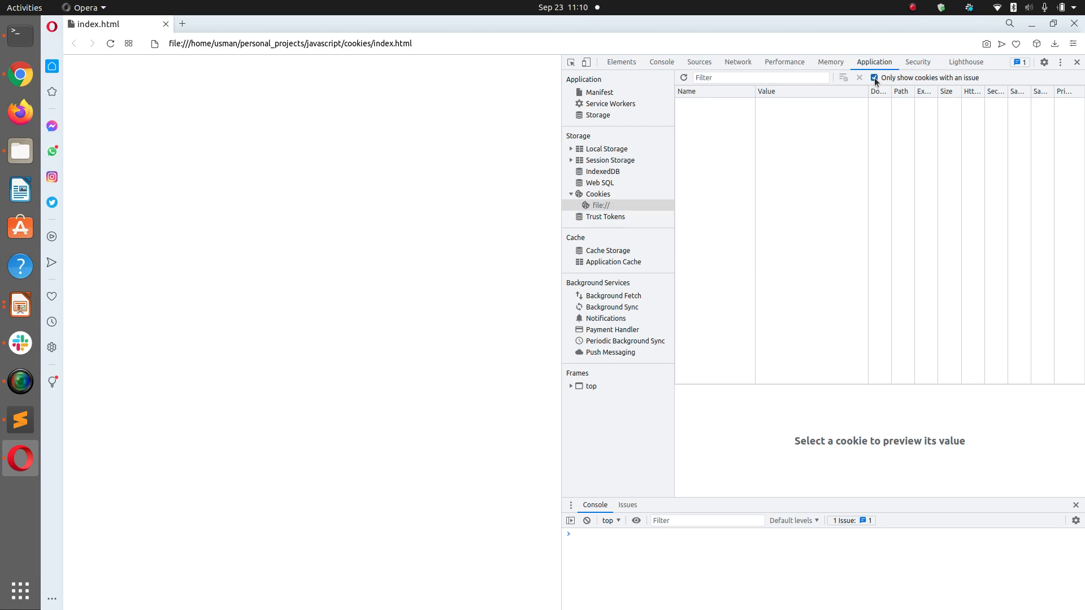
left_click(874, 78)
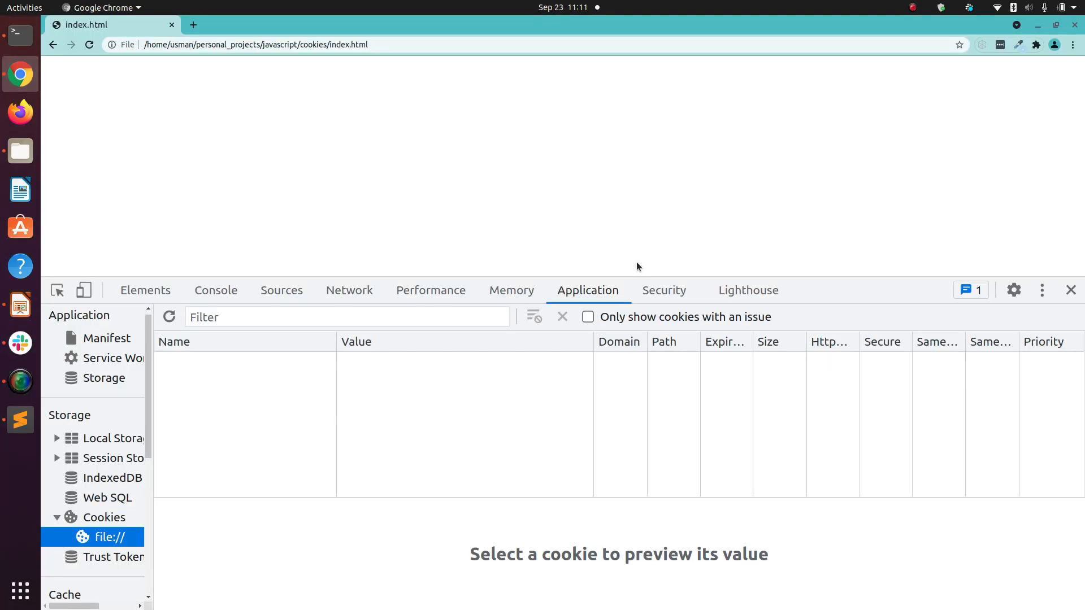
left_click(21, 421)
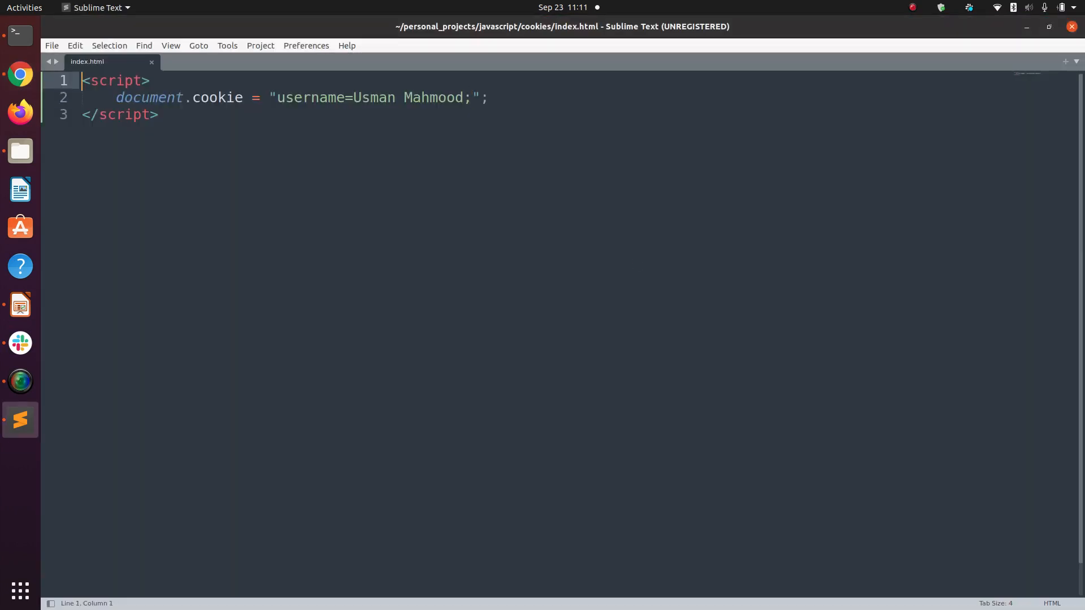
Step: Add html and head tags with the title 'COOKIE EXPERIMENT WITH JS'
type("<html>")
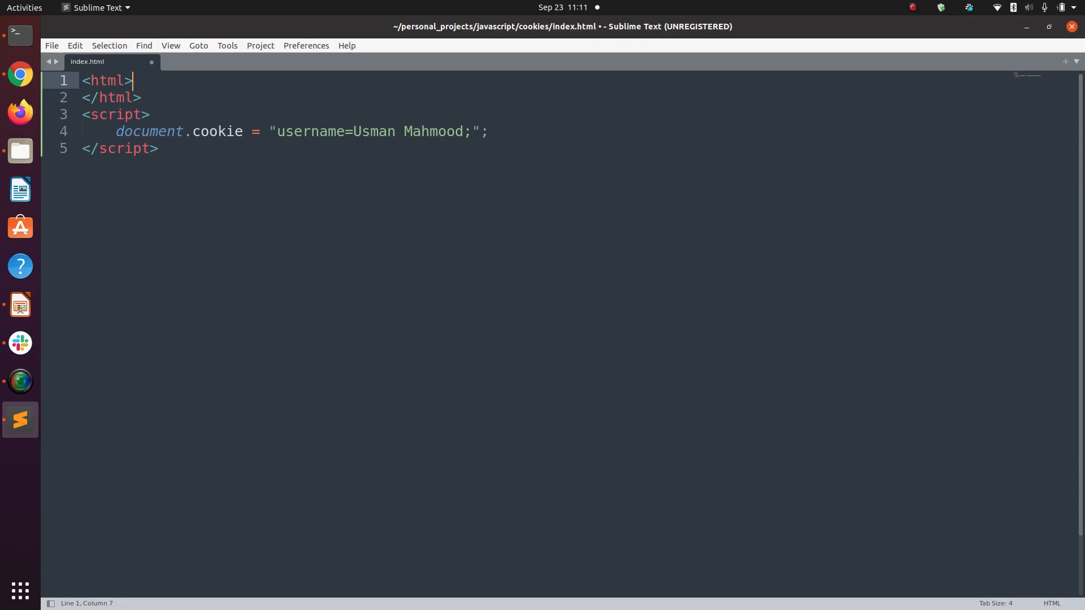
type("<head>")
type("M<")
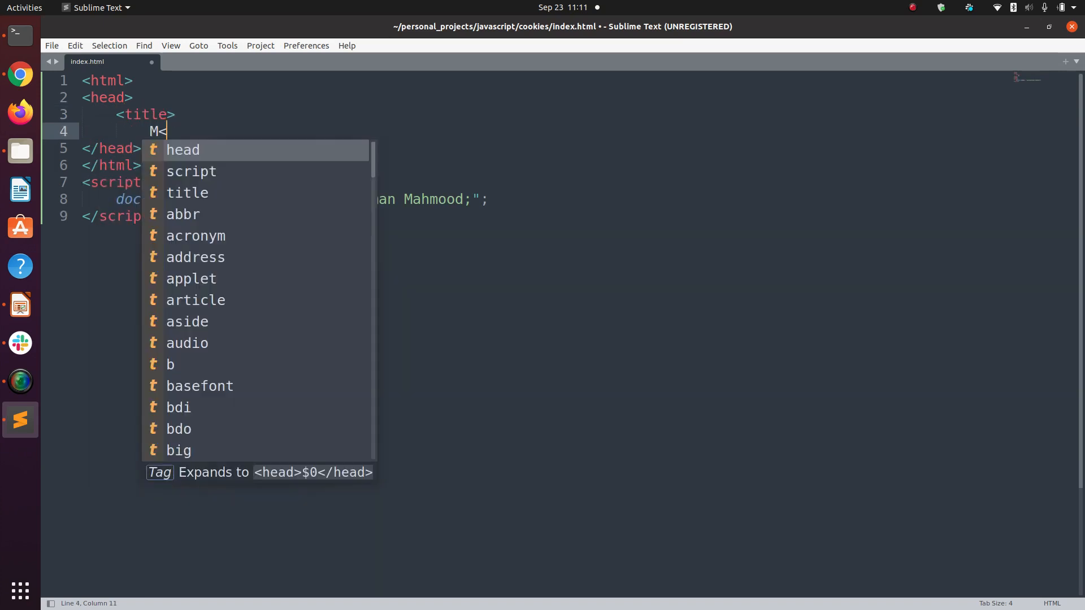
key("BackSpace")
type("</title>")
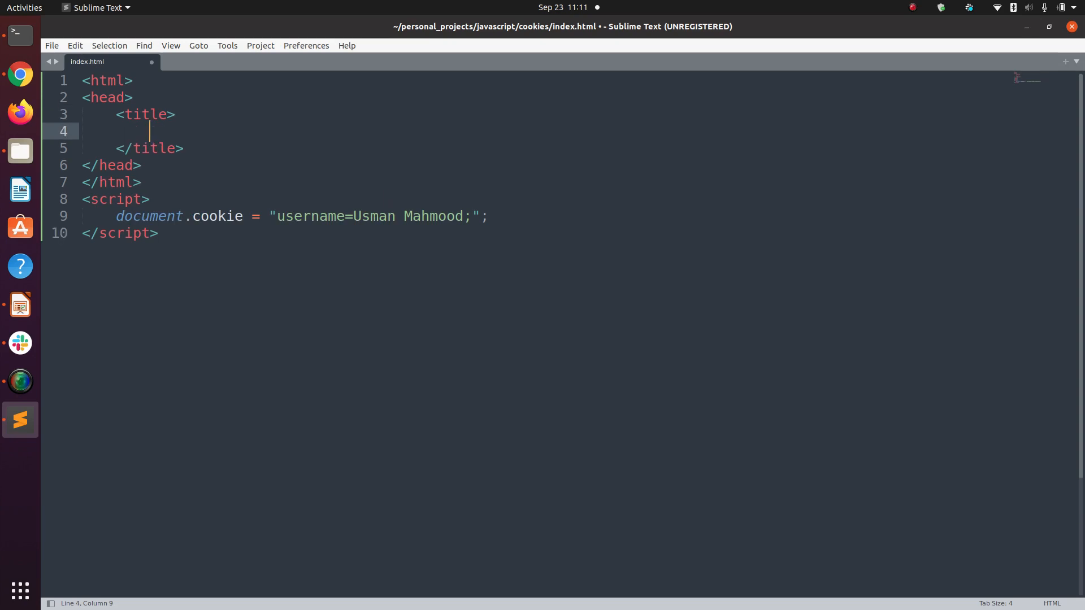
type("COOKIE")
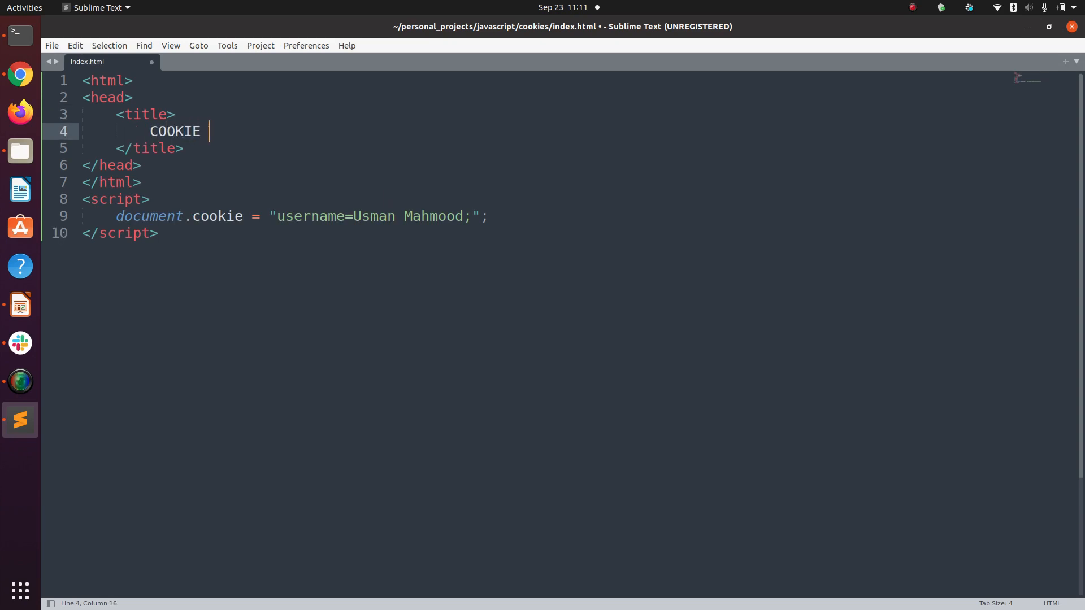
type("EXPERIMENT")
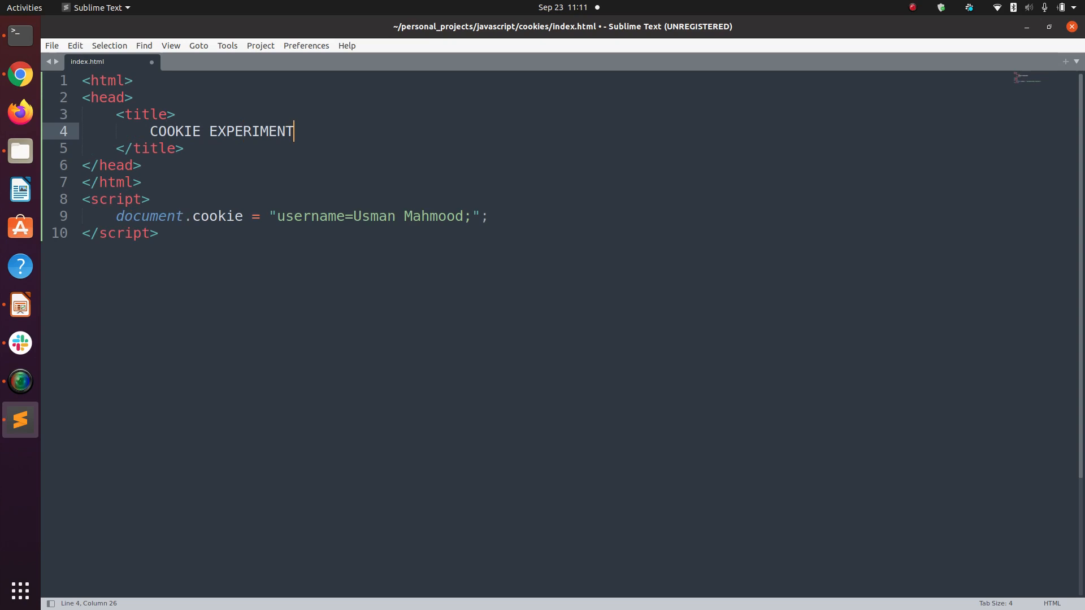
type("WITH JS")
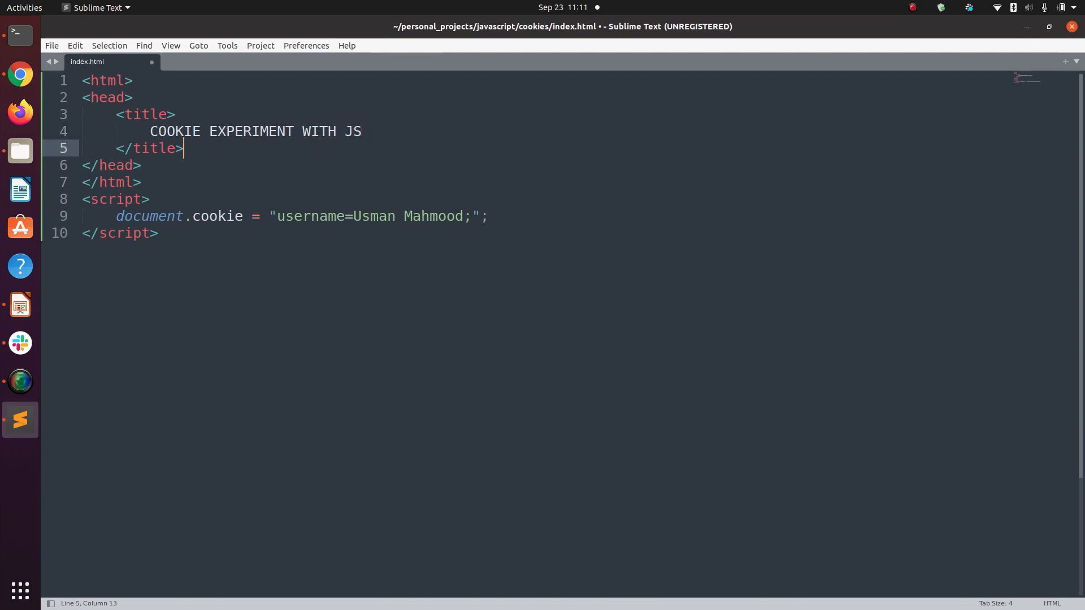
Step: Add a body containing an h1 heading 'Cookie Monster'
type("<body>")
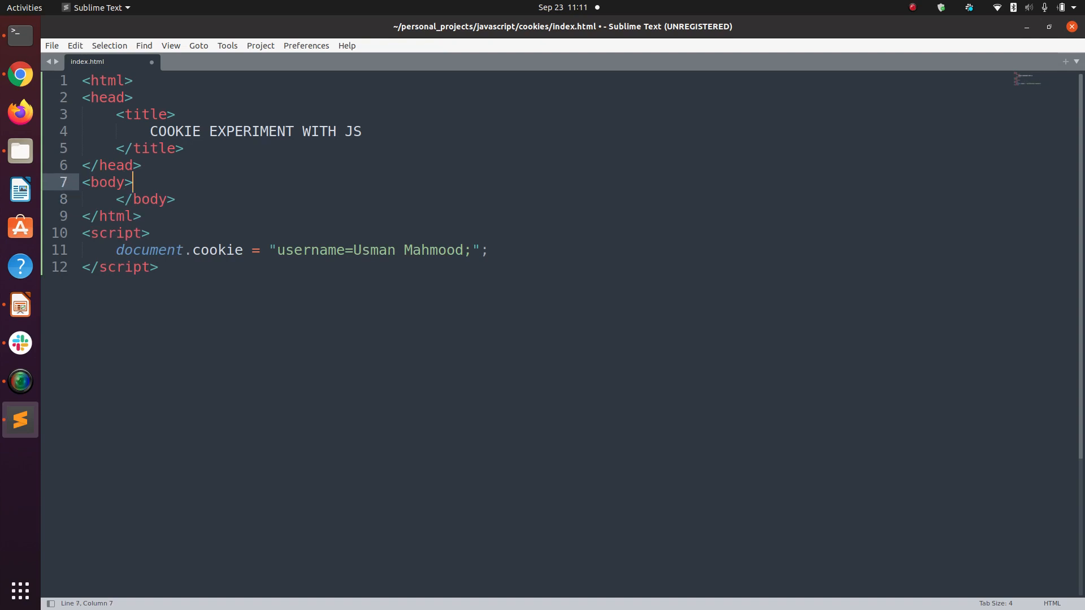
type("<h")
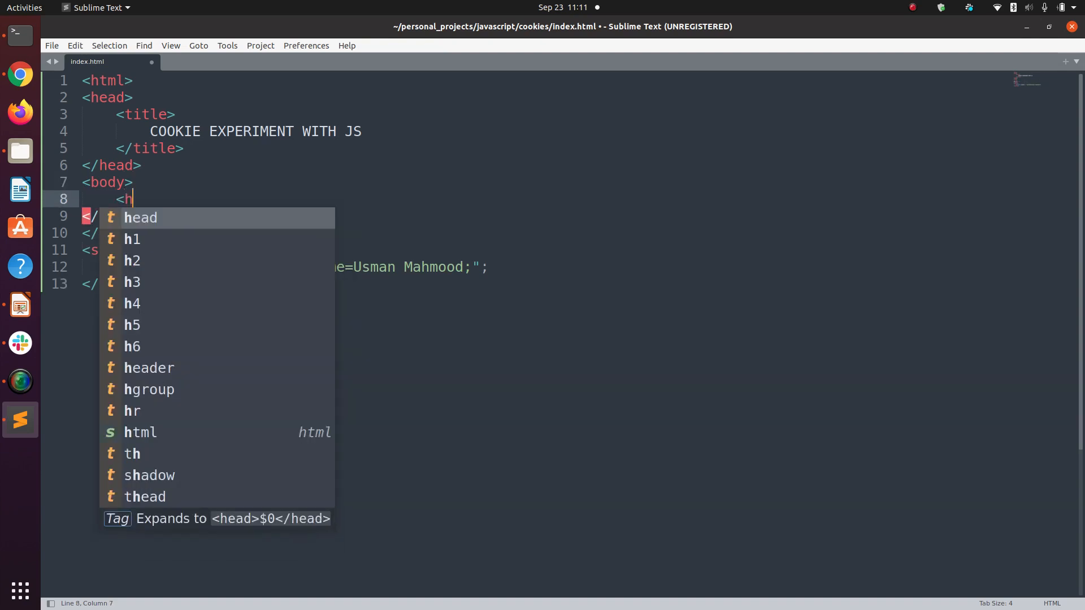
type("1>Cookie Mo")
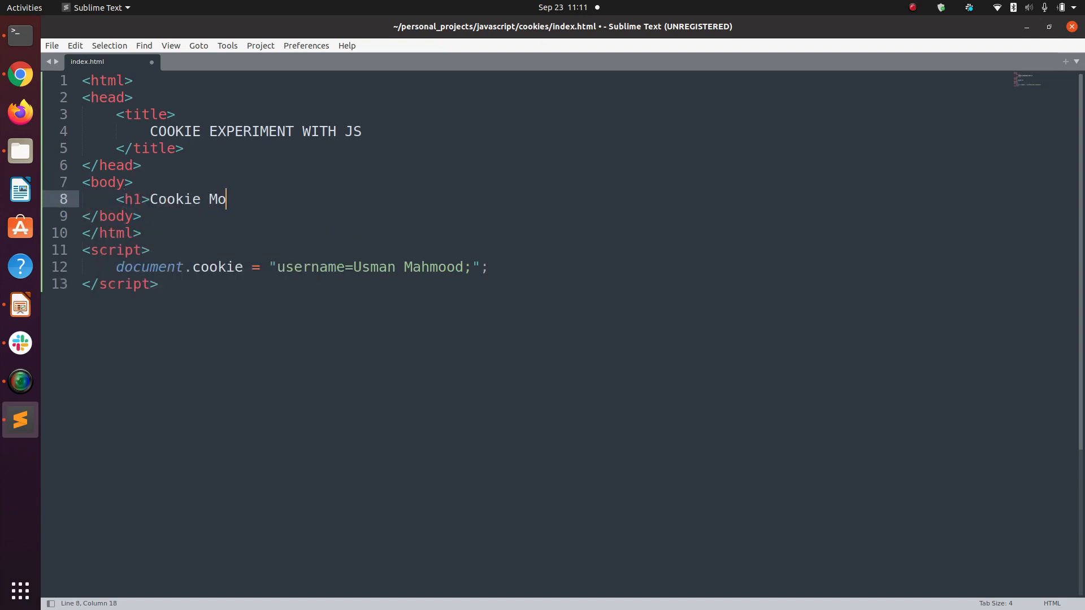
type("nster</h1>")
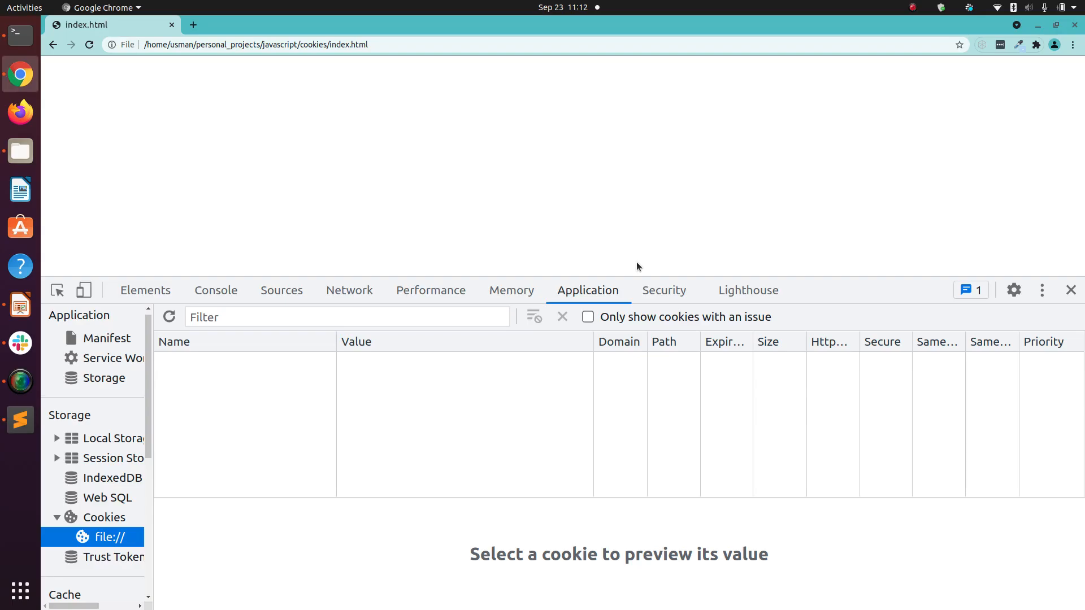
Step: Reload the page to show the Cookie Monster heading and refresh the still-empty file:// cookie list
left_click(88, 45)
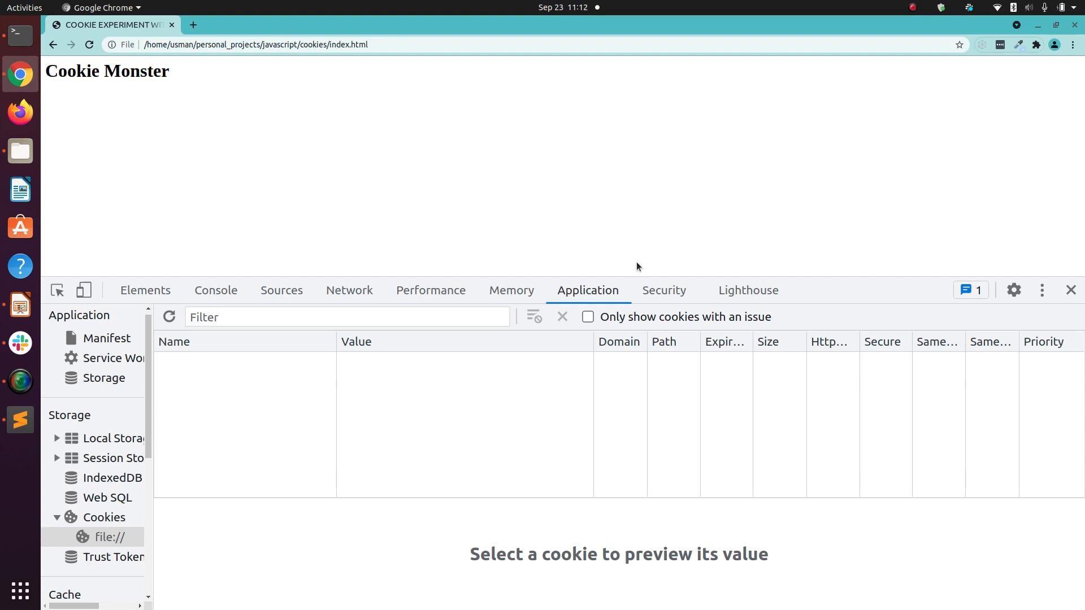
left_click(104, 516)
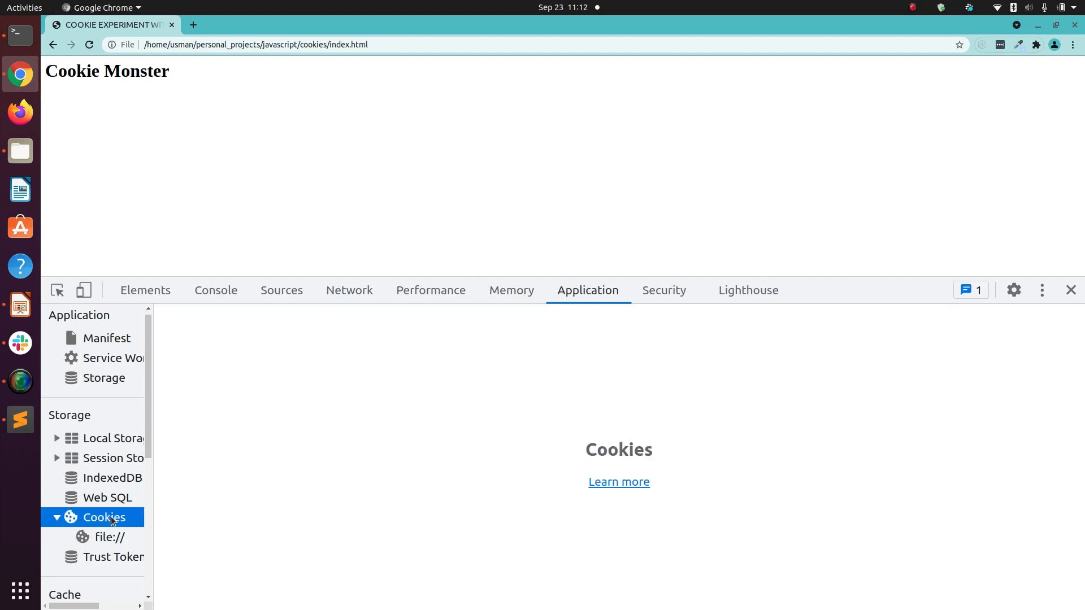
left_click(115, 558)
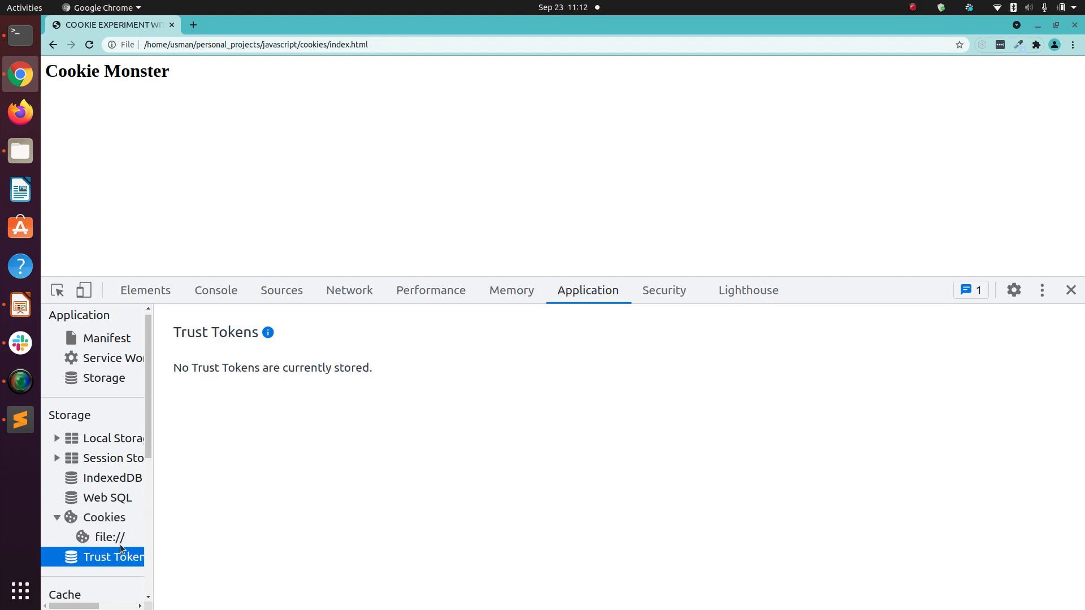
left_click(110, 537)
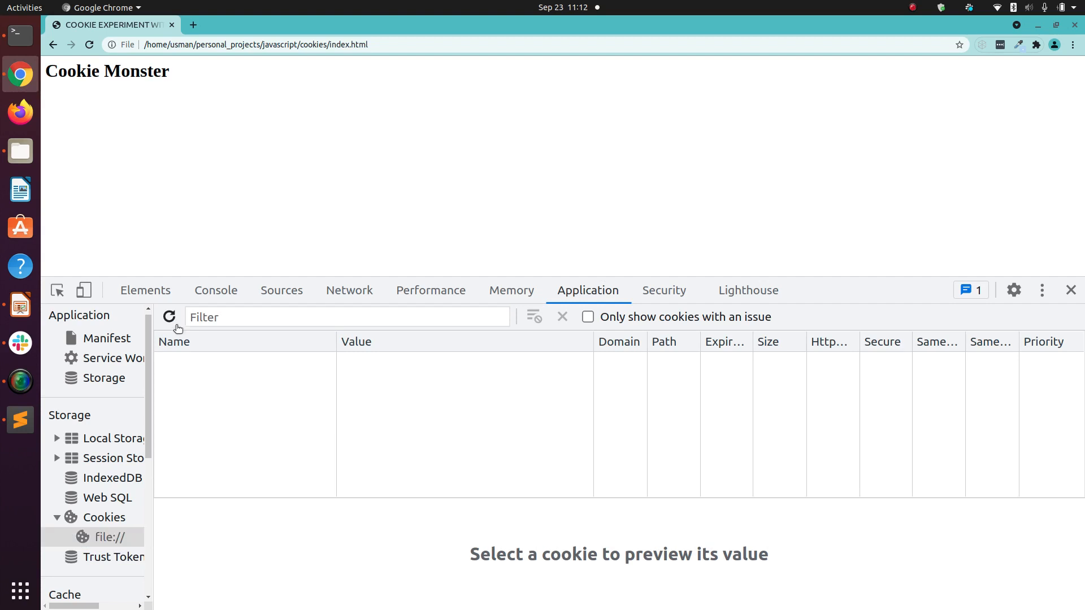
left_click(109, 537)
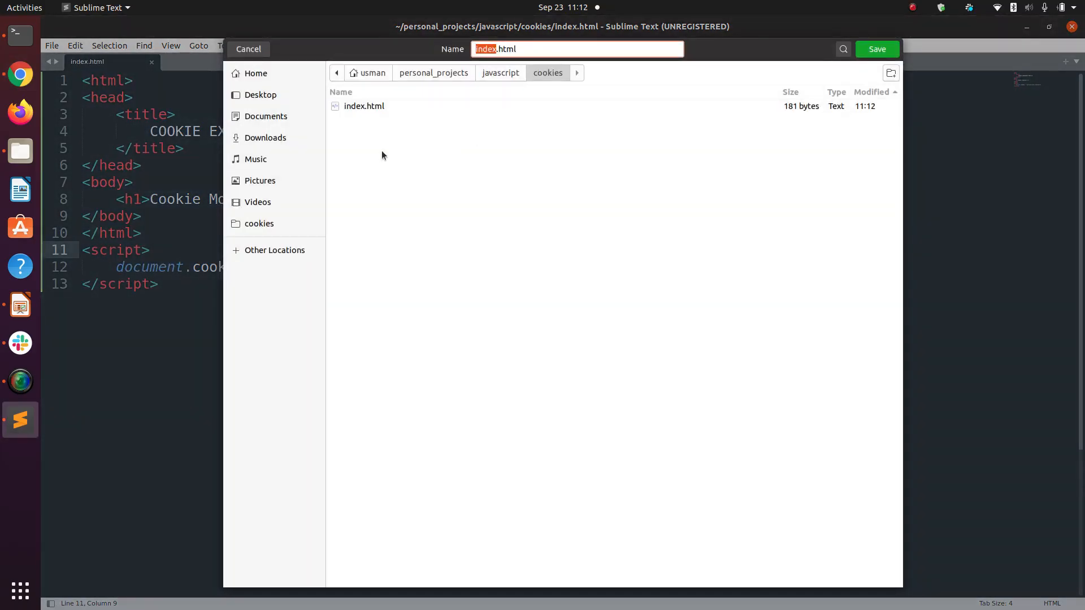
mouse_move(264, 138)
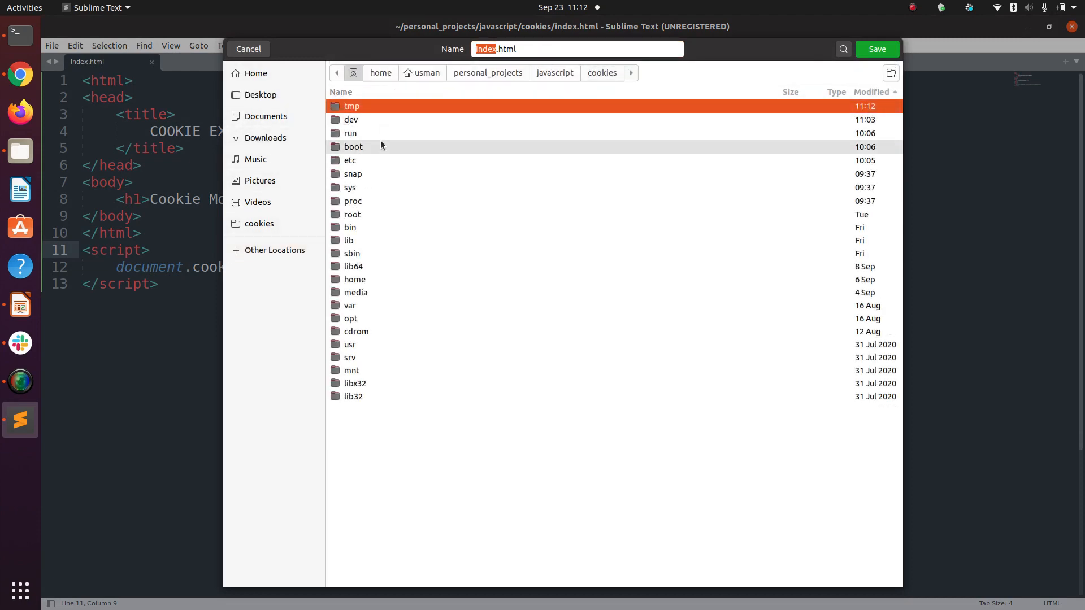
Step: Save index.html through var, www and html into the /var/www/html/rnd folder
double_click(349, 306)
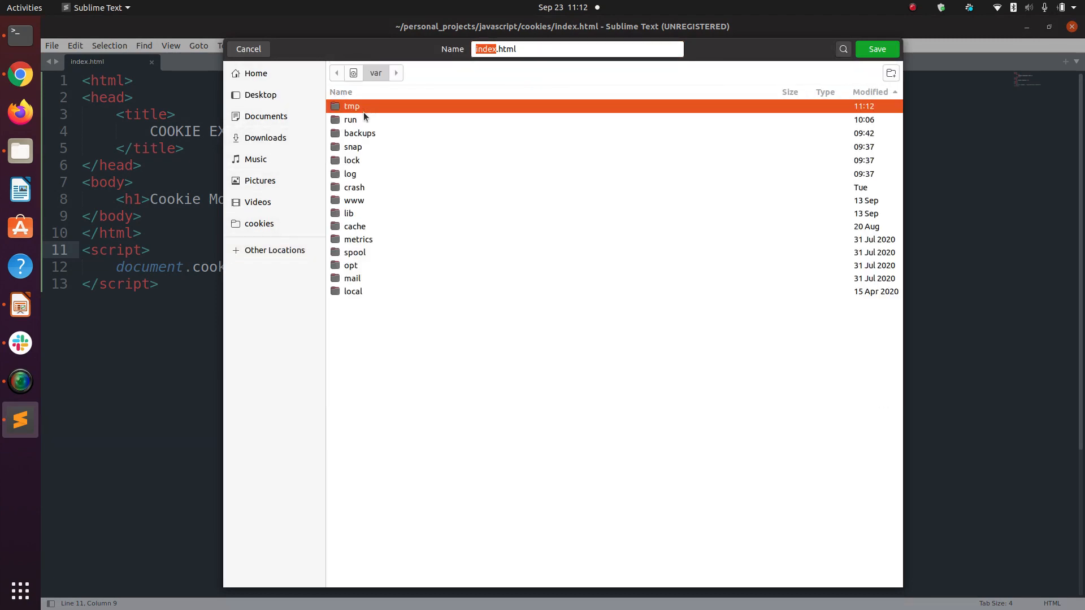
double_click(354, 200)
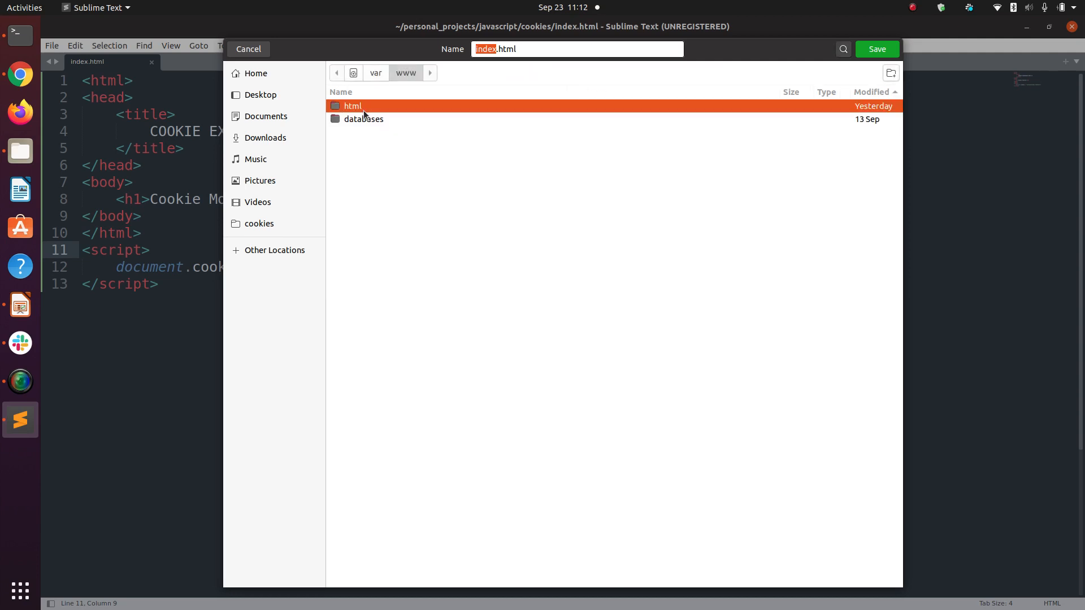
double_click(353, 106)
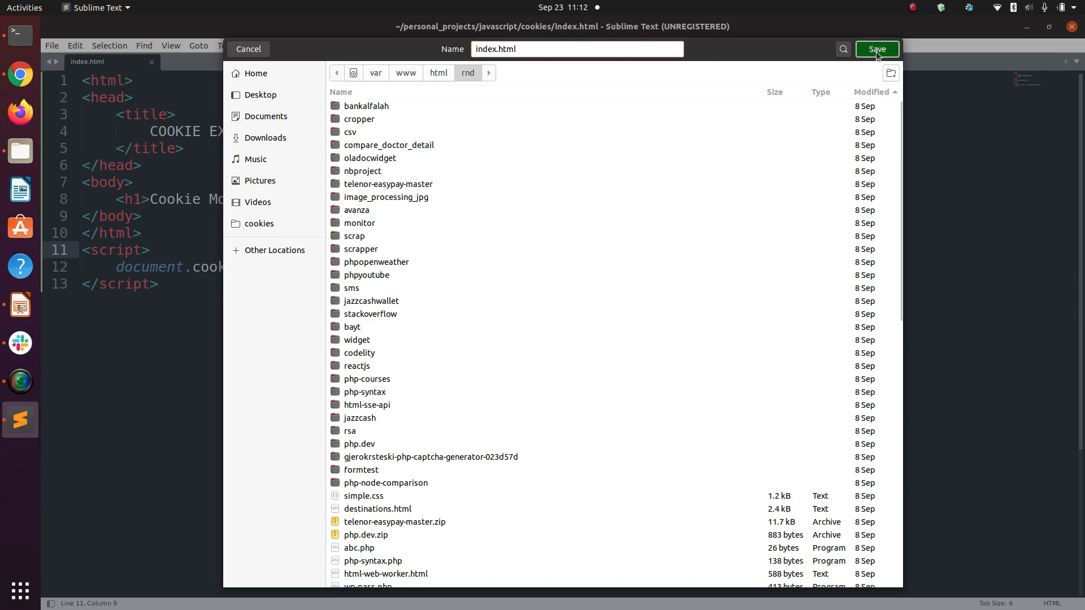
left_click(877, 48)
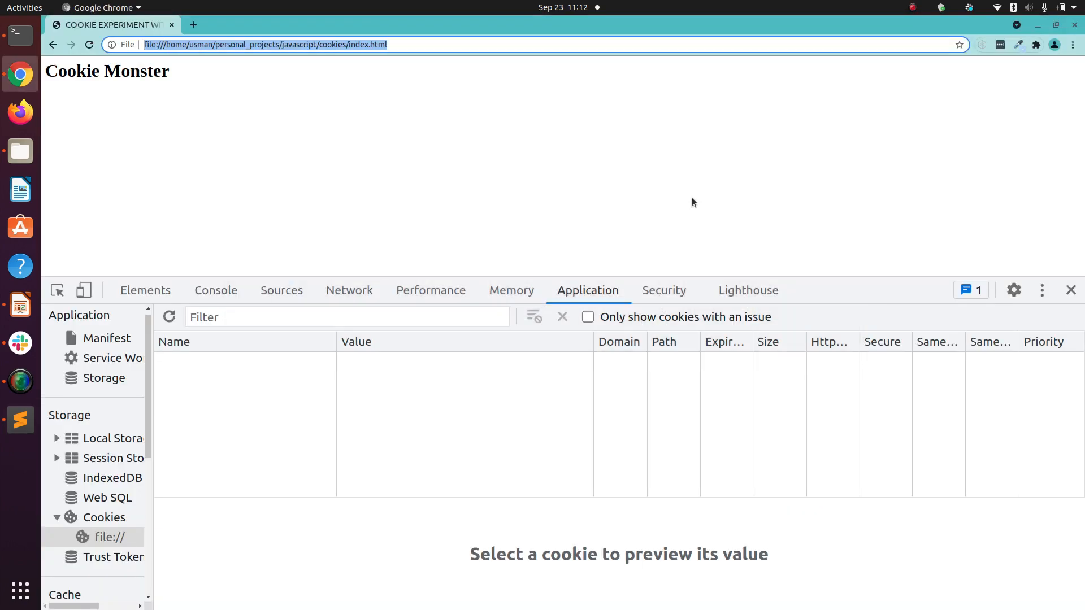
type("localhost/rnd/")
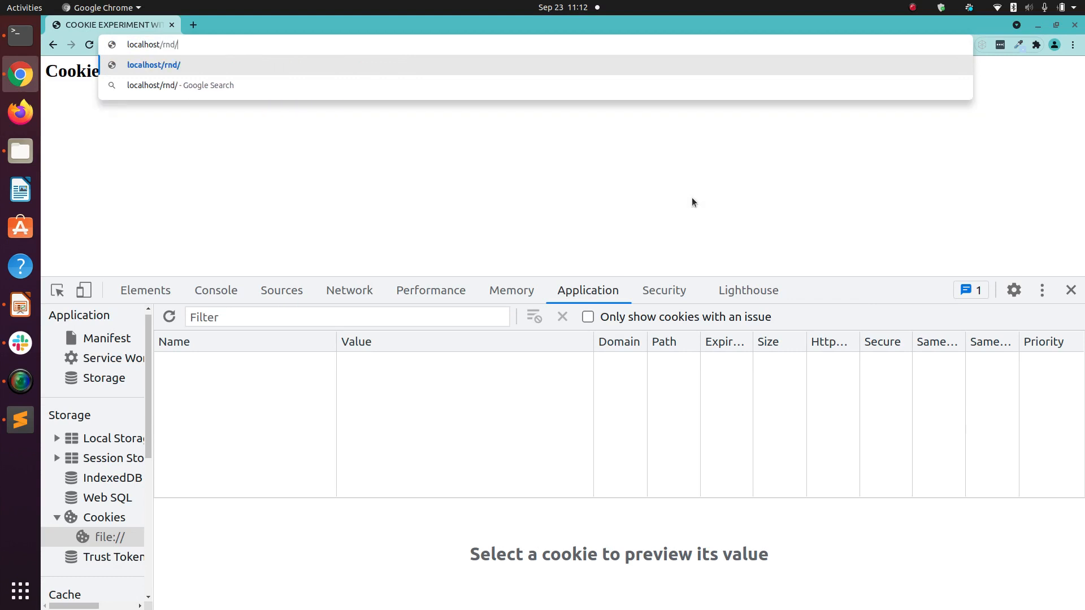
type("index.html")
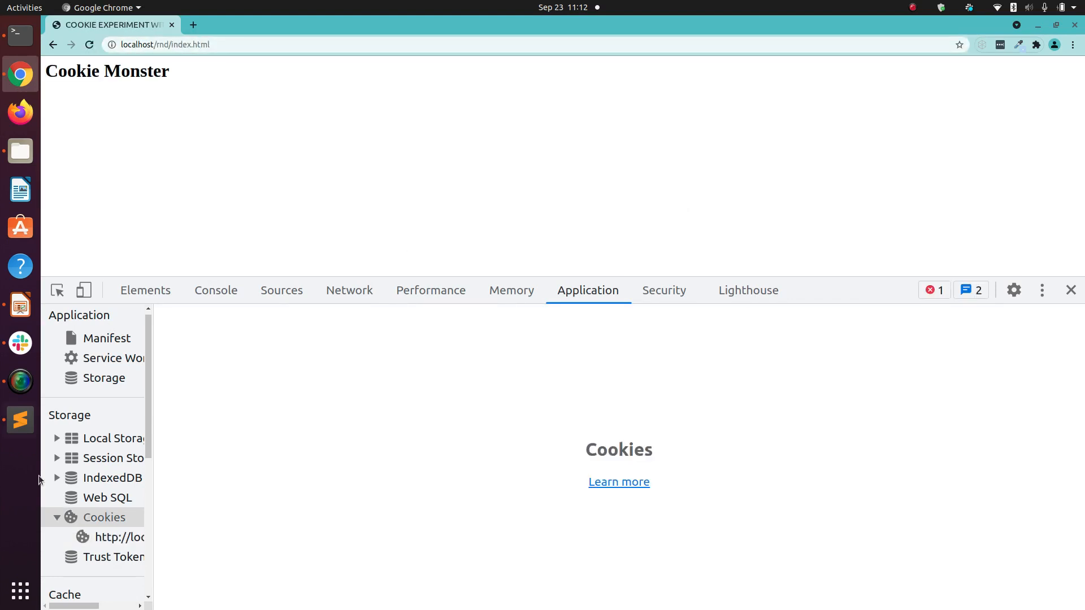
left_click(117, 537)
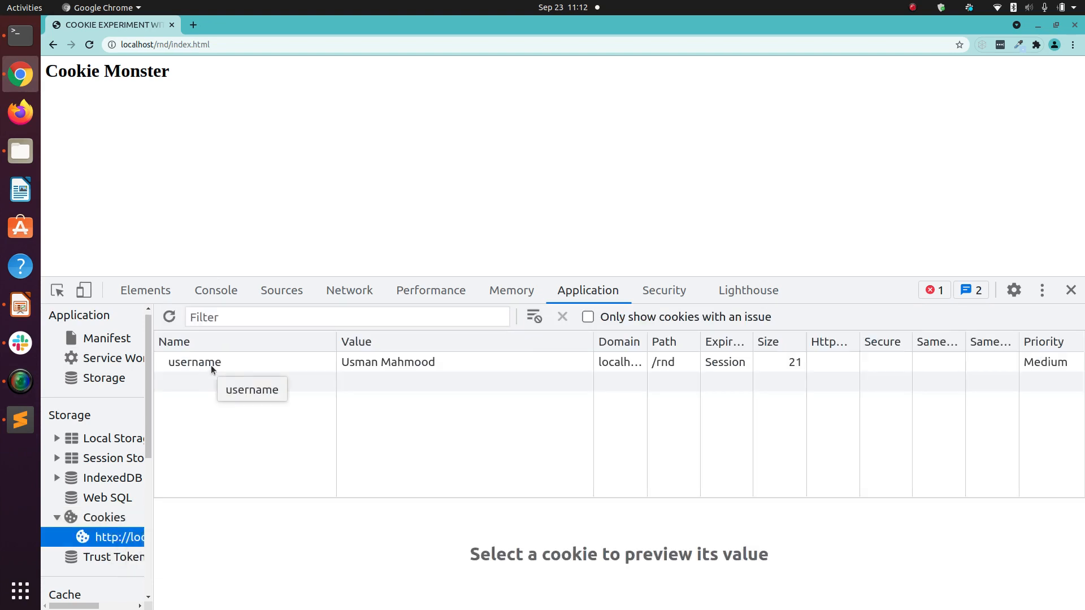
mouse_move(229, 366)
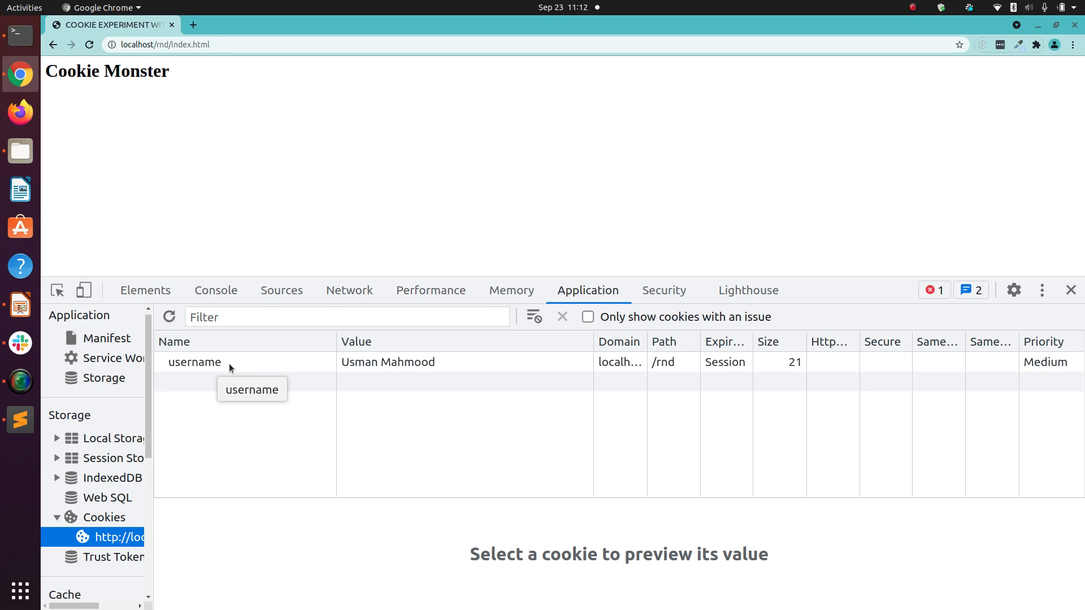
left_click(195, 362)
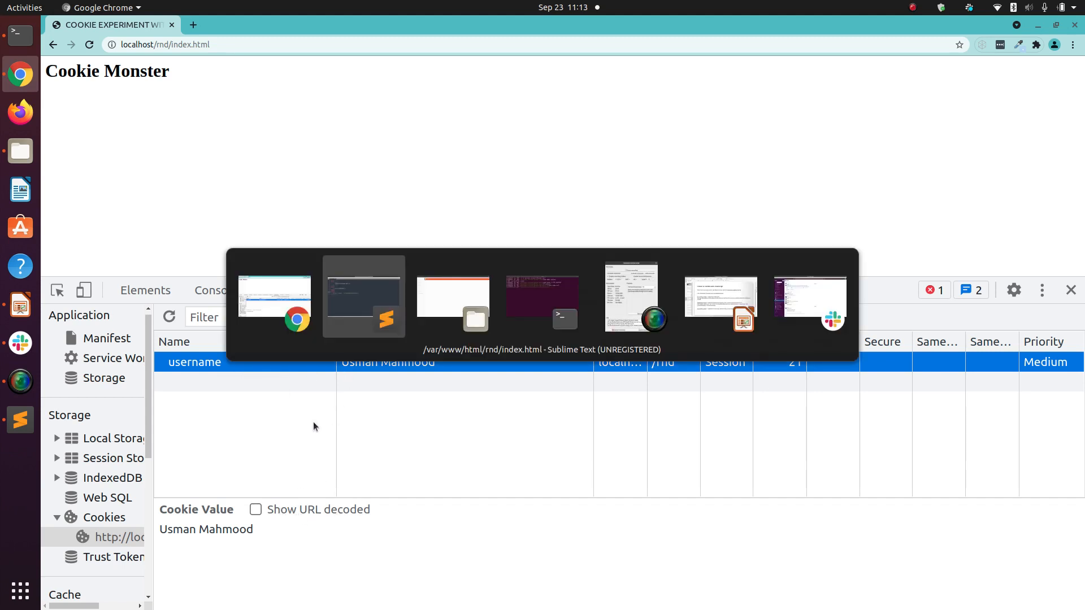
Step: Bring the cookie presentation forward and start the slideshow from the current slide
left_click(720, 298)
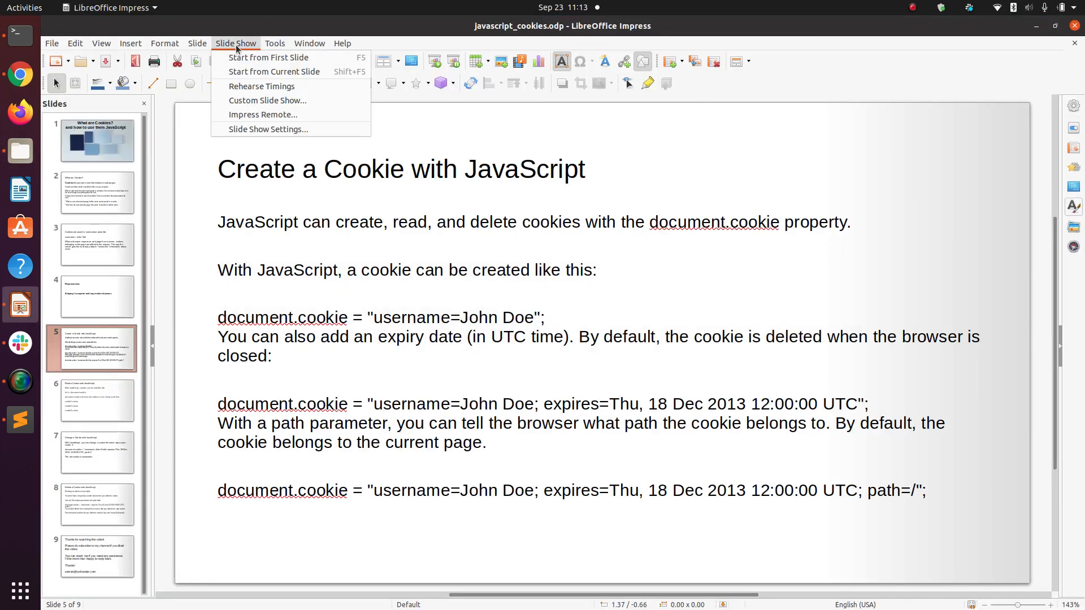
left_click(269, 57)
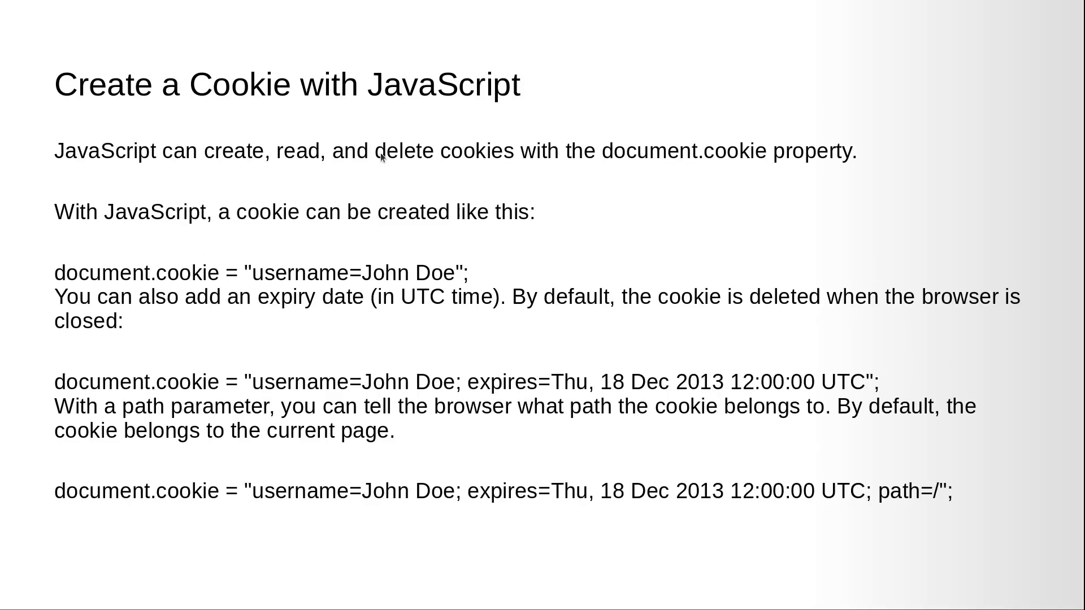
mouse_move(705, 510)
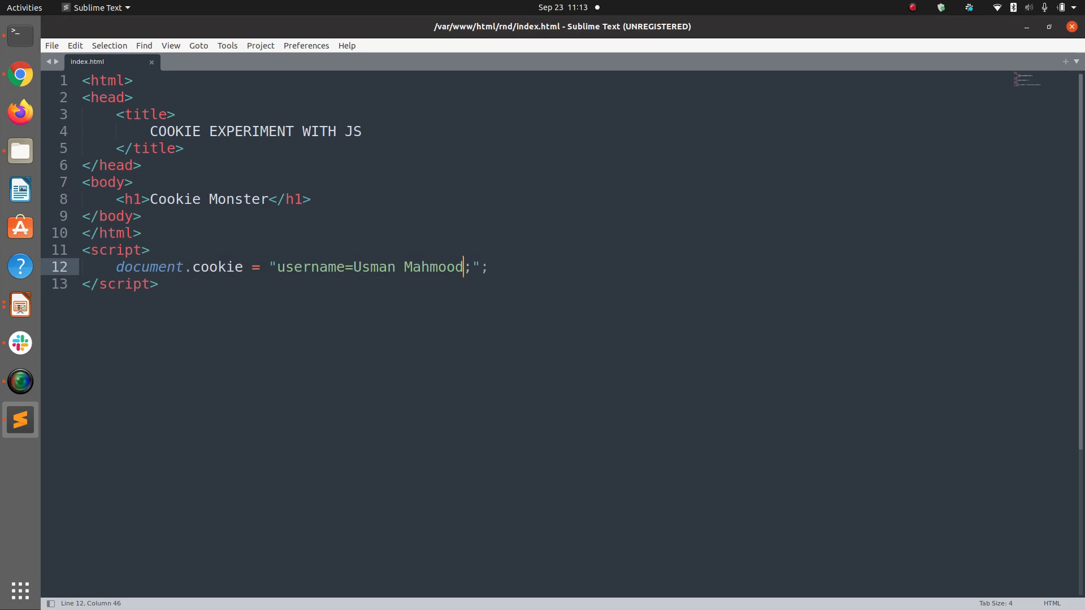
Step: Append ;expires=Mon, 22 Jan 2021 12:00:00 UTC;path=/ to the username cookie string and save
type(";expire")
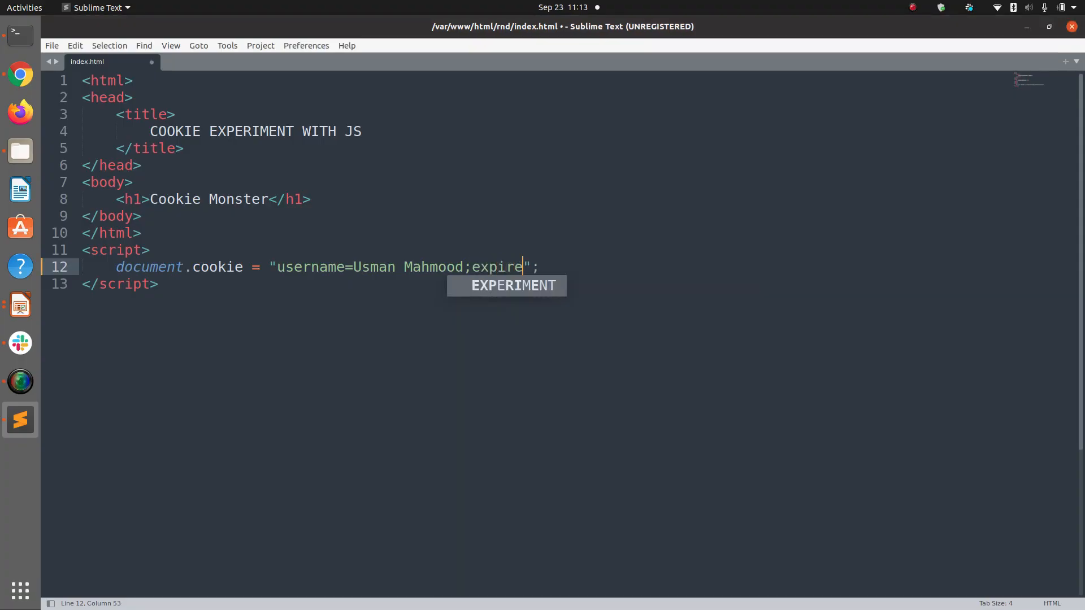
type("s=")
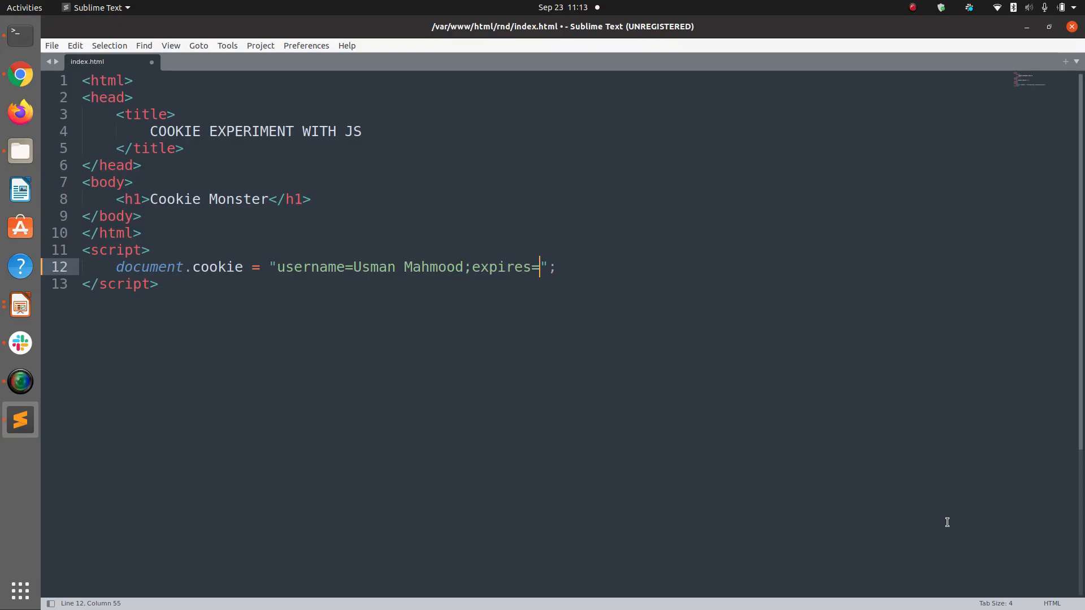
type("Mon, 22 Ja")
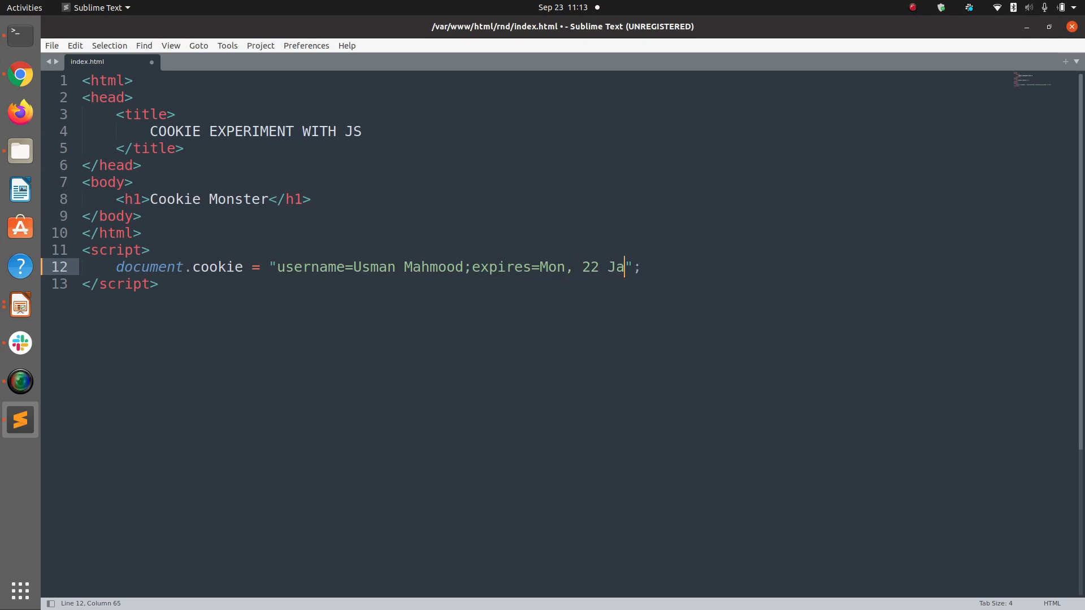
type("n 2021")
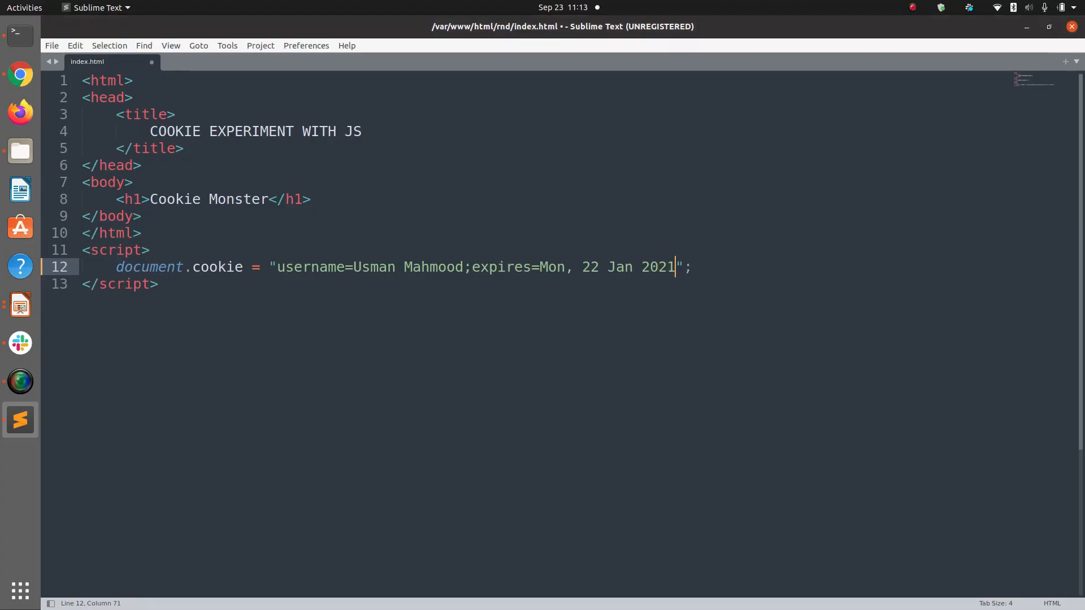
type("12:")
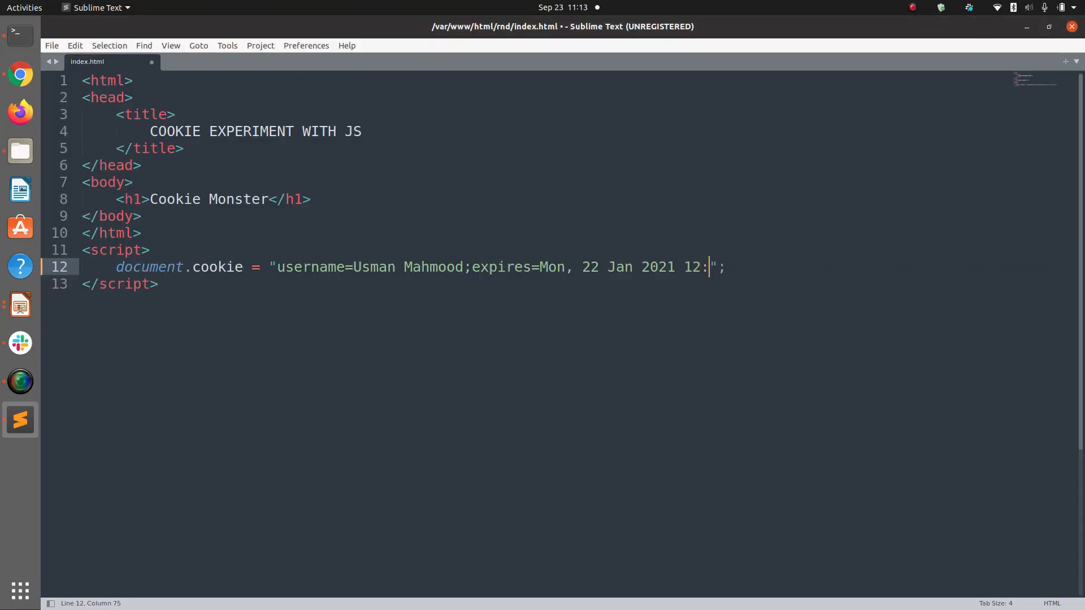
type("00:000 UT")
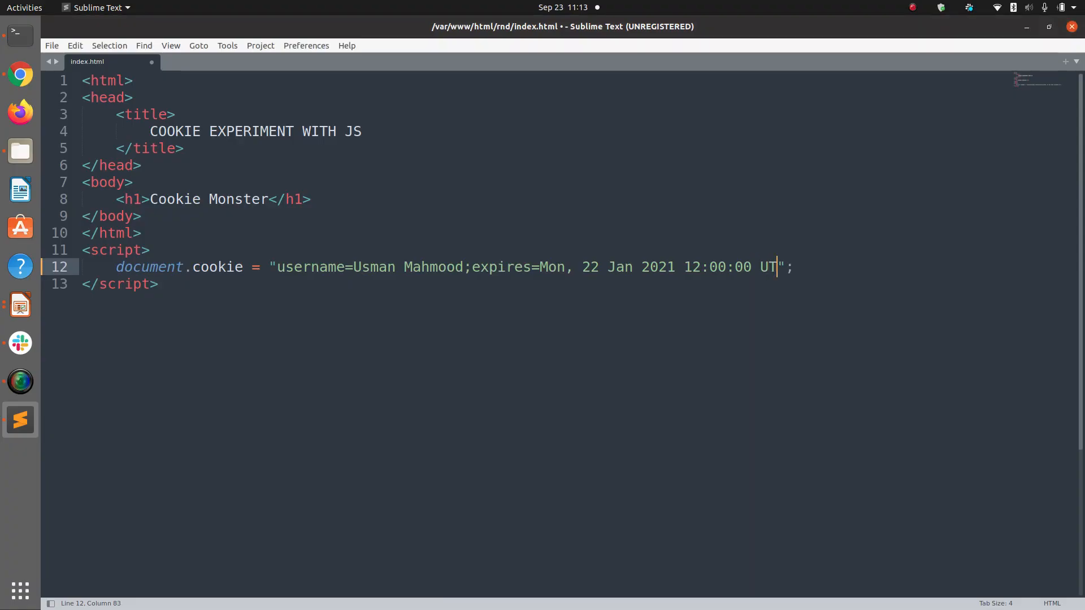
type("C;pat")
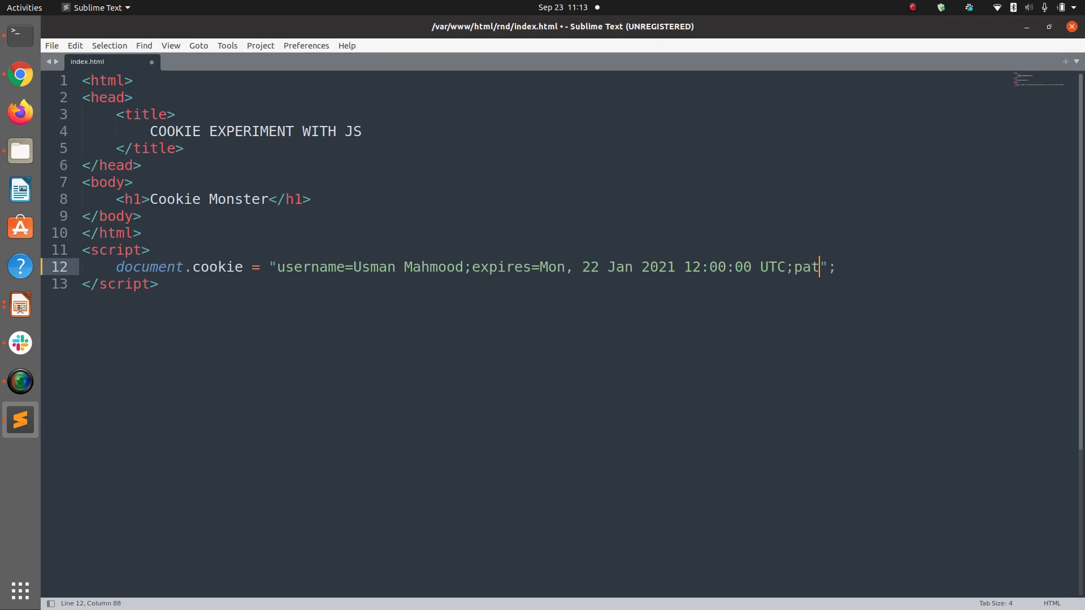
type("h=")
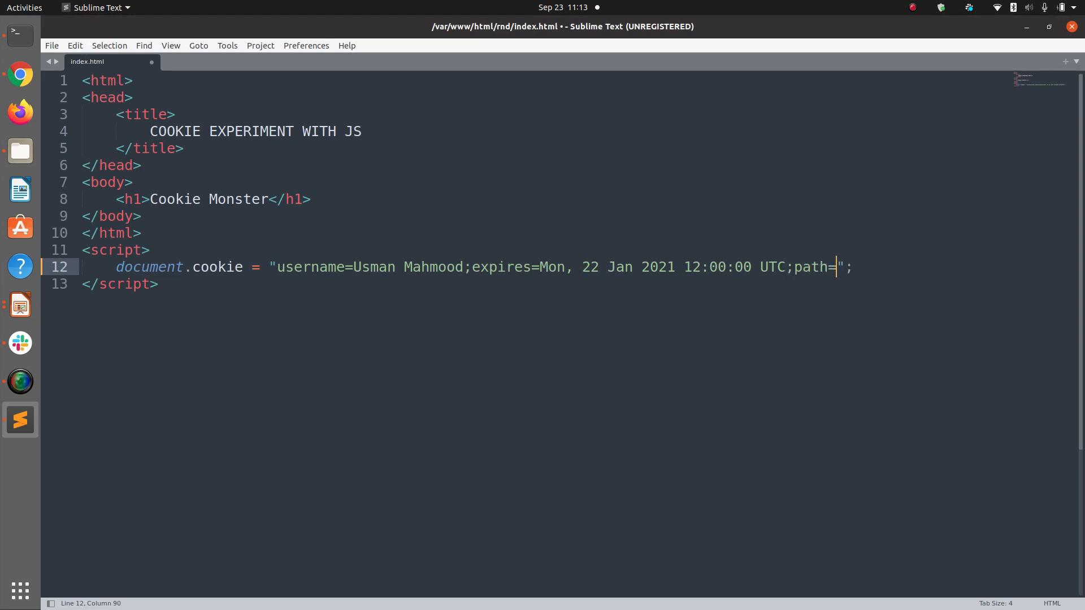
type("/")
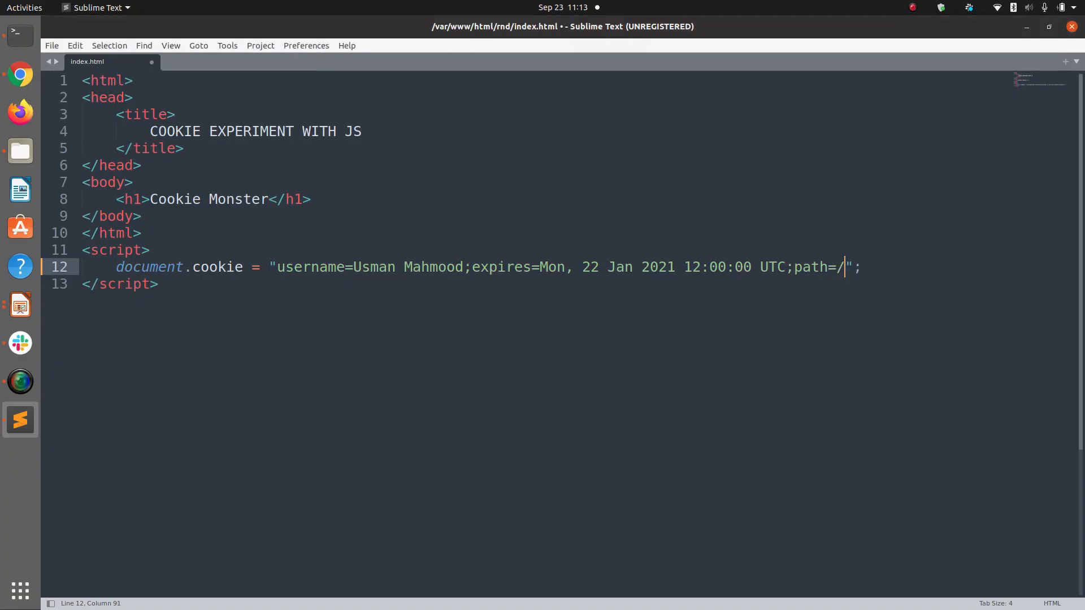
key("alt+Tab")
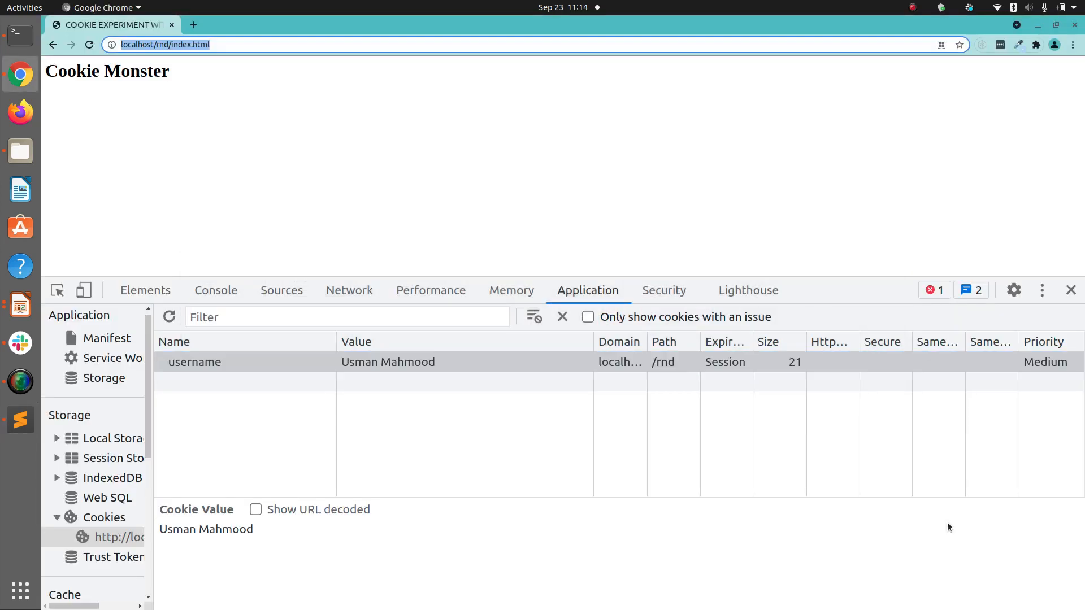
Step: Reload localhost and inspect the username cookie row in Application > Cookies
left_click(384, 451)
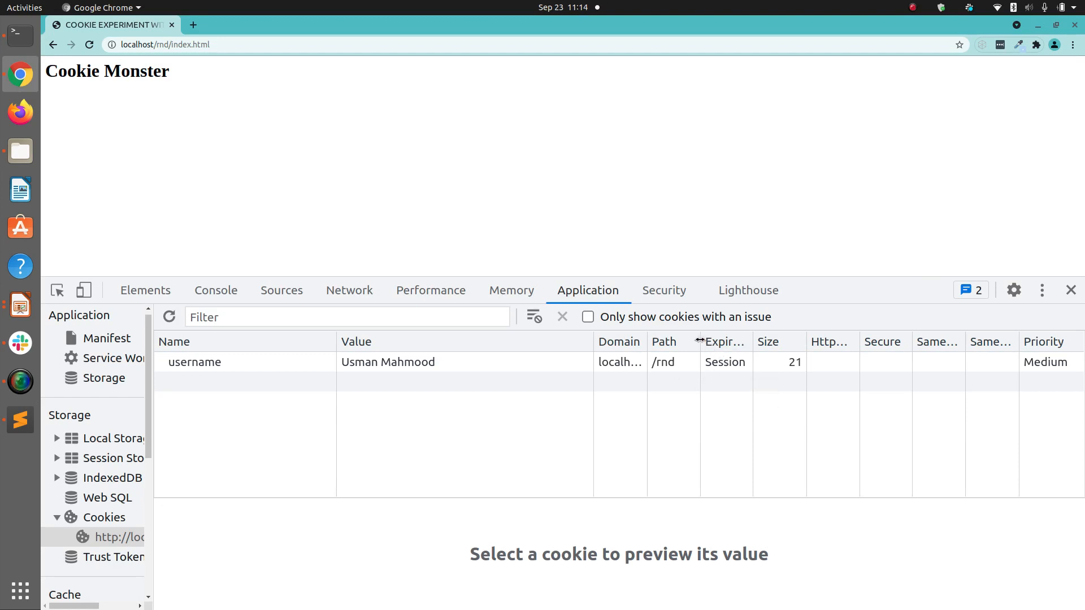
left_click(116, 537)
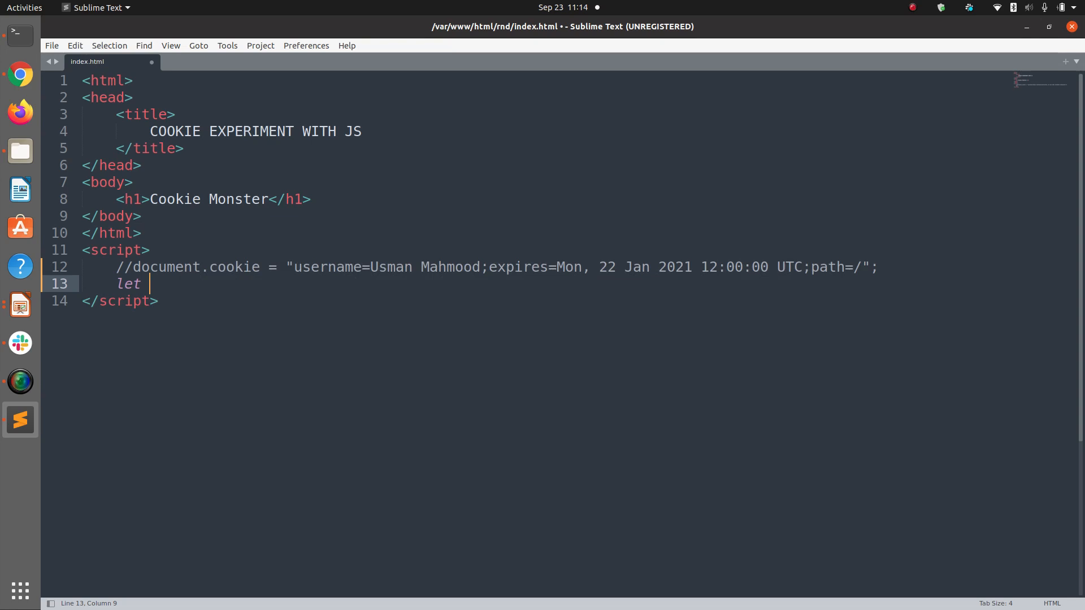
Step: Add let x = document.cookie; followed by console.log(x); to the script
type("x = doc")
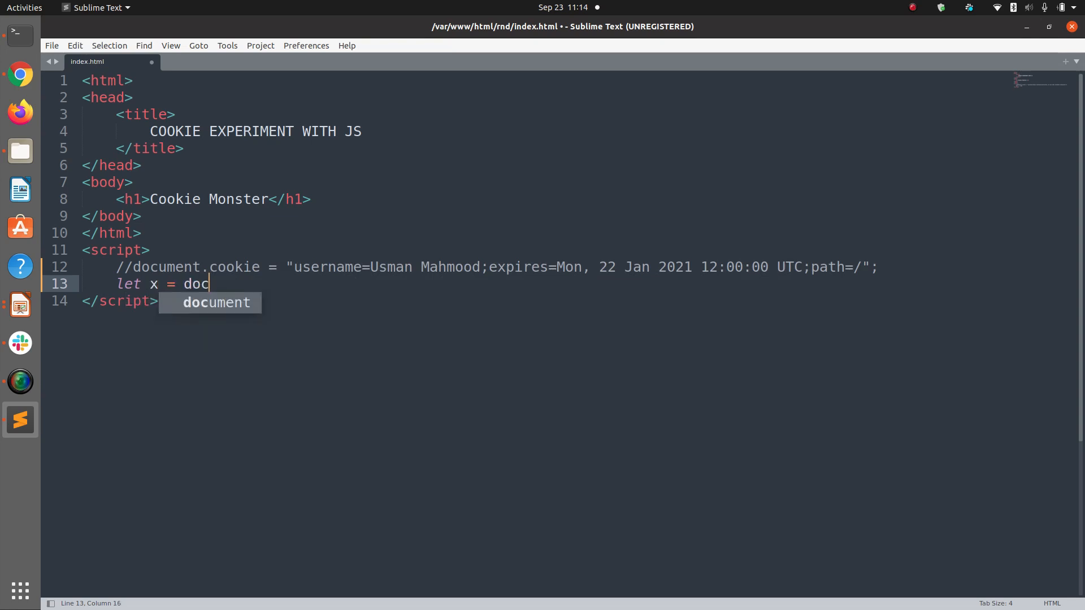
type("ument.cookie;")
type("con")
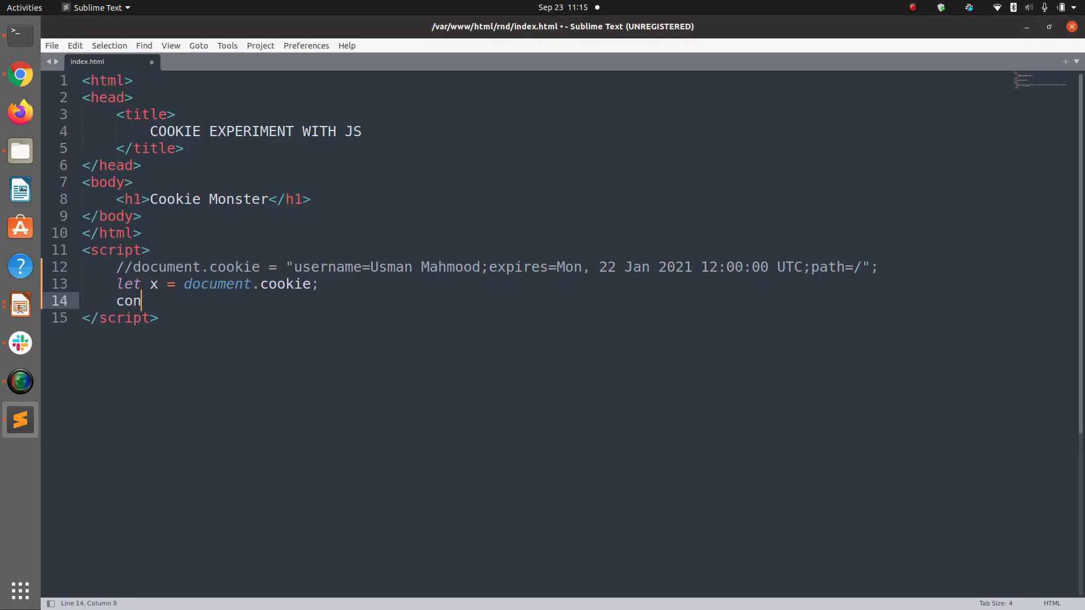
type("sole.lo")
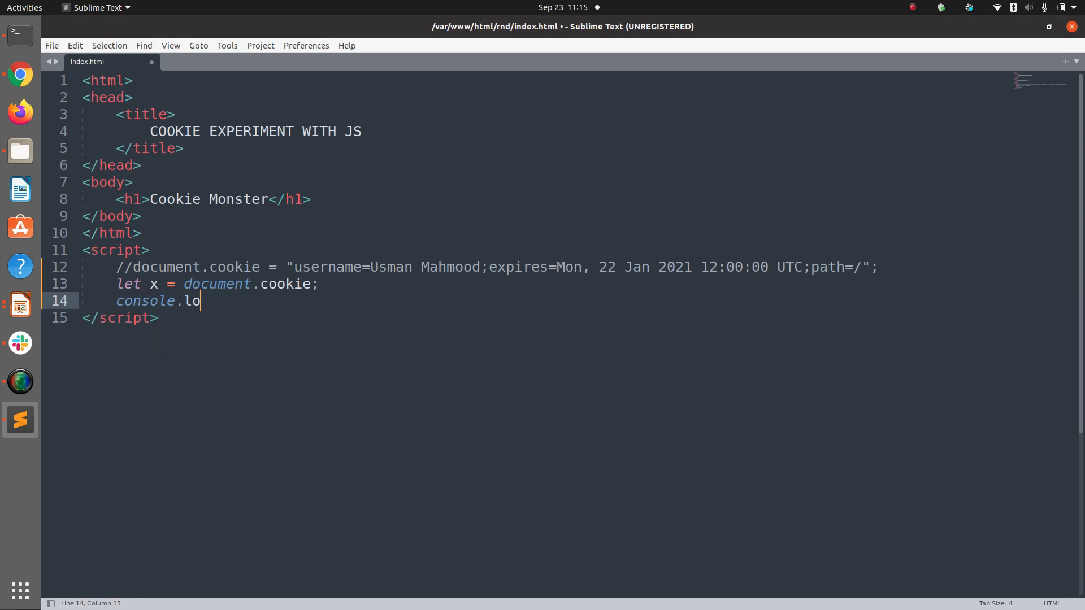
type("g()")
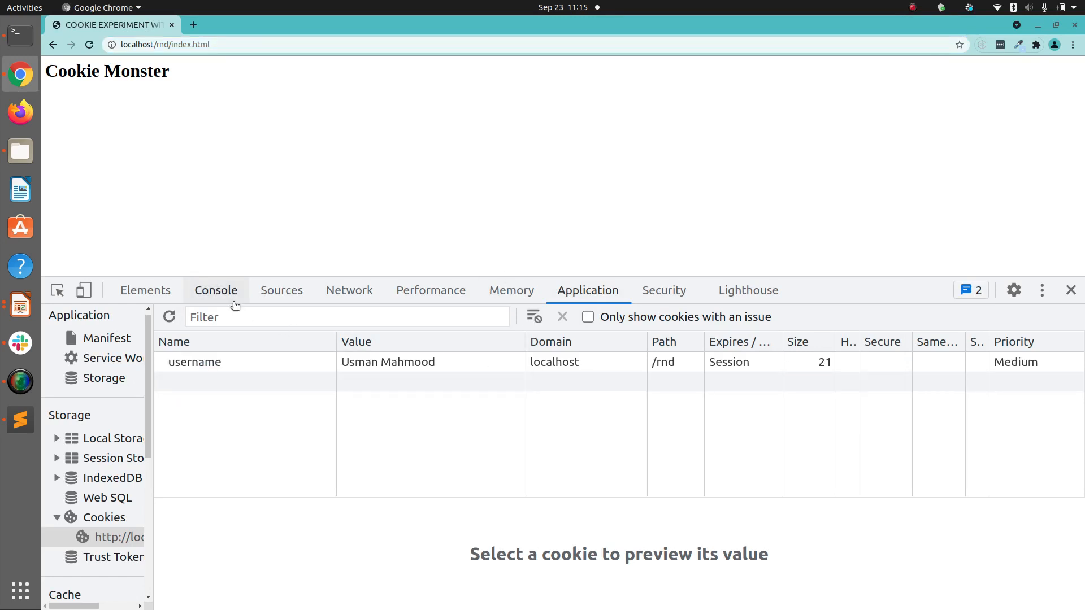
left_click(215, 290)
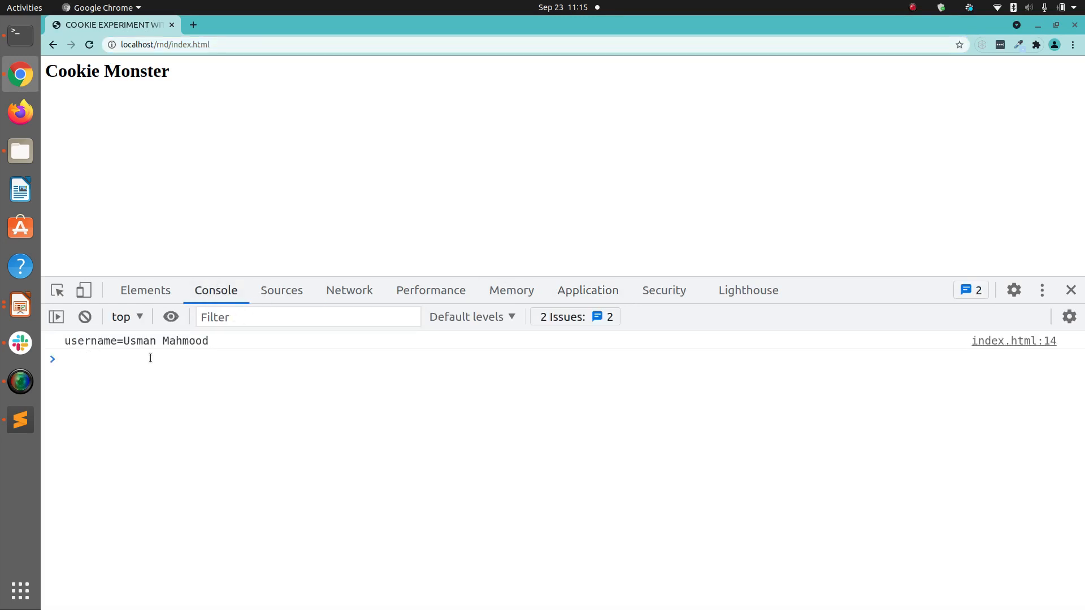
mouse_move(344, 355)
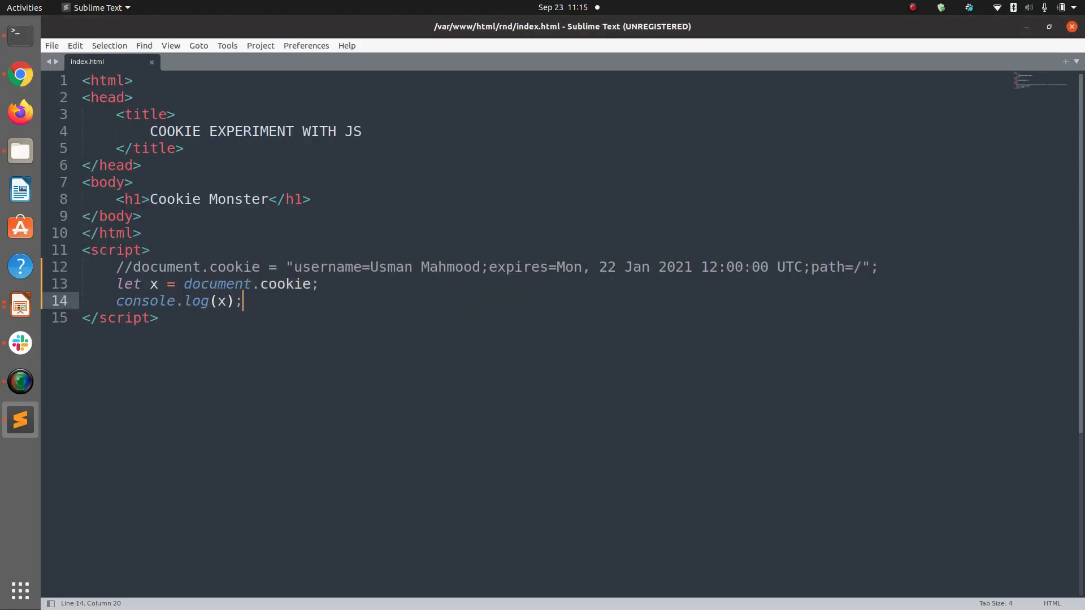
Step: Comment out the read lines, set username=Imran Khan expiring 25 Jan 2022, and save
key("ctrl+/")
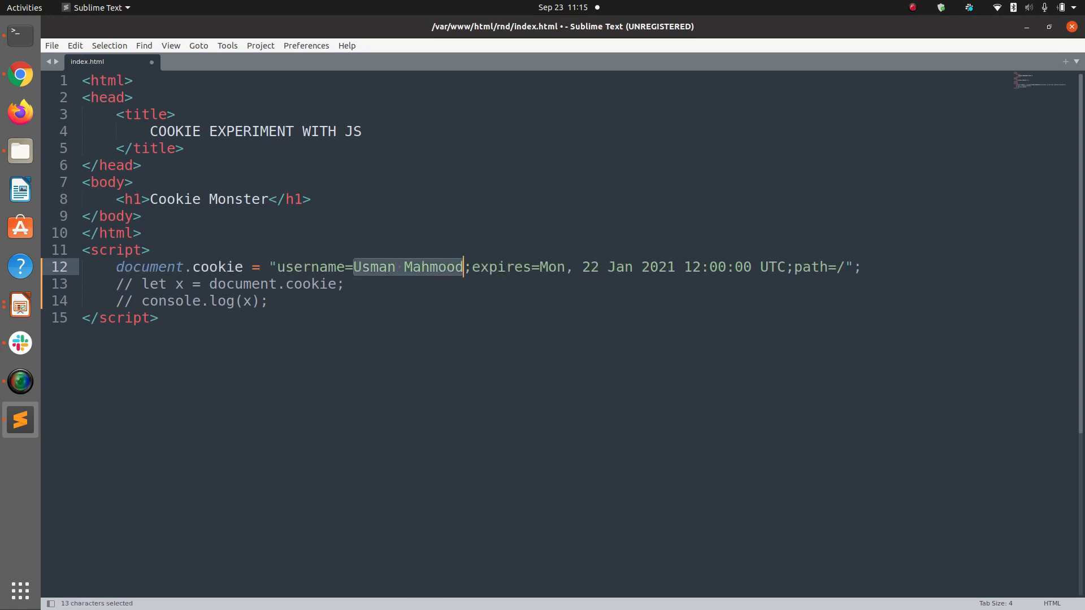
type("IU")
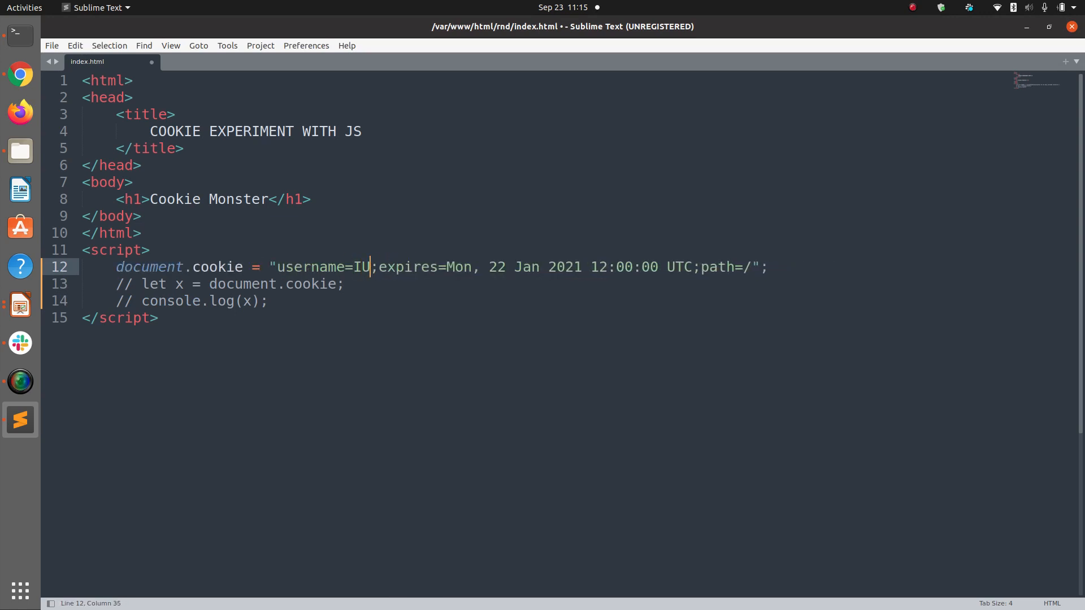
type("mran Khan")
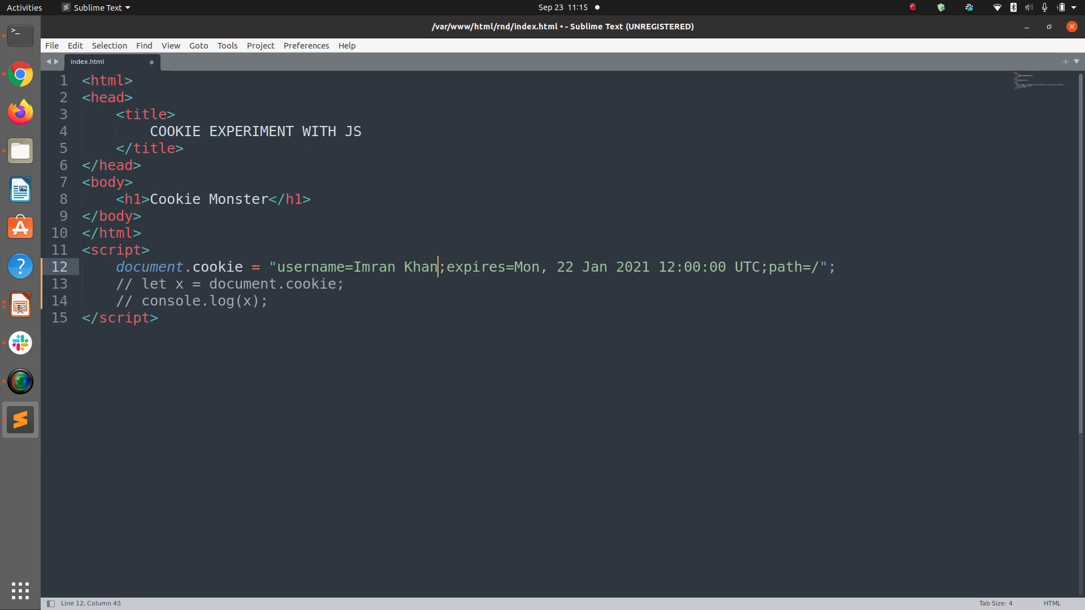
left_click(566, 267)
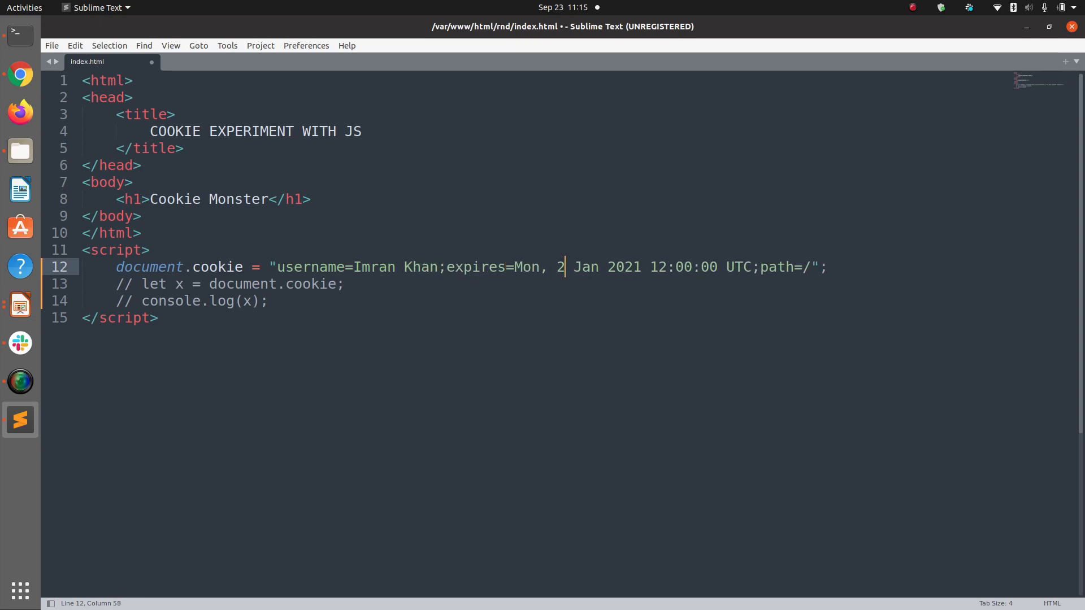
type("5 Jan 2022")
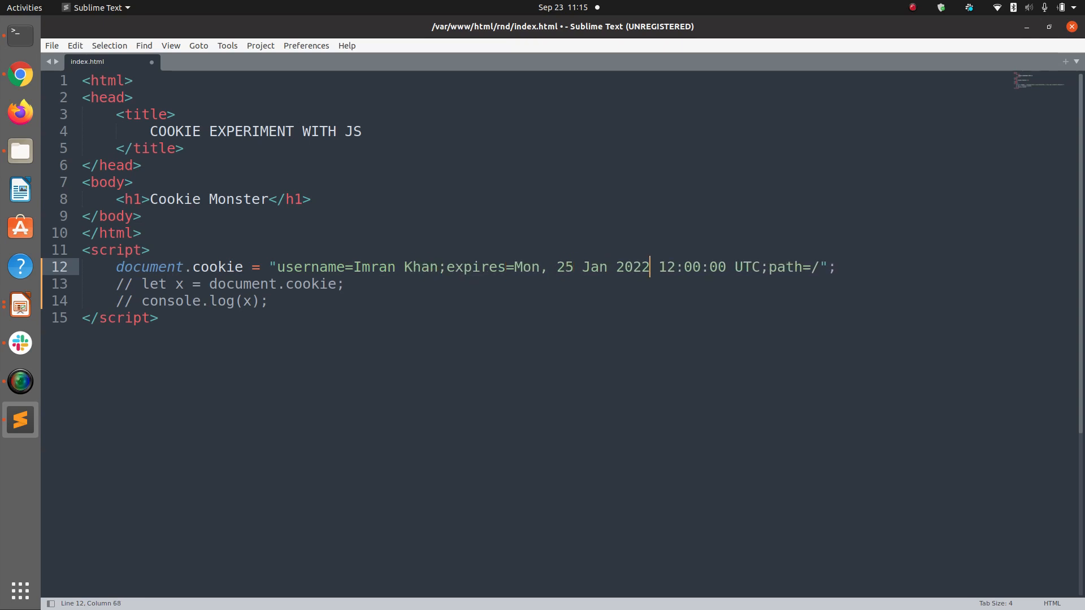
key("ctrl+s")
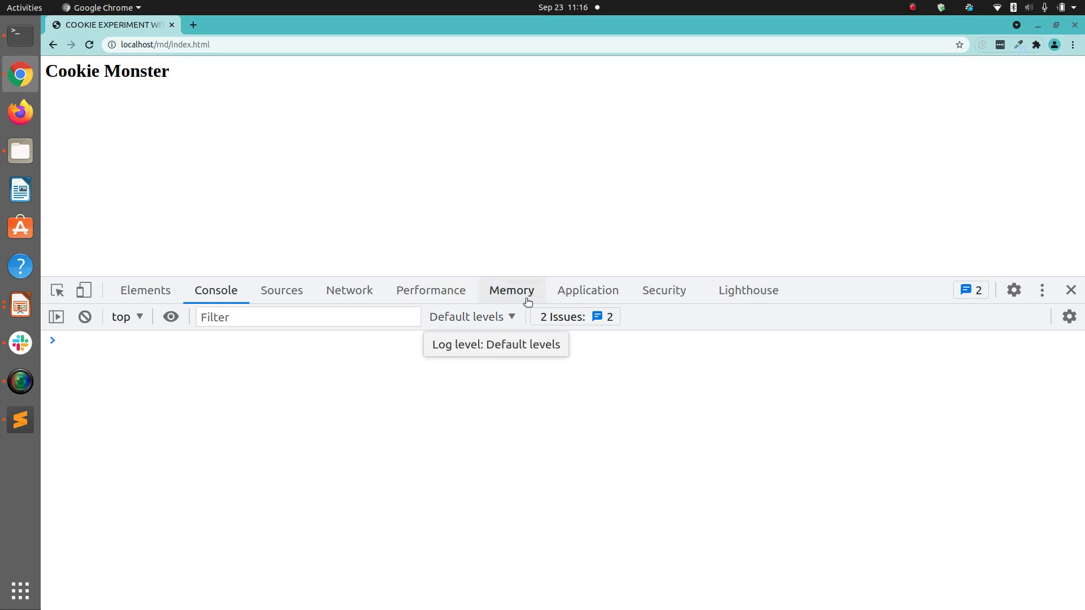
Step: Show localhost cookies in the Application panel with the Expires / Max-Age column widened
left_click(586, 290)
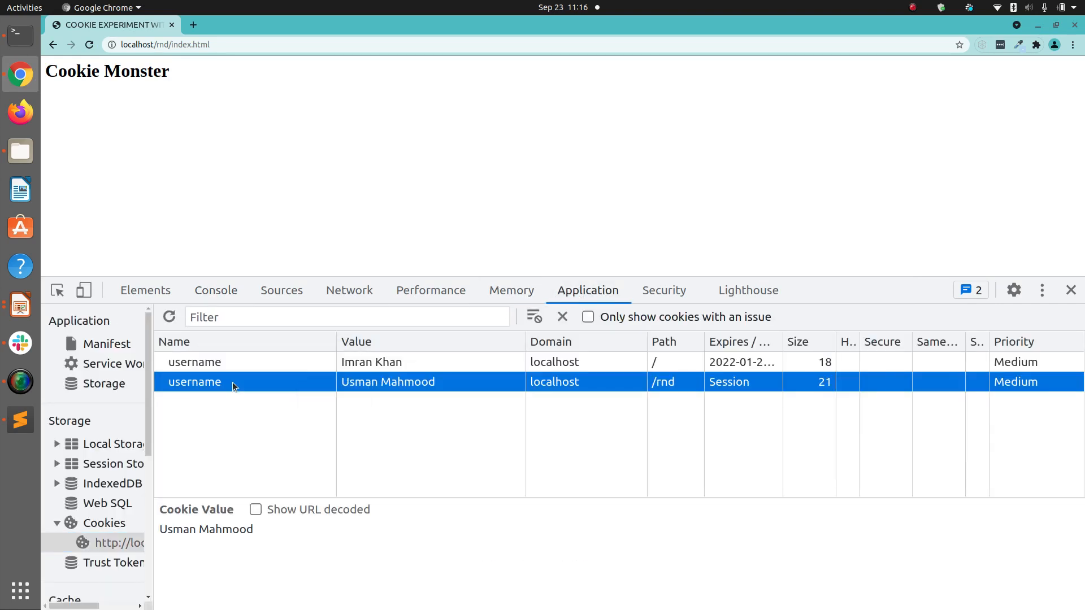
left_click(194, 361)
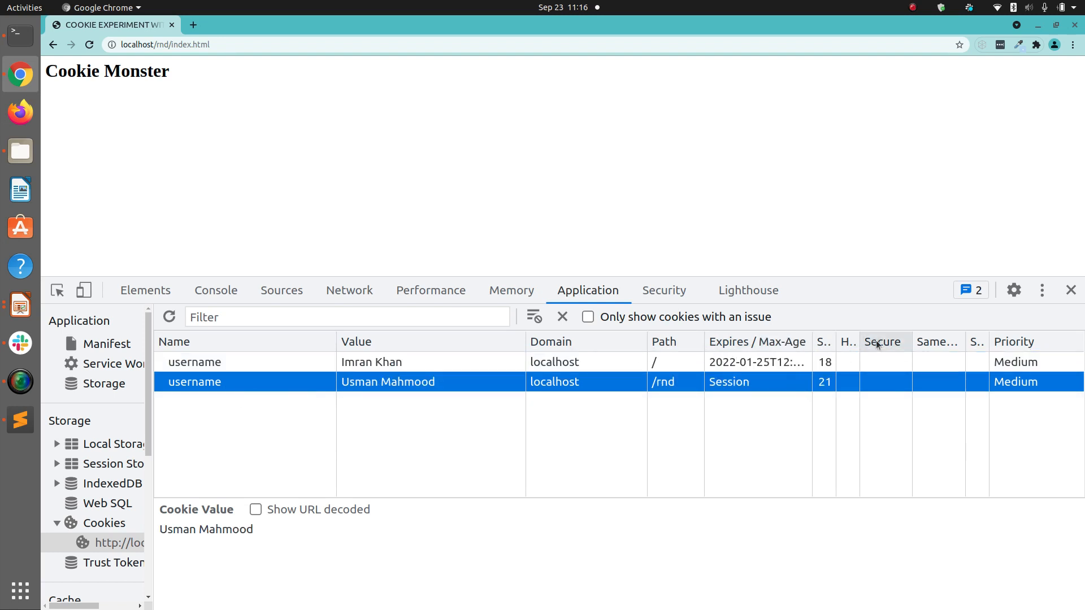
mouse_move(239, 366)
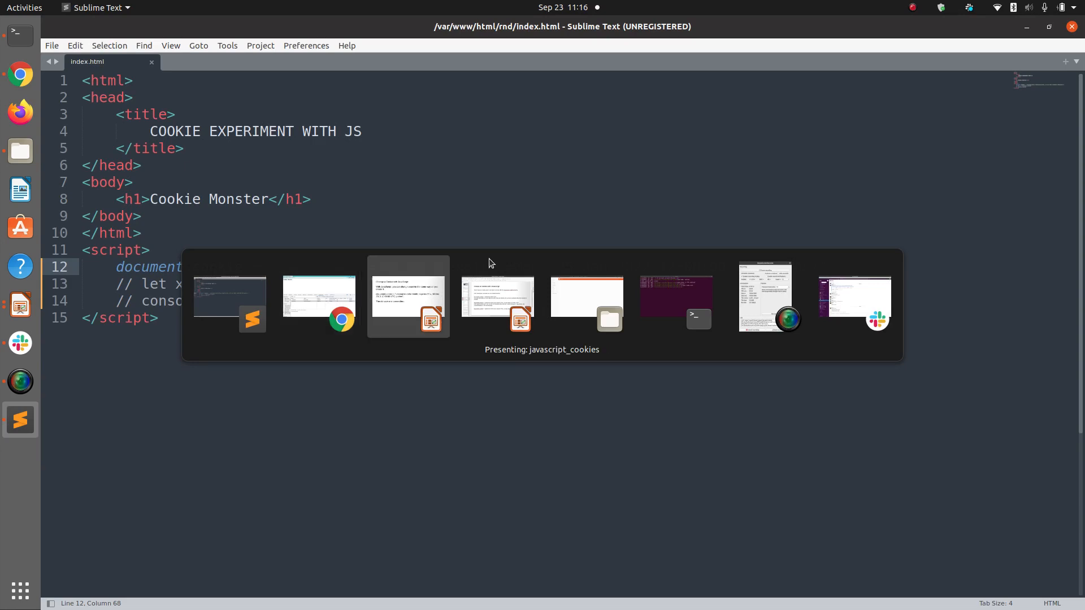
Step: Set the Imran Khan cookie expiry year to 2019 and refresh Chrome's cookie list to confirm removal
left_click(408, 296)
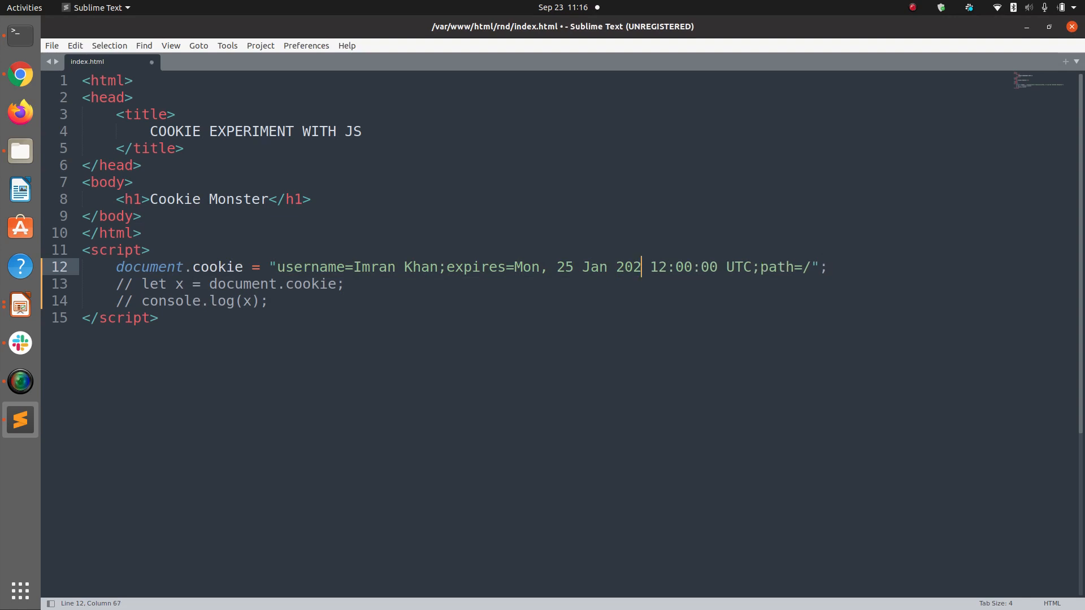
type("9")
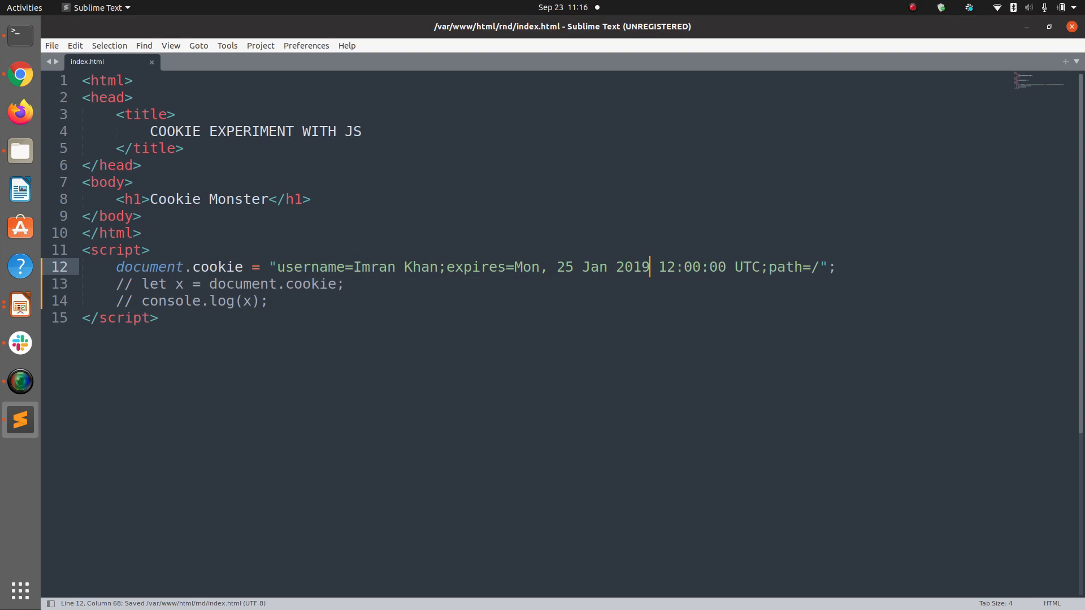
left_click(21, 74)
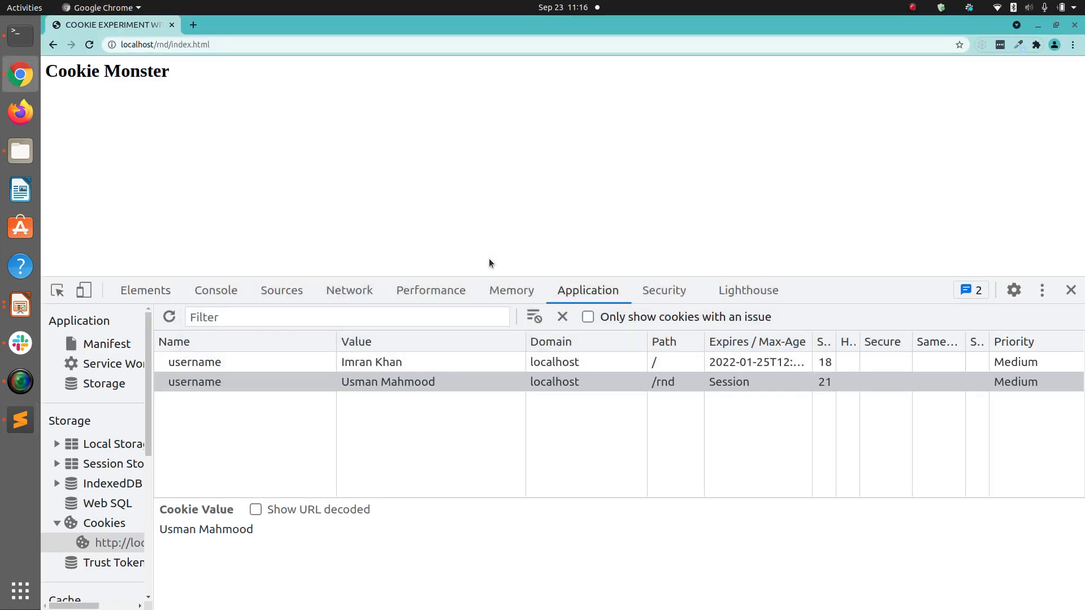
left_click(561, 317)
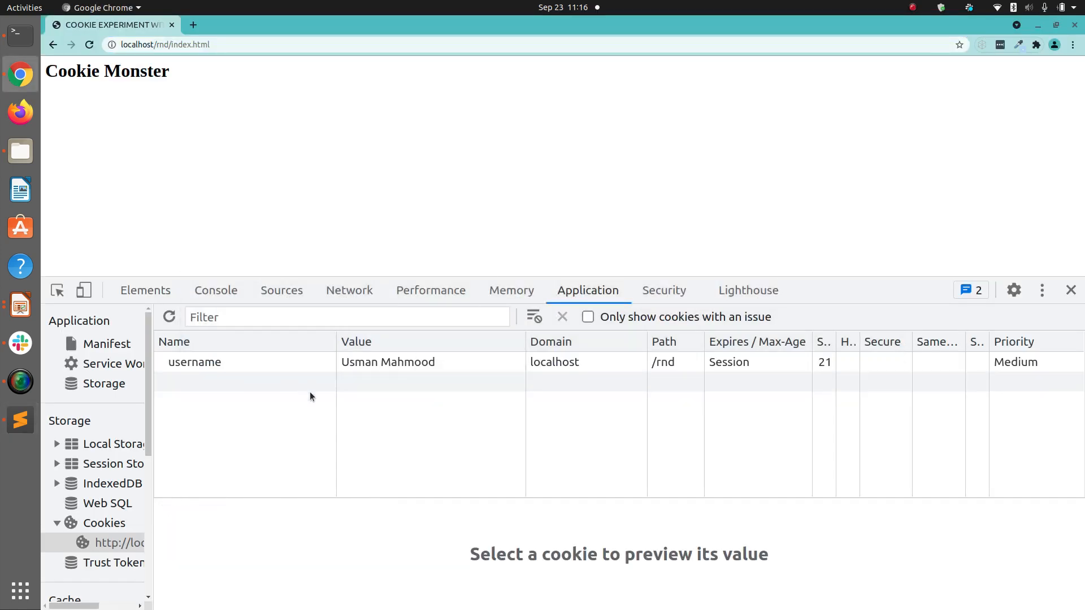
left_click(19, 421)
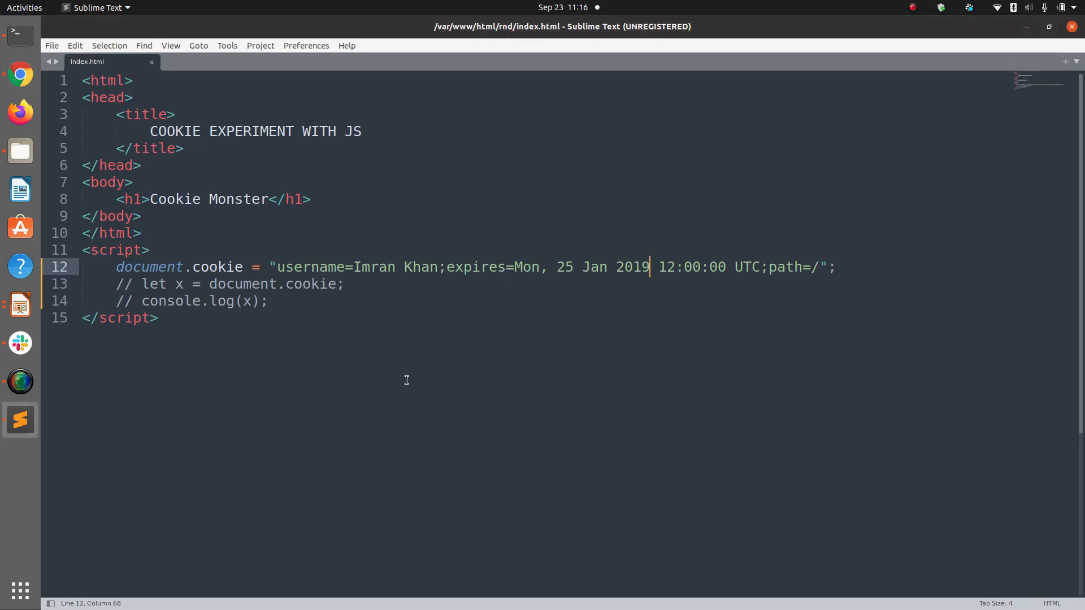
double_click(421, 266)
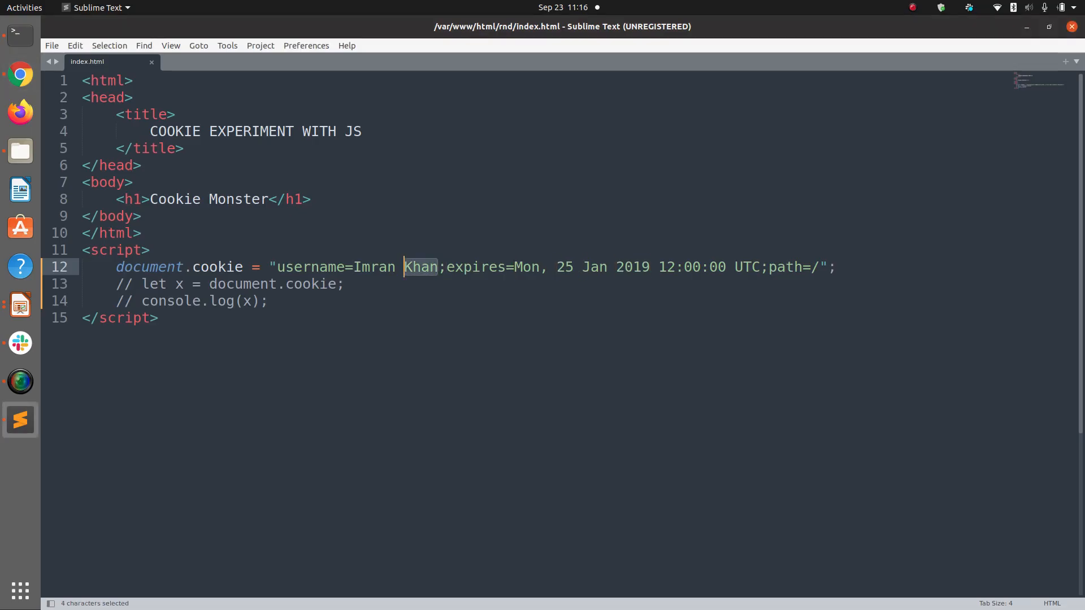
type("Usman Ma")
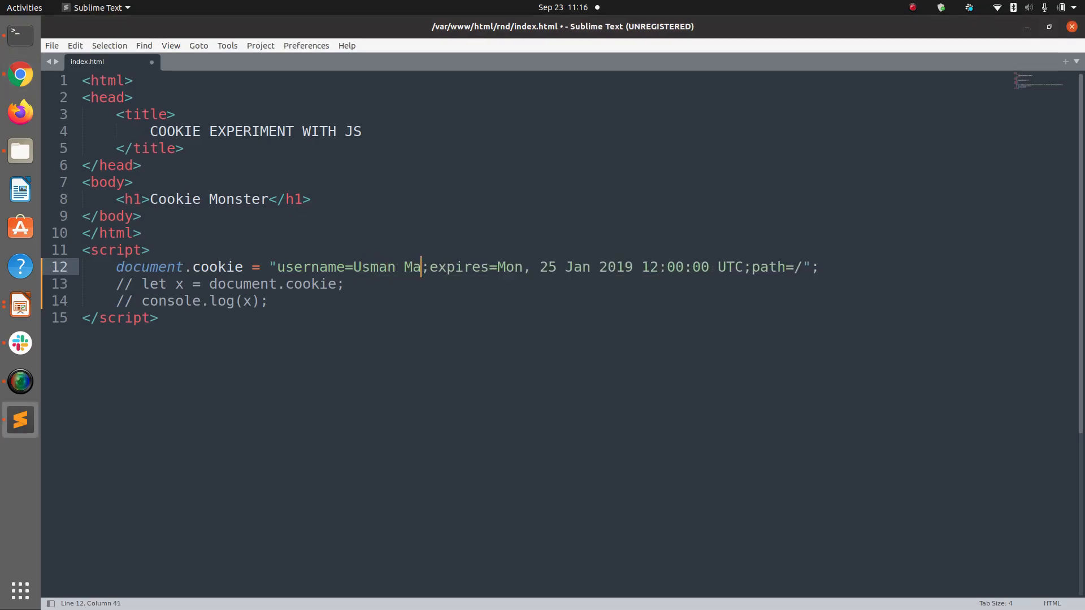
type("hmood,")
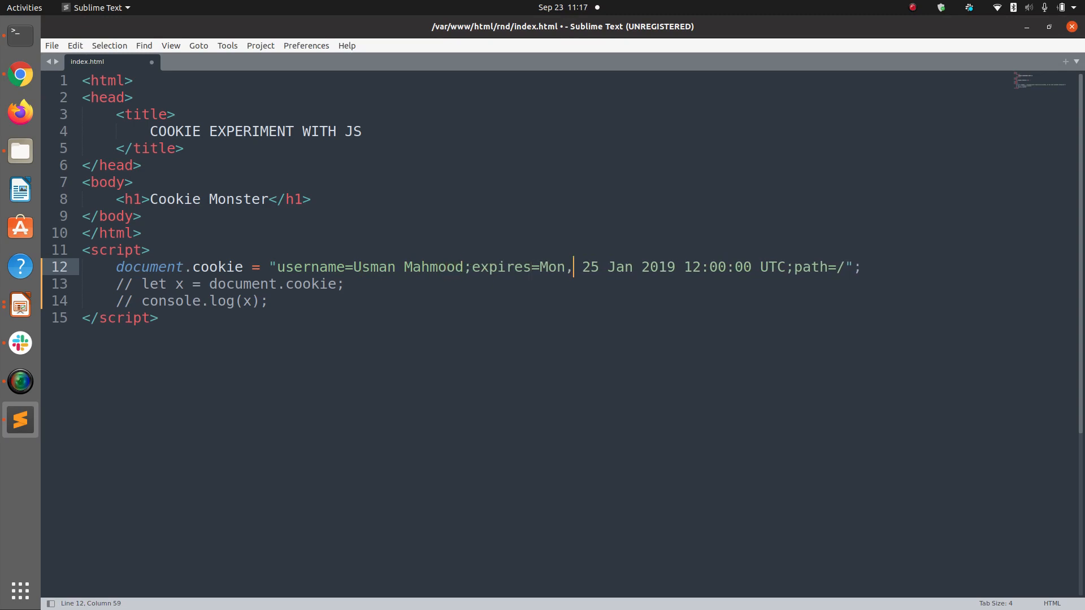
left_click(20, 74)
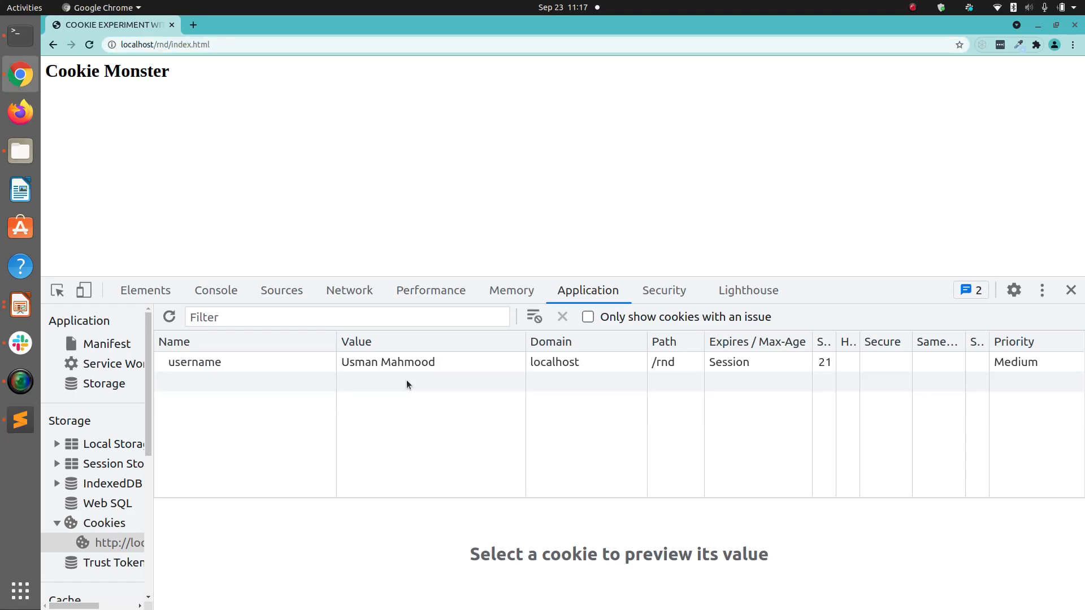
mouse_move(729, 361)
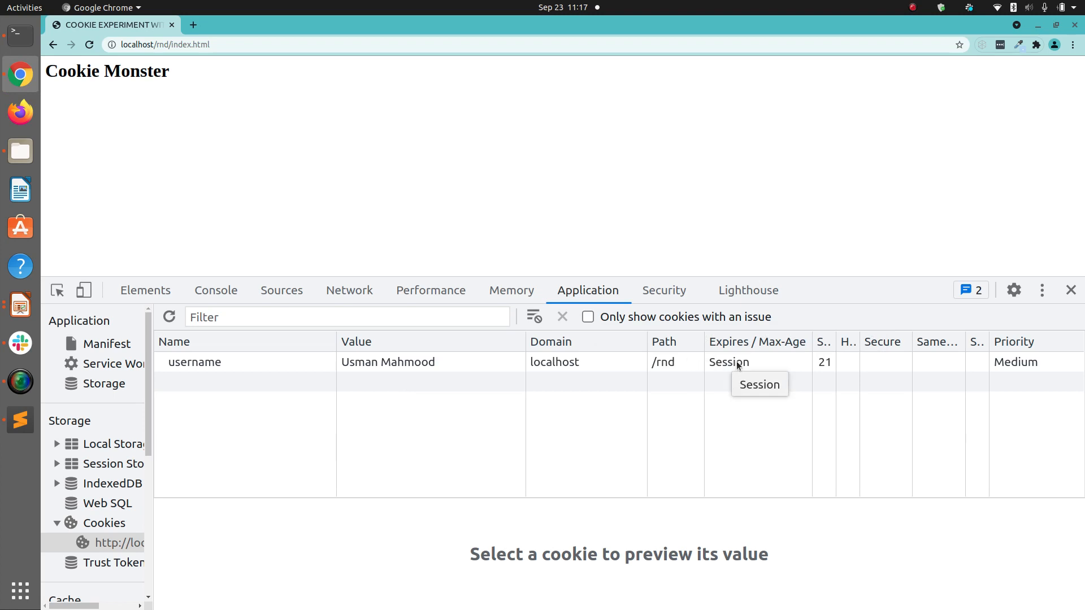
left_click(242, 362)
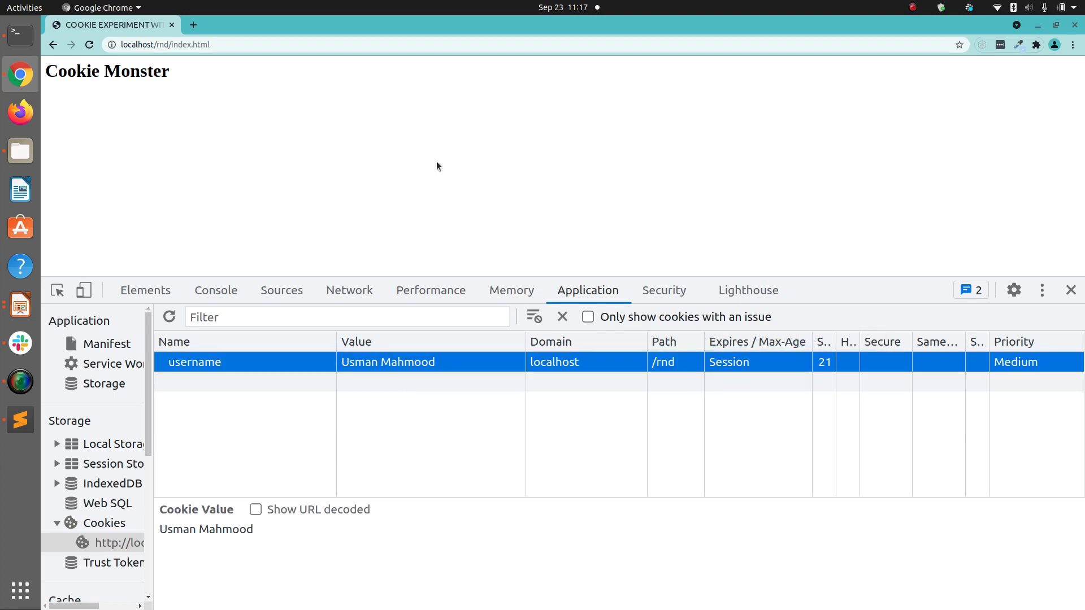
mouse_move(328, 365)
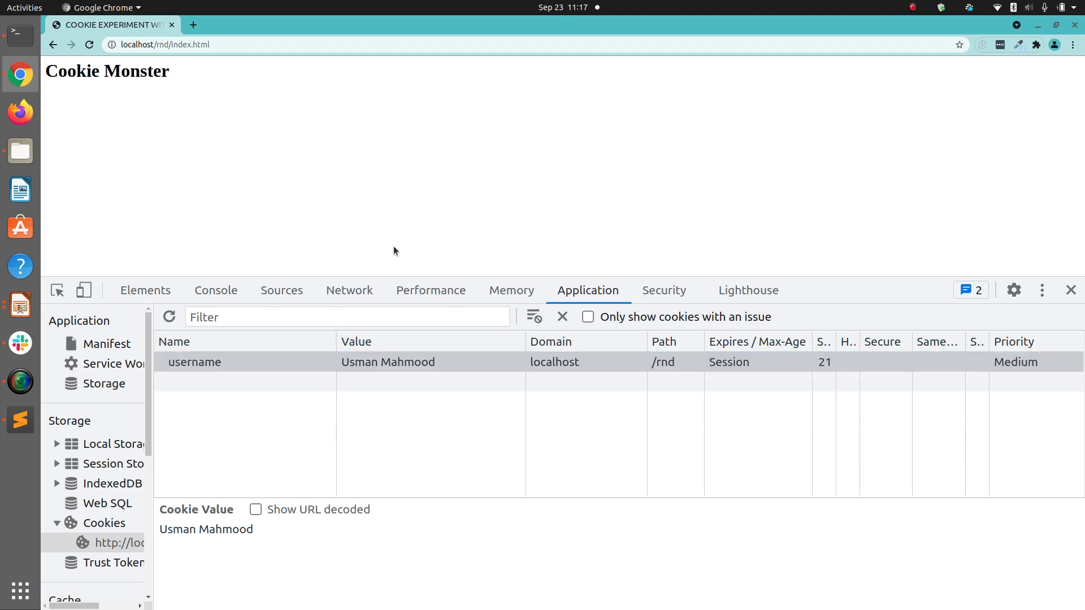
left_click(19, 420)
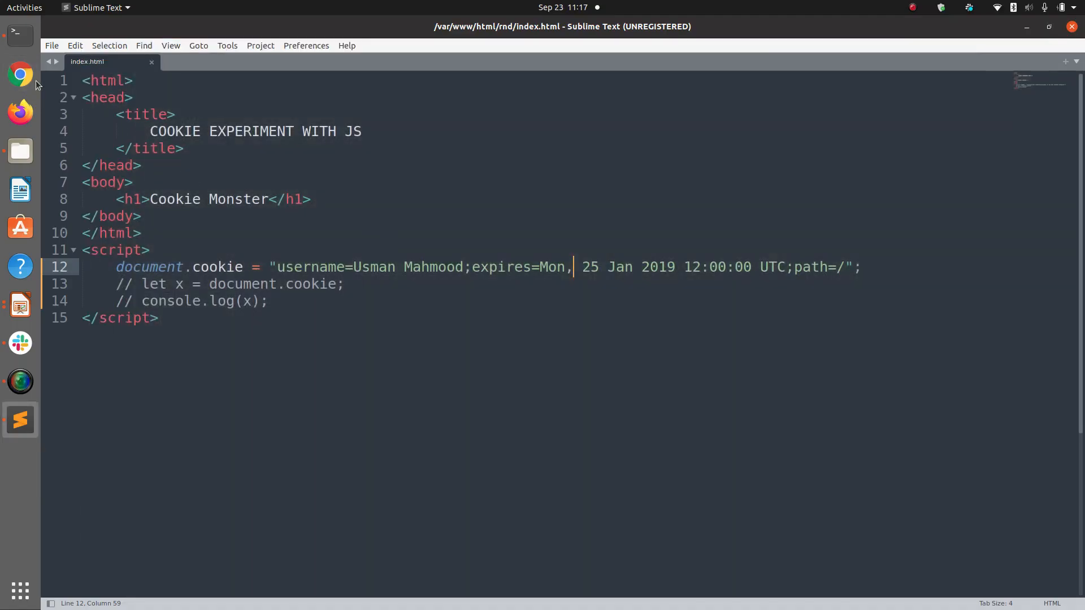
Step: Load the COOKIE EXPERIMENT WITH JS page at localhost/rnd/index.html in a fresh Chrome tab
left_click(21, 75)
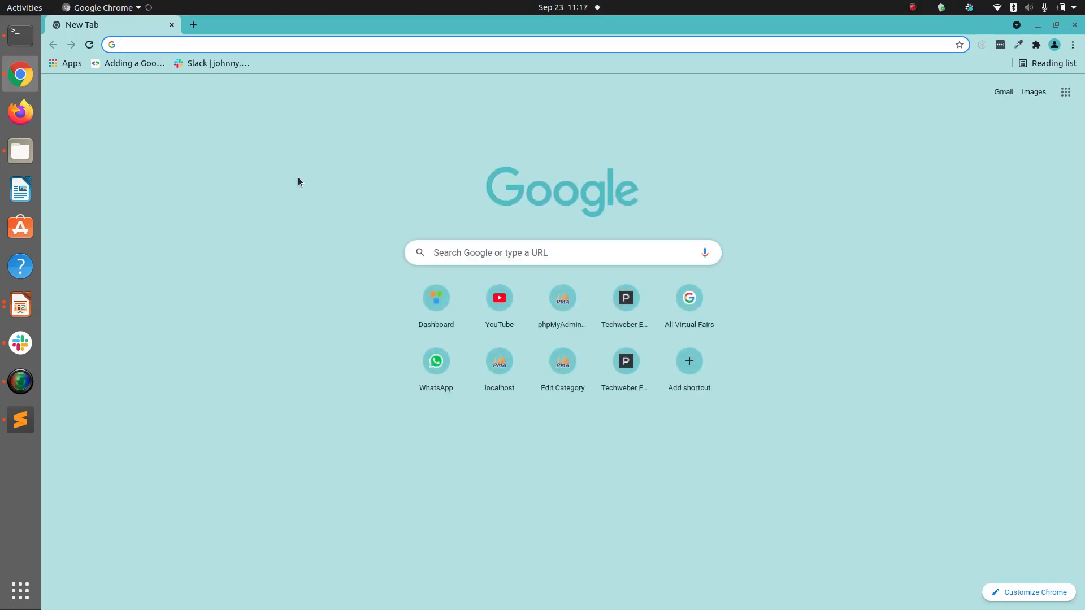
type("localhost/")
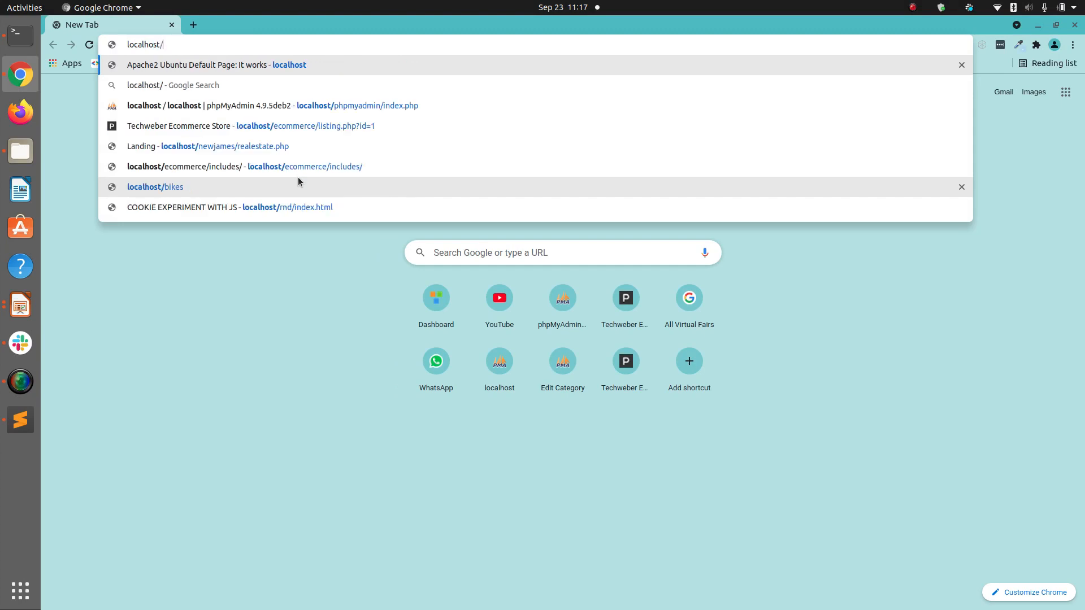
left_click(228, 207)
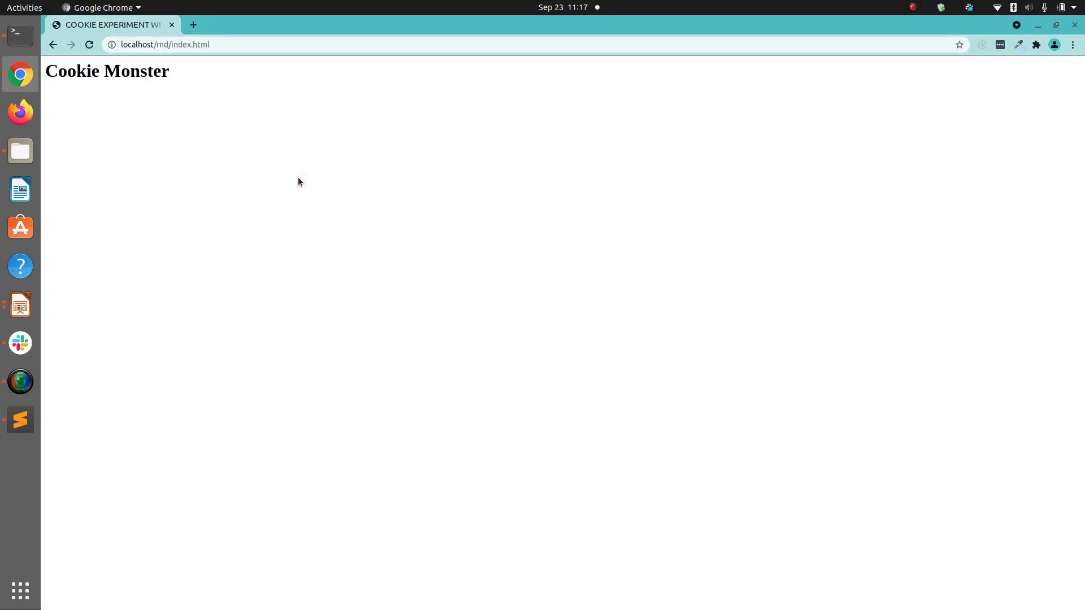